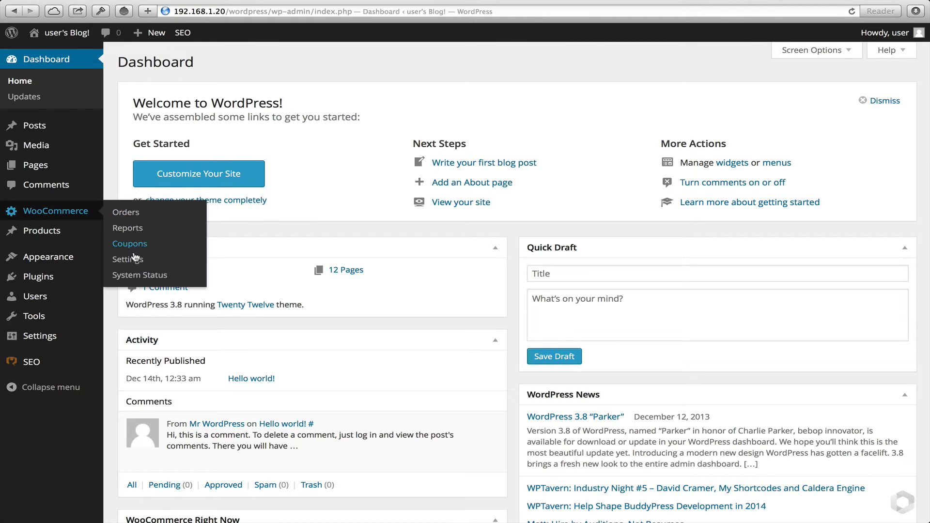
Set the store base location to Australia — Victoria and currency to Australian Dollars.
left_click(127, 259)
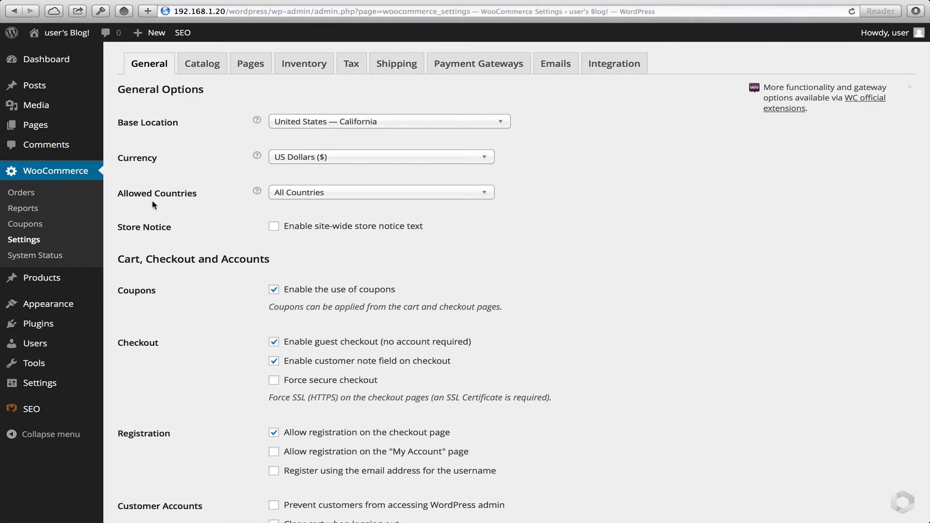
left_click(388, 122)
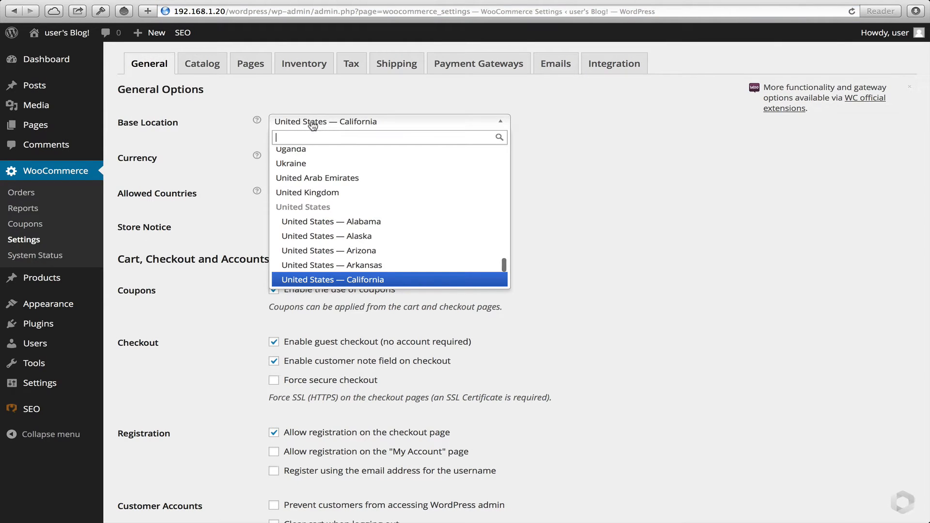
type("austra")
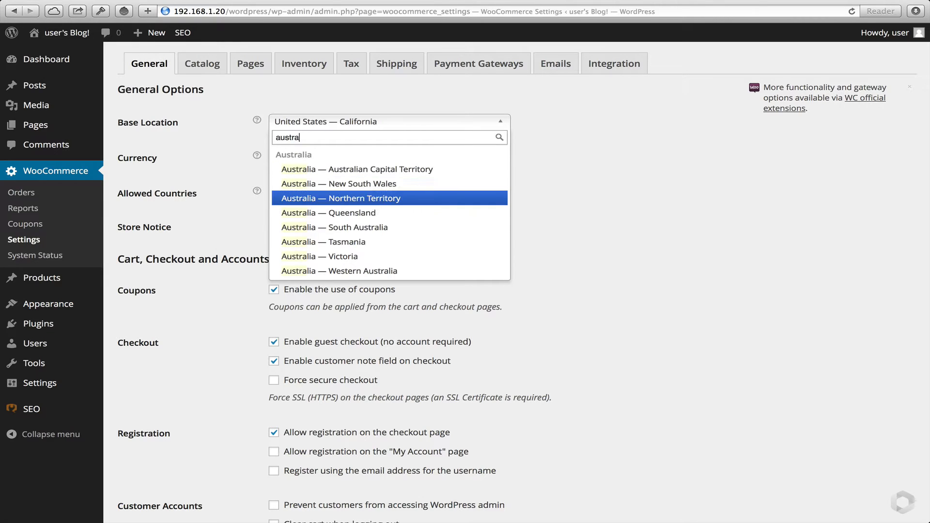
left_click(320, 256)
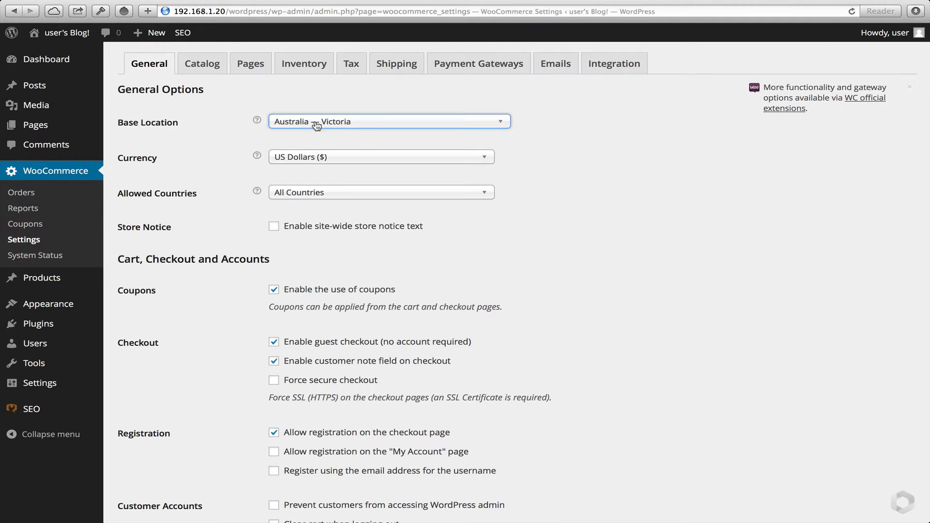
left_click(379, 157)
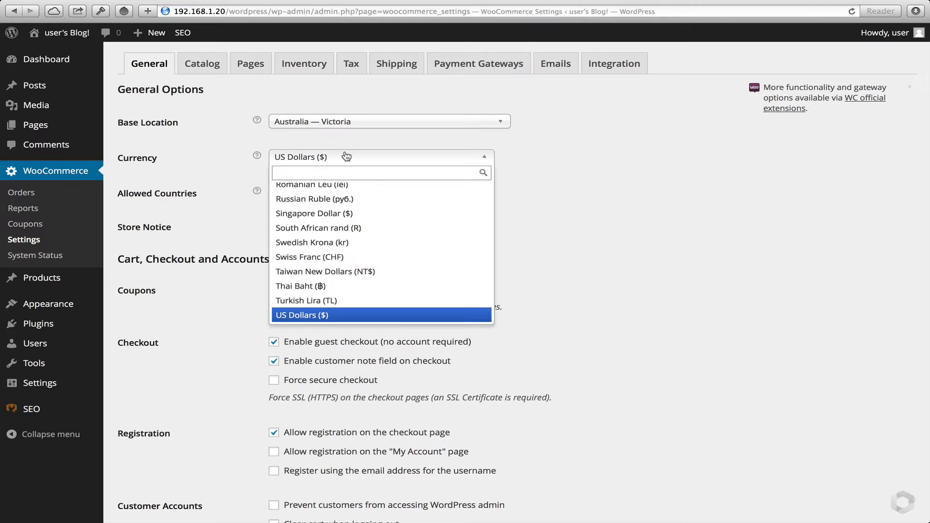
type("austra")
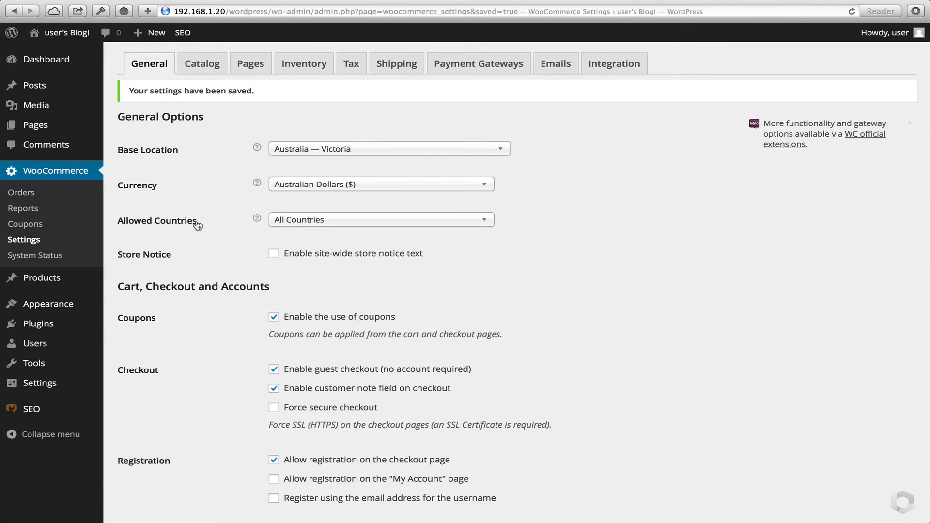
mouse_move(38, 323)
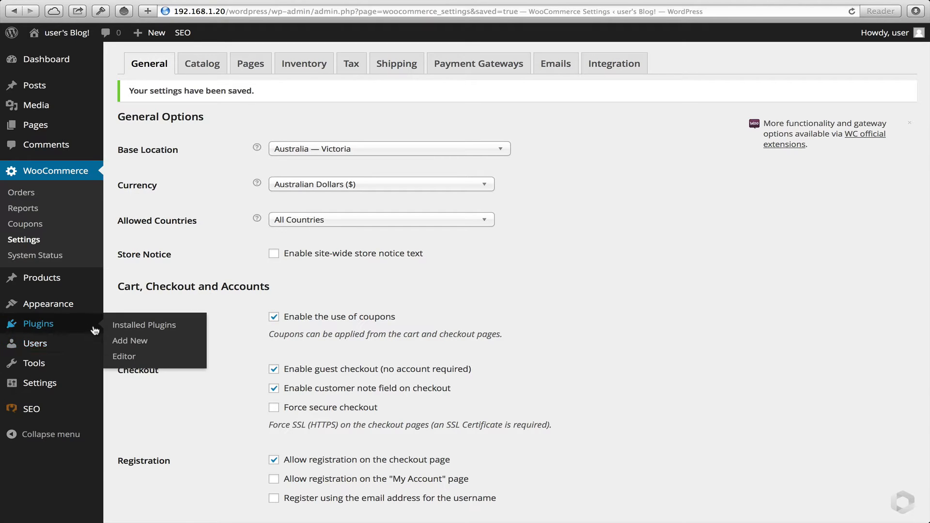
mouse_move(129, 341)
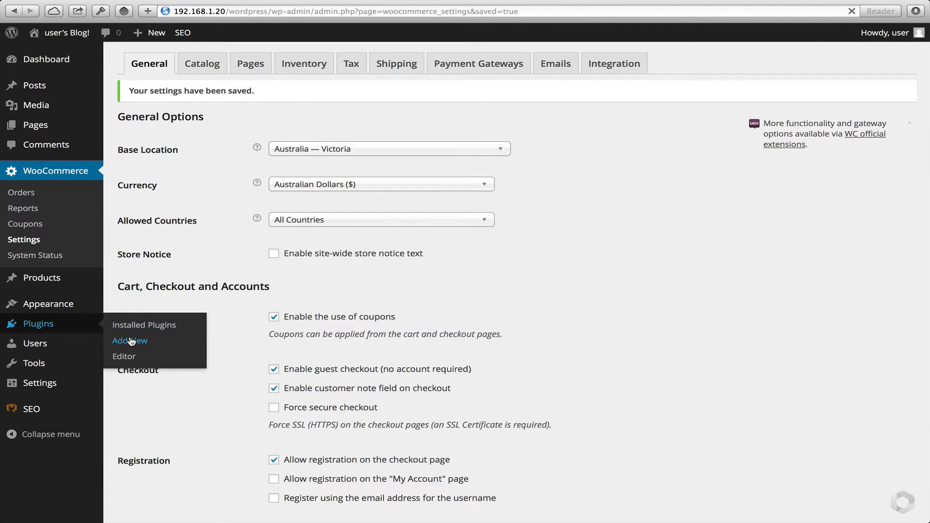
Upload the WC-Shipping-AustraliaPost.zip plugin file.
left_click(129, 340)
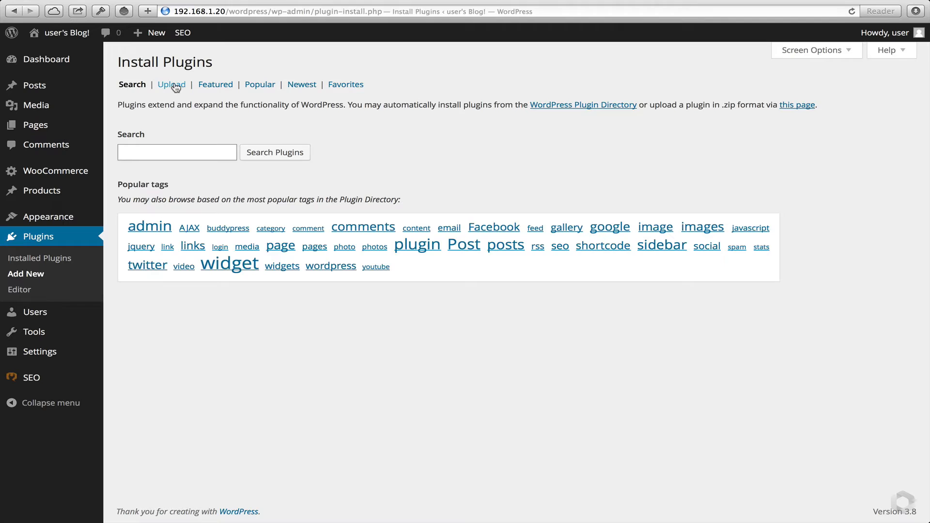
left_click(143, 148)
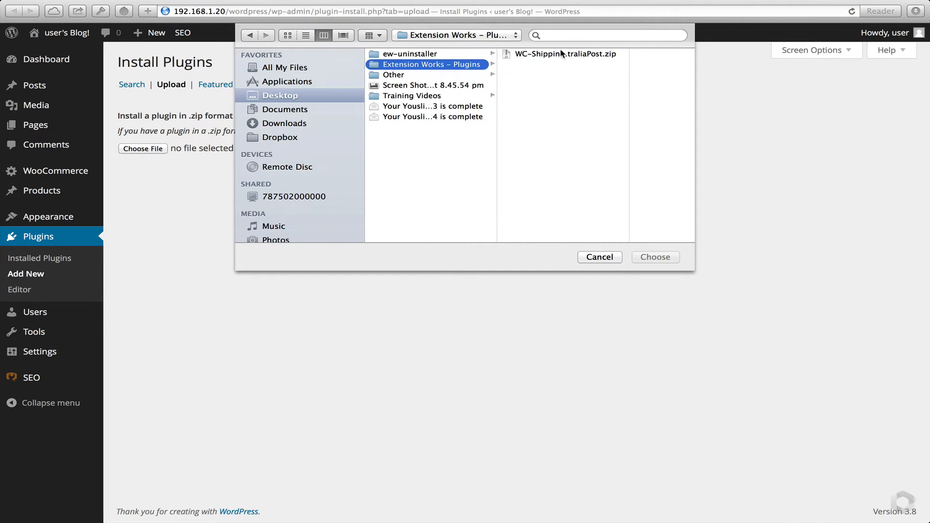
left_click(565, 54)
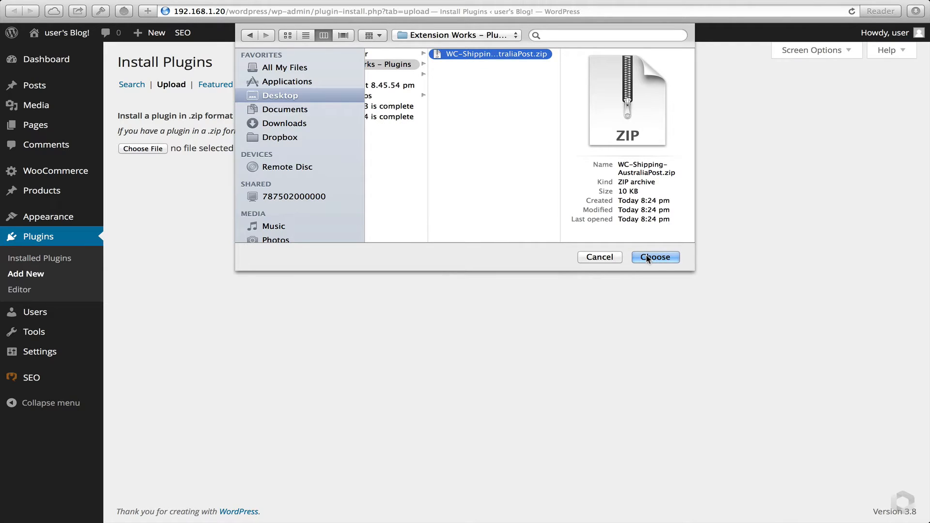
left_click(655, 257)
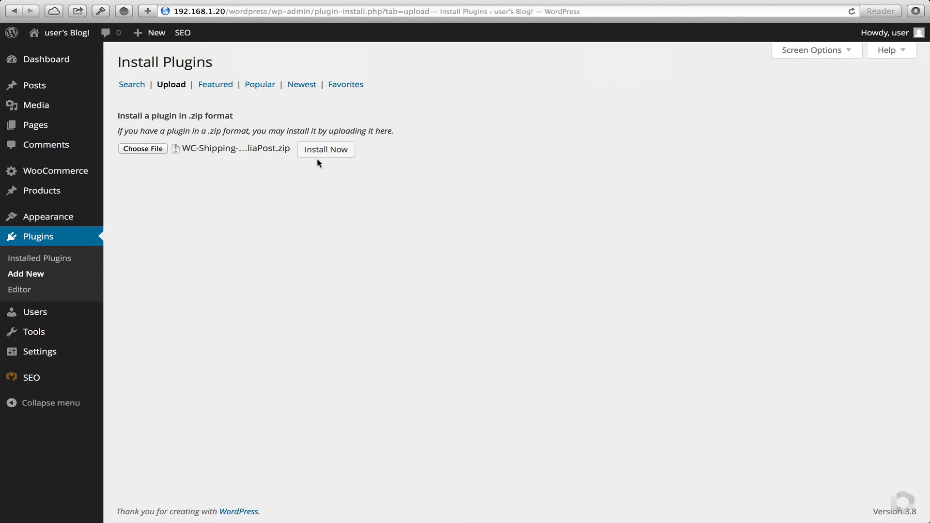
Install the uploaded Australia Post plugin and activate it.
left_click(325, 148)
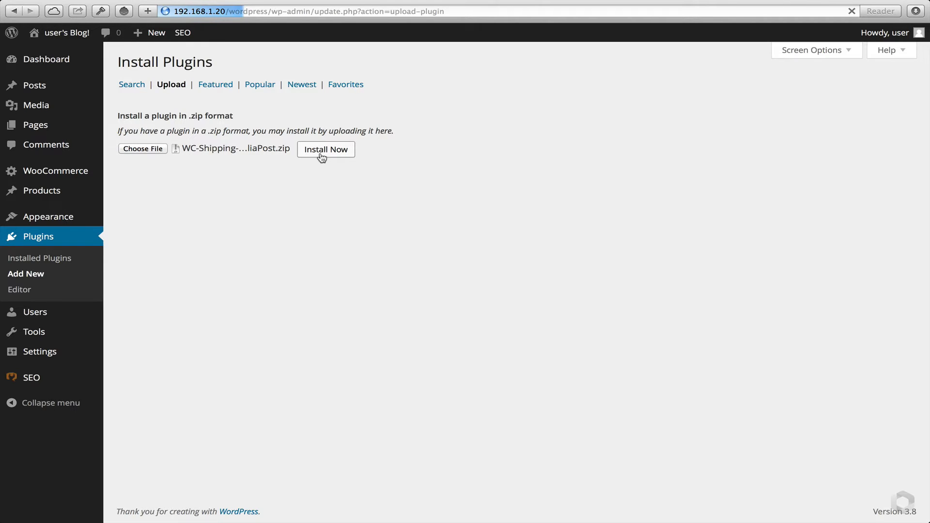
left_click(325, 149)
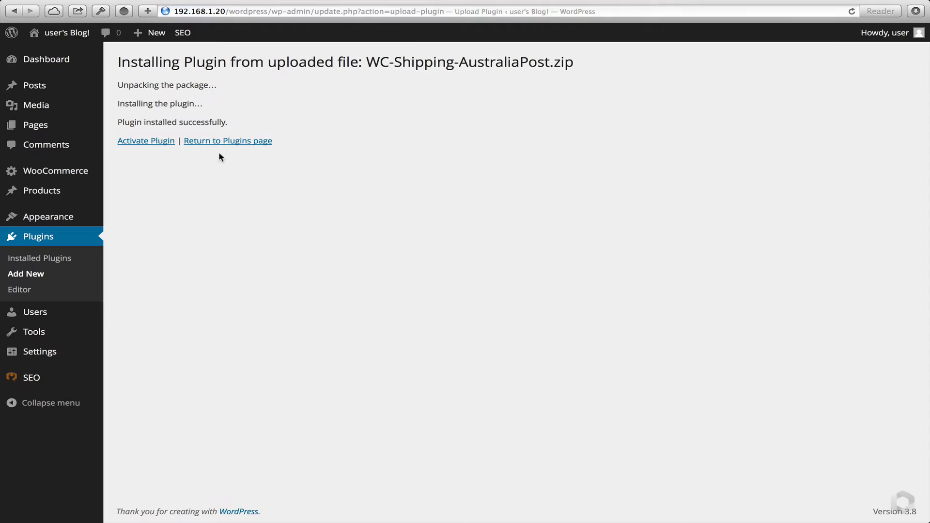
left_click(146, 140)
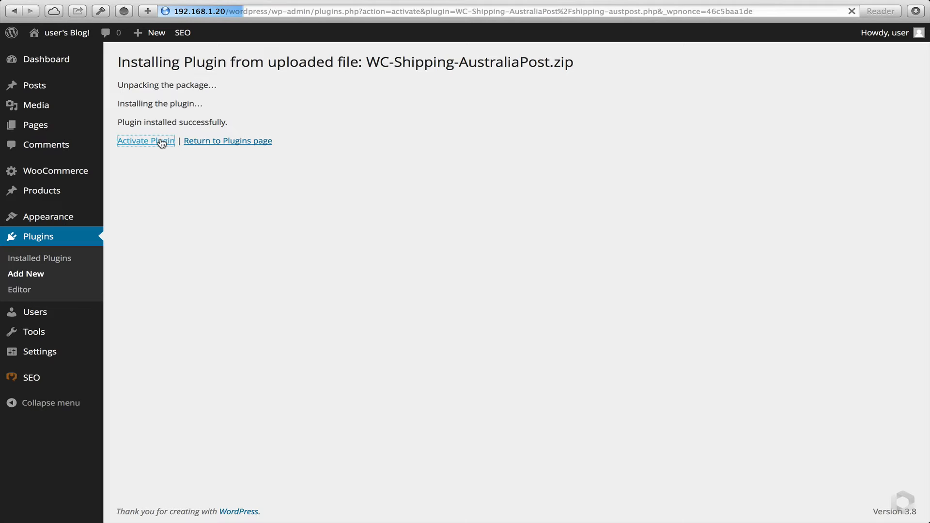
left_click(145, 141)
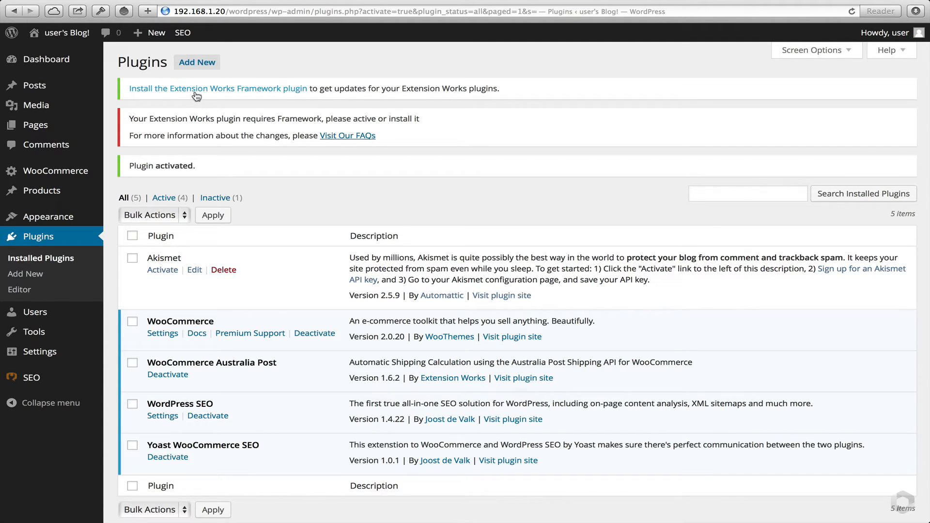
Install Extension Works Framework from the notice link, then activate it.
left_click(219, 88)
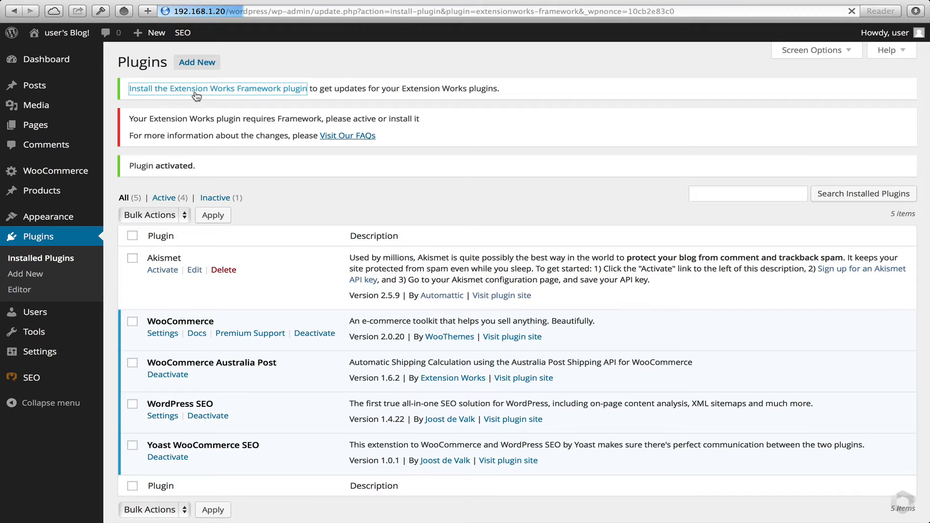
left_click(217, 88)
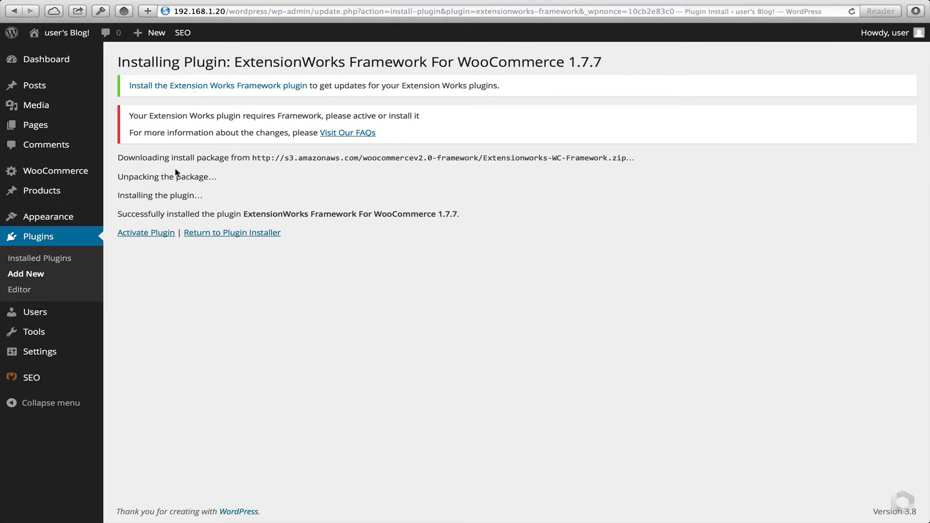
left_click(145, 232)
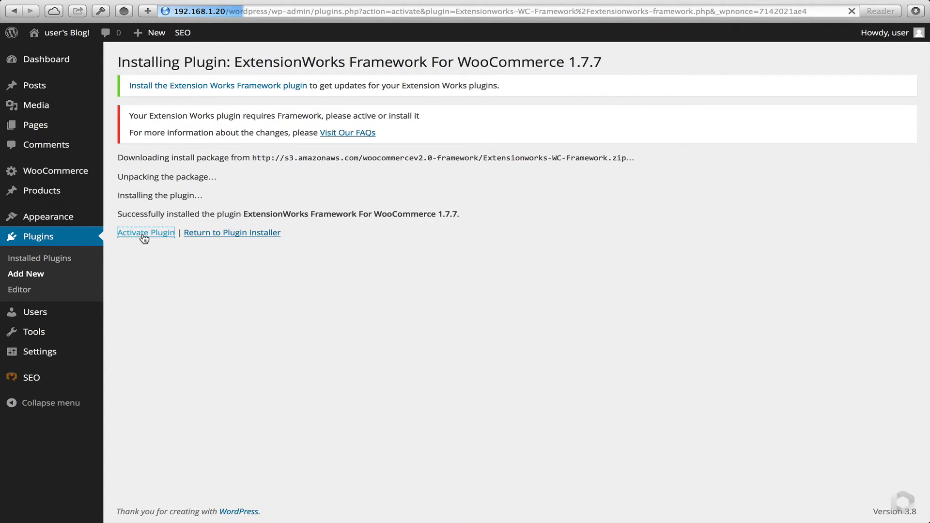
left_click(145, 232)
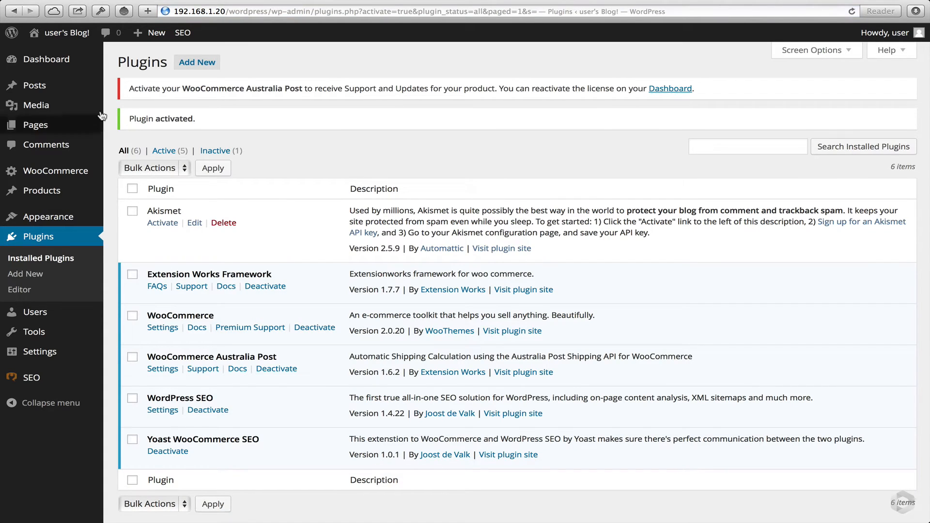
mouse_move(46, 59)
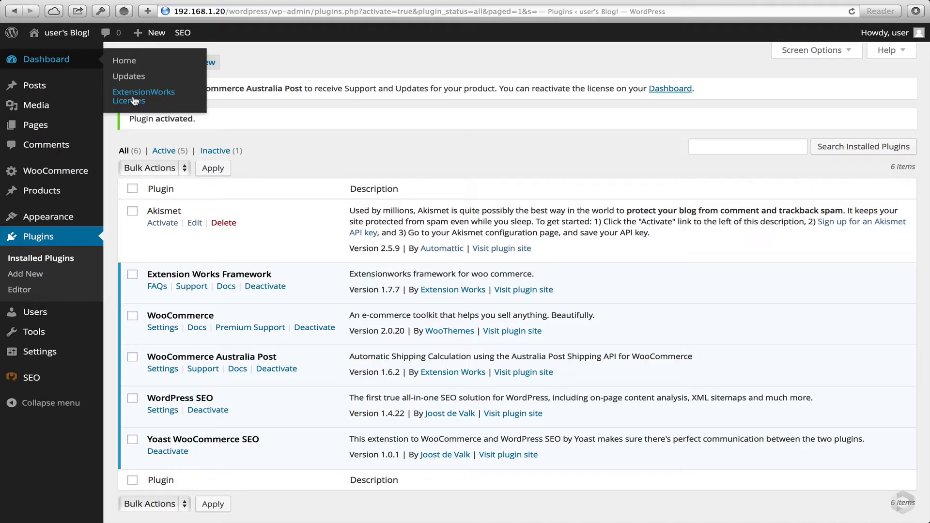
Activate the Australia Post product licence on the ExtensionWorks Licenses page.
left_click(143, 96)
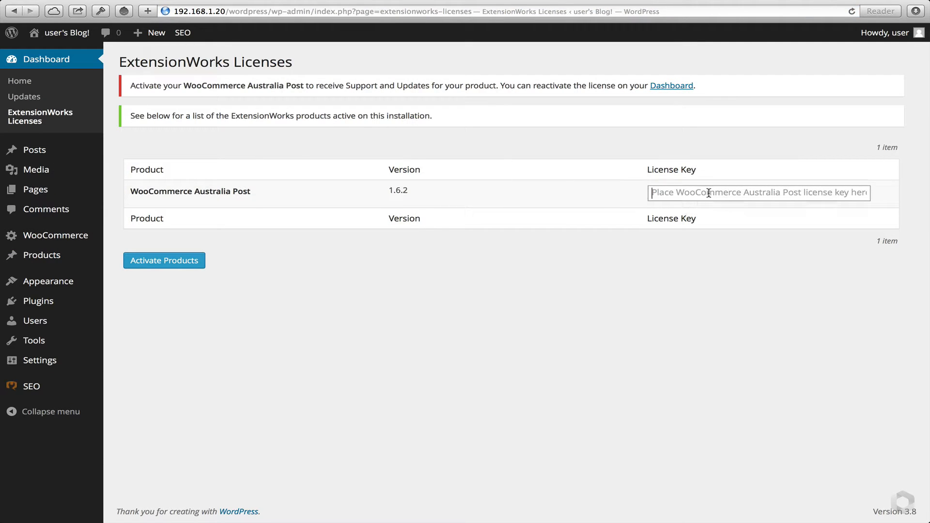
type("f")
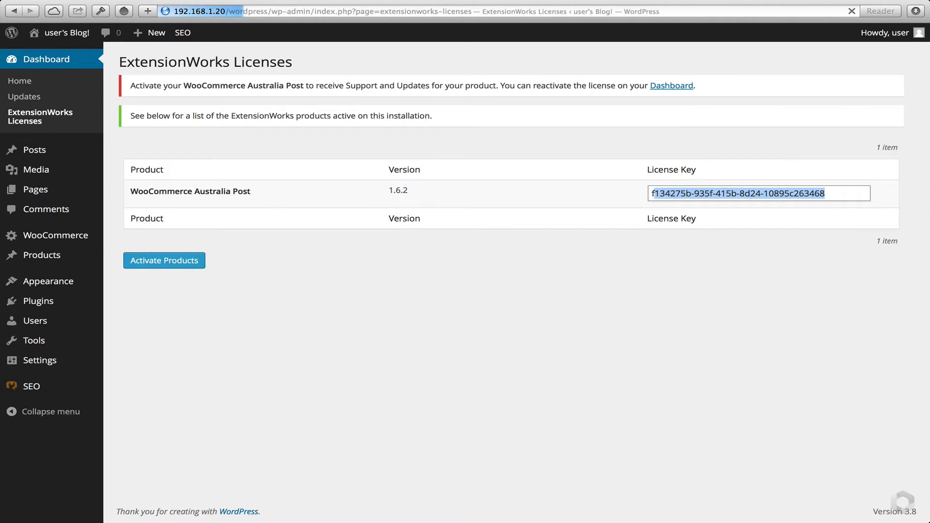
left_click(164, 259)
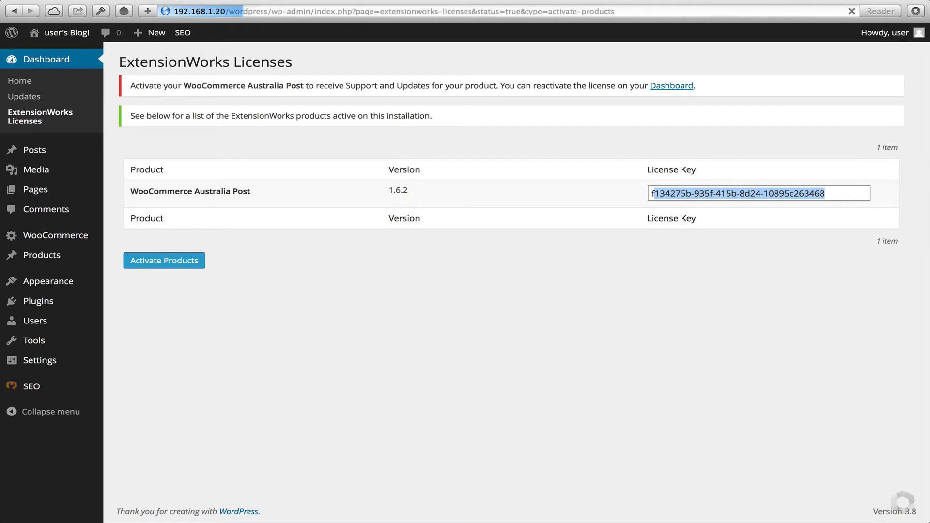
left_click(163, 260)
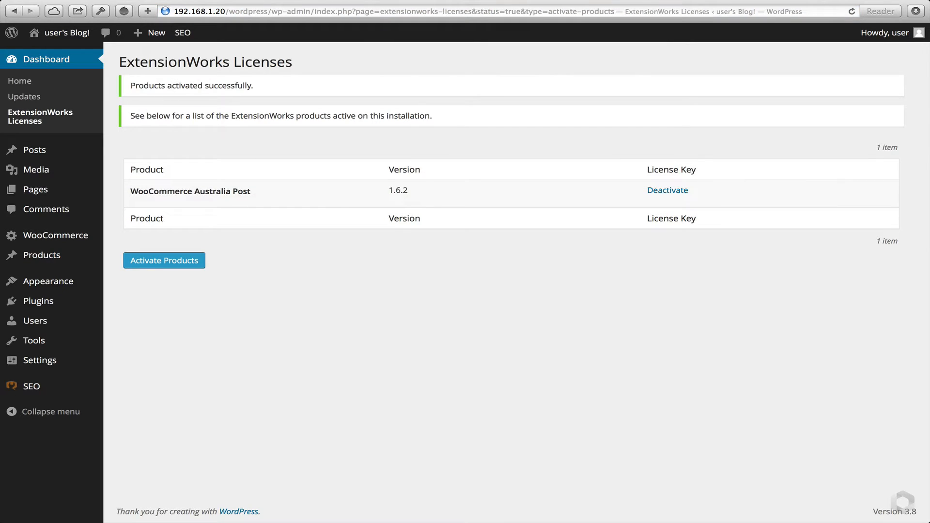
mouse_move(606, 406)
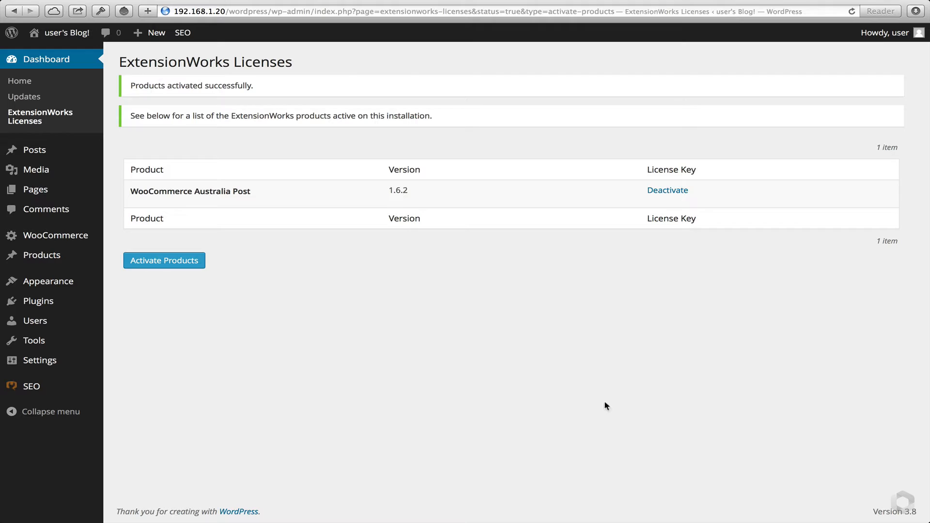
mouse_move(554, 395)
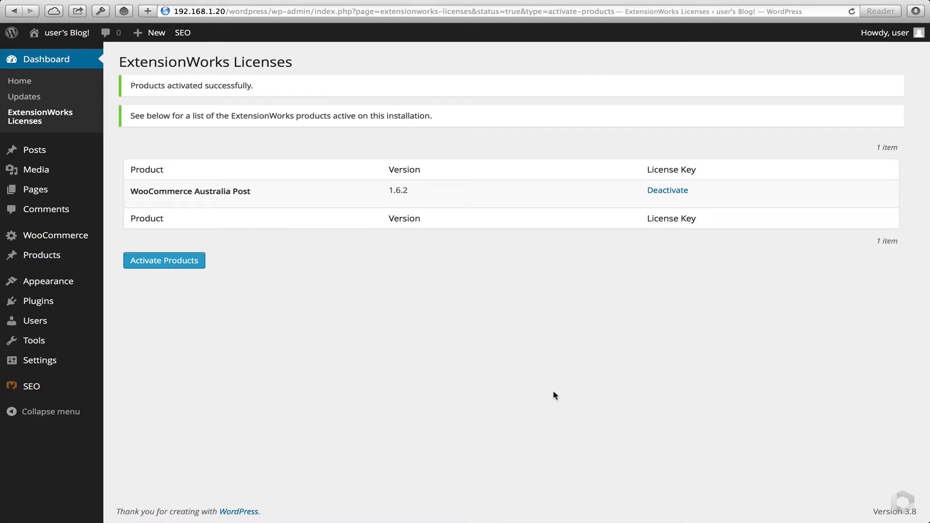
mouse_move(249, 354)
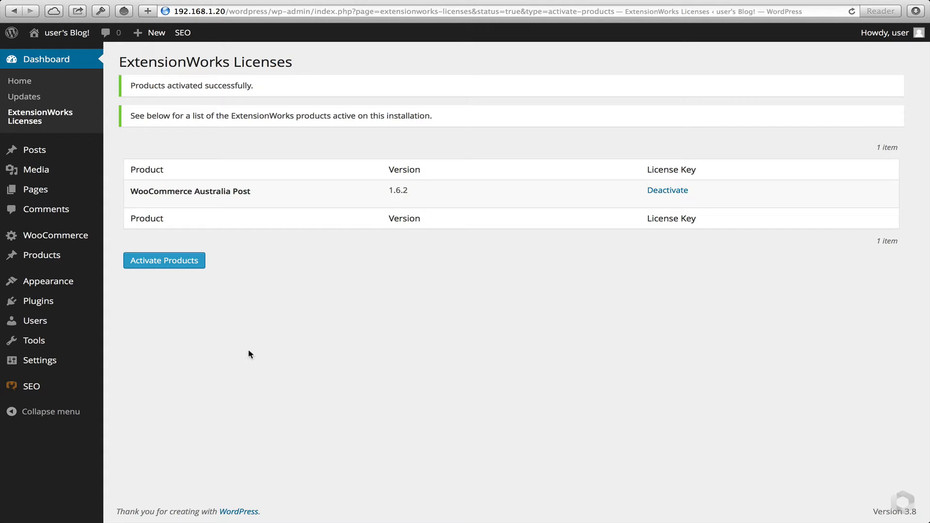
mouse_move(55, 234)
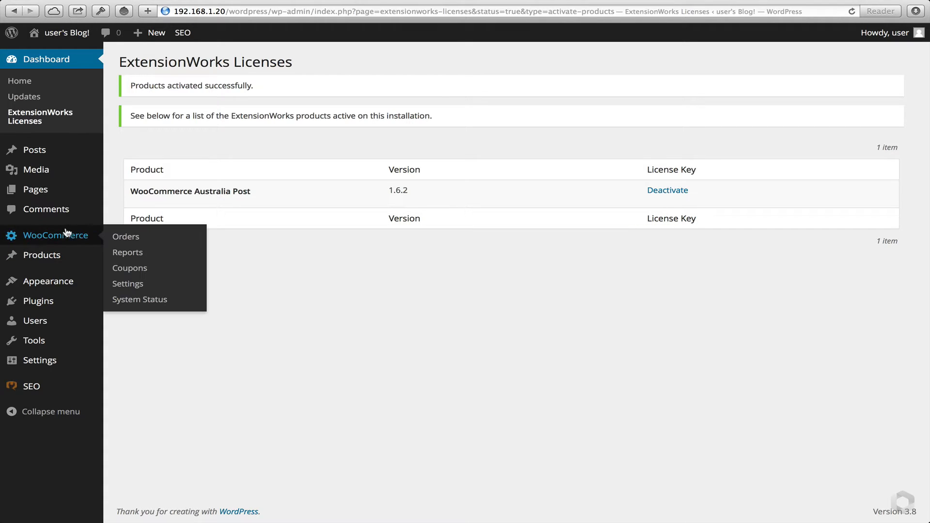
mouse_move(128, 283)
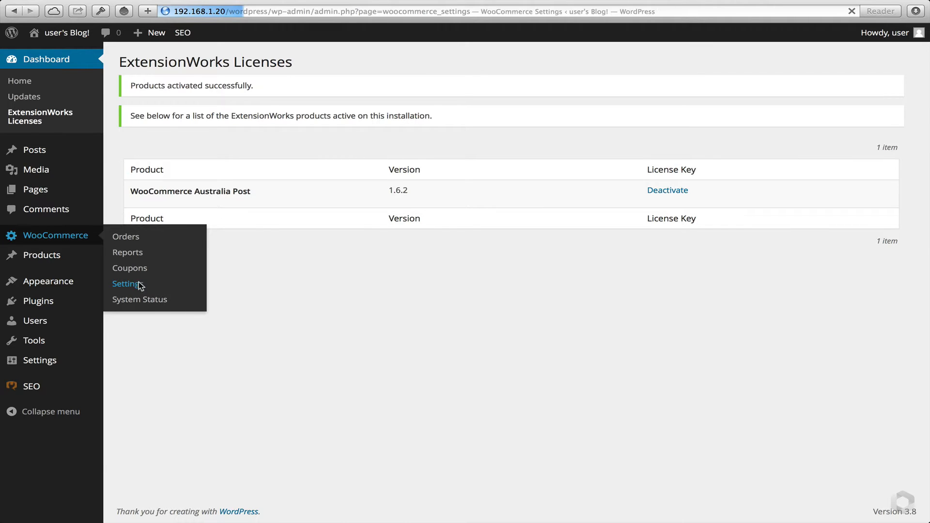
Go to WooCommerce Settings > Shipping > Australia Post.
left_click(125, 283)
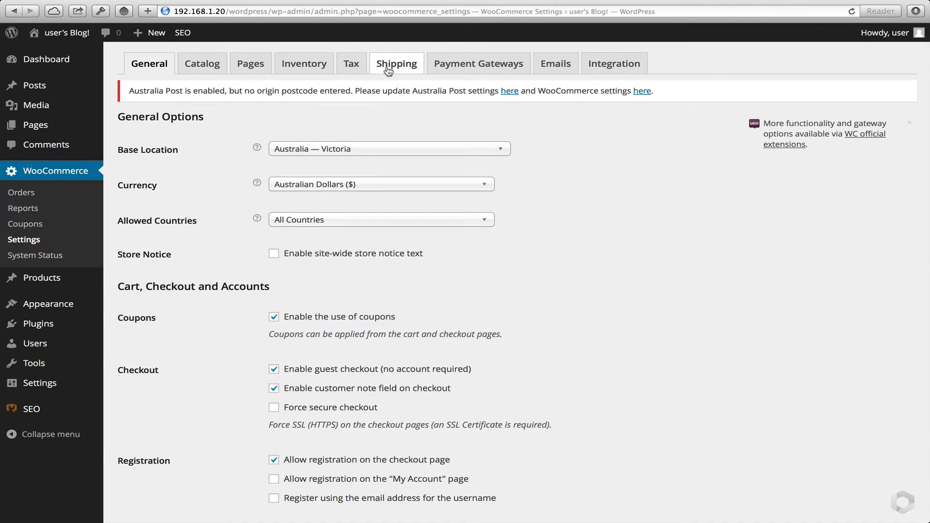
mouse_move(186, 108)
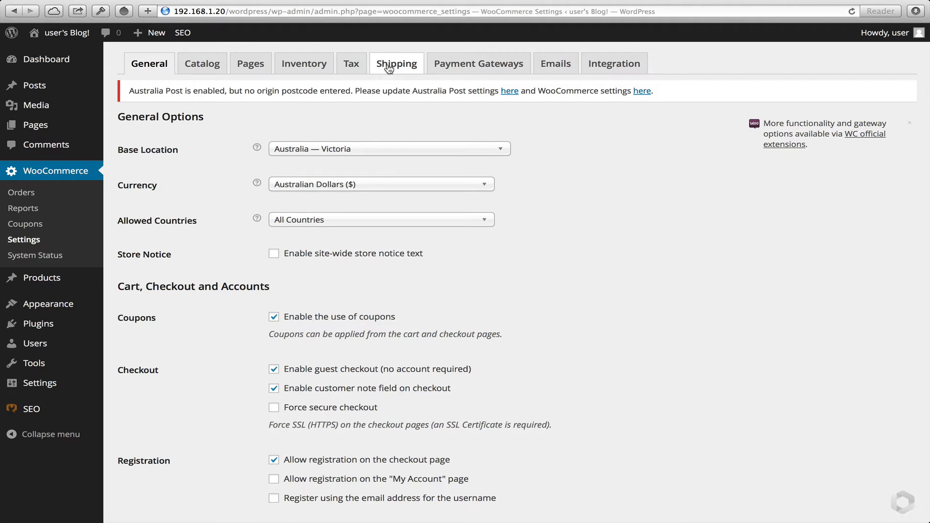
left_click(396, 64)
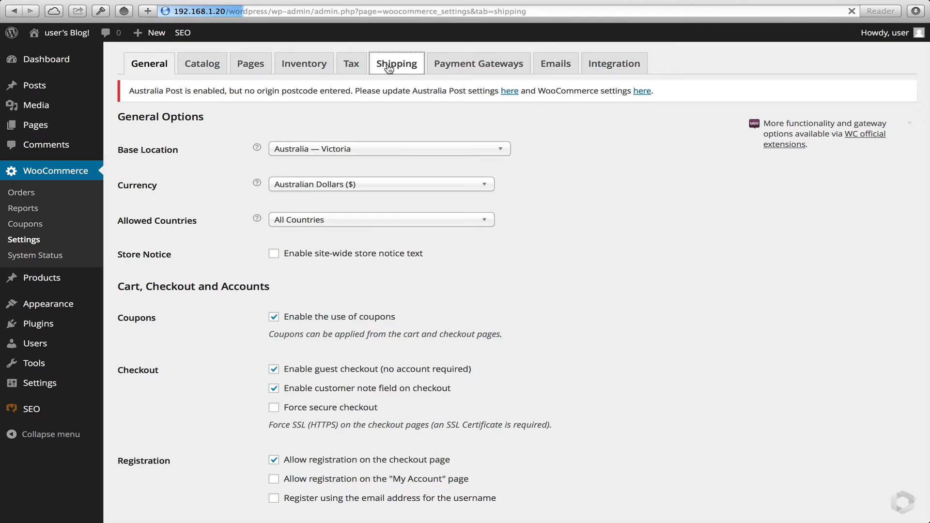
left_click(396, 64)
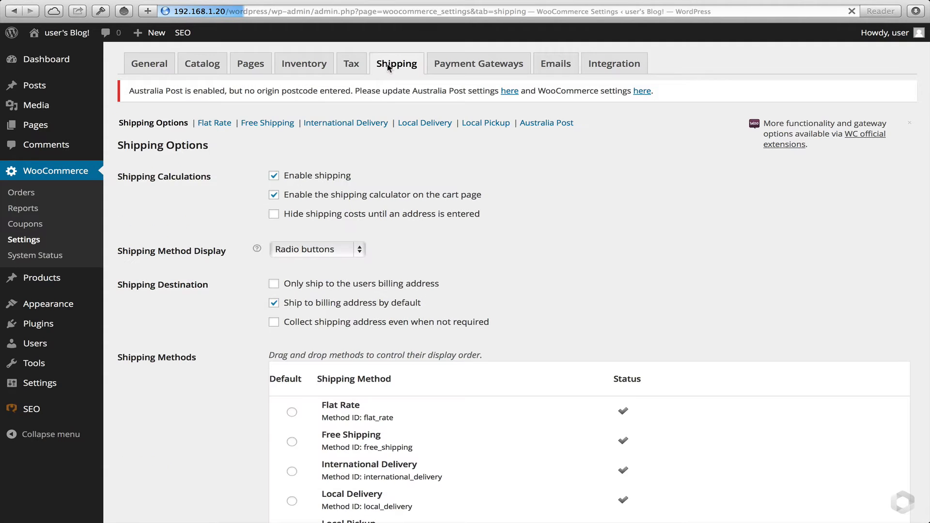
mouse_move(538, 123)
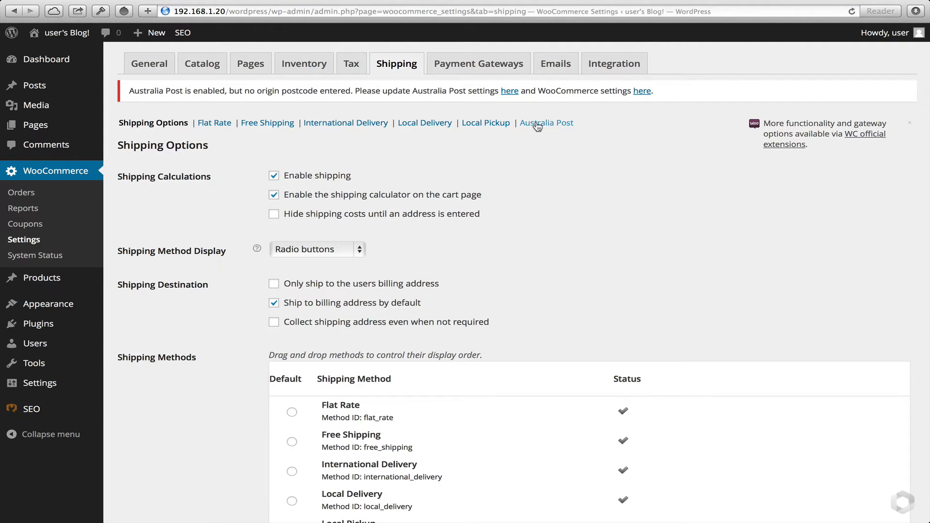
left_click(546, 123)
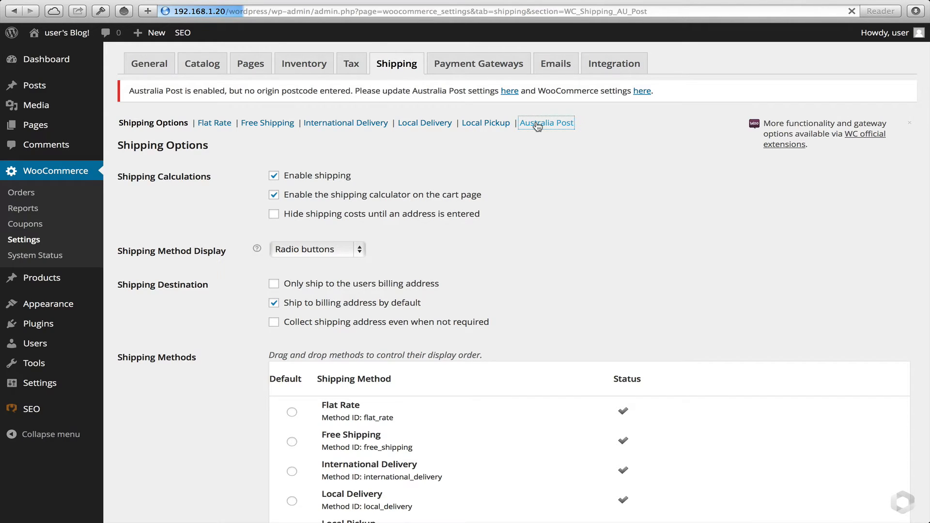
Set origin postcode 3000 and restrict method availability to Australia only.
left_click(545, 123)
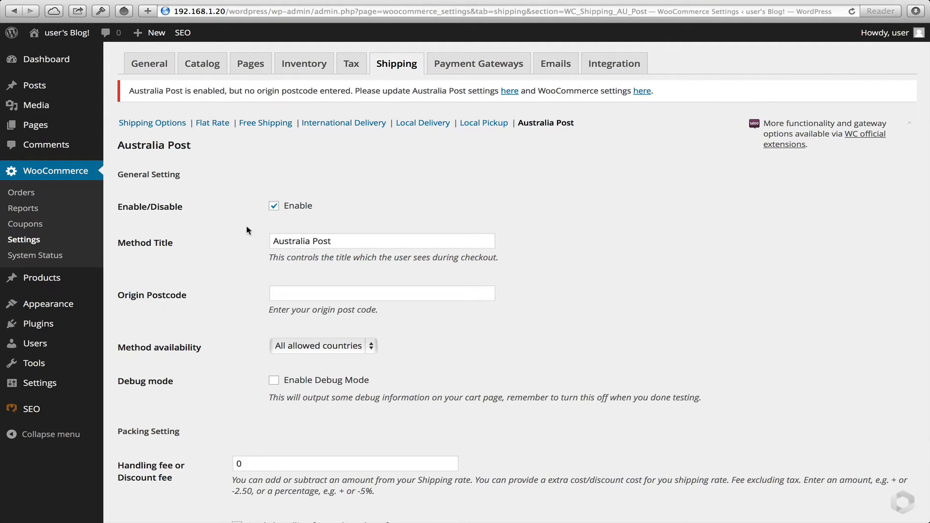
scroll("down", 3)
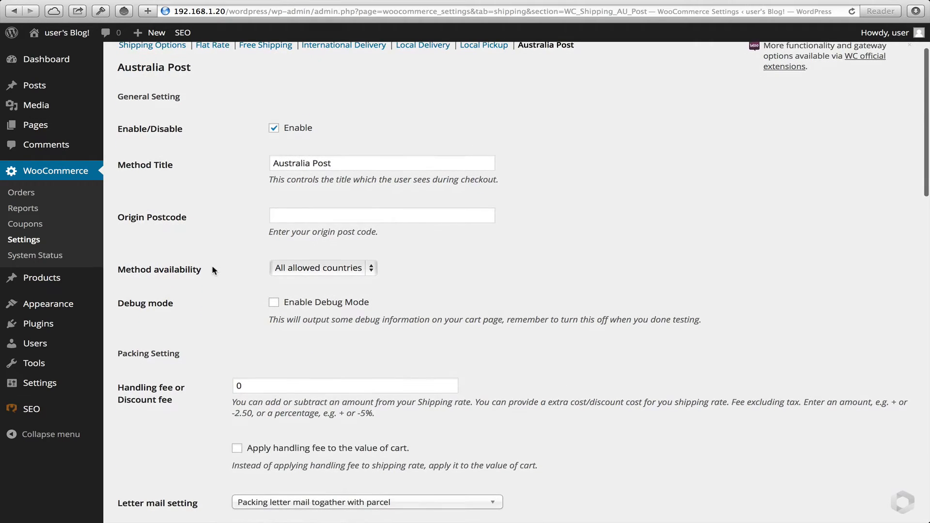
scroll("down", 3)
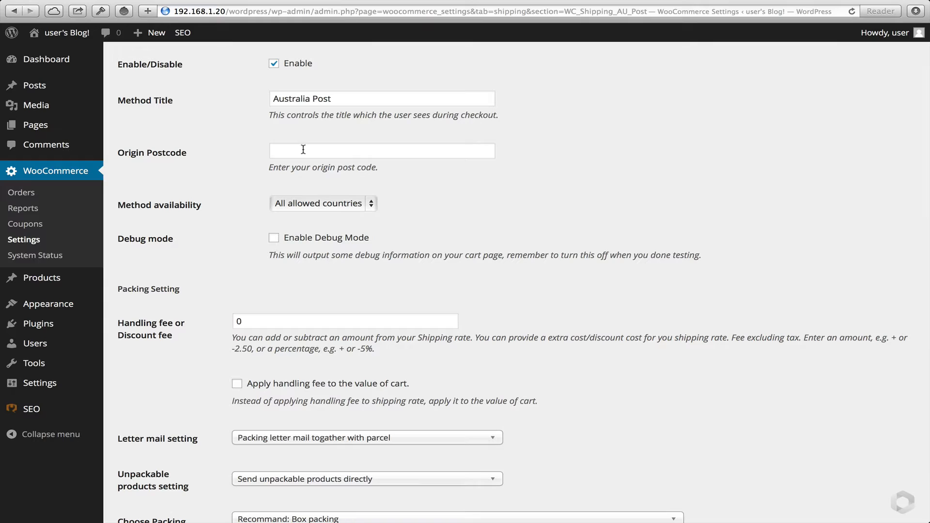
type("3000")
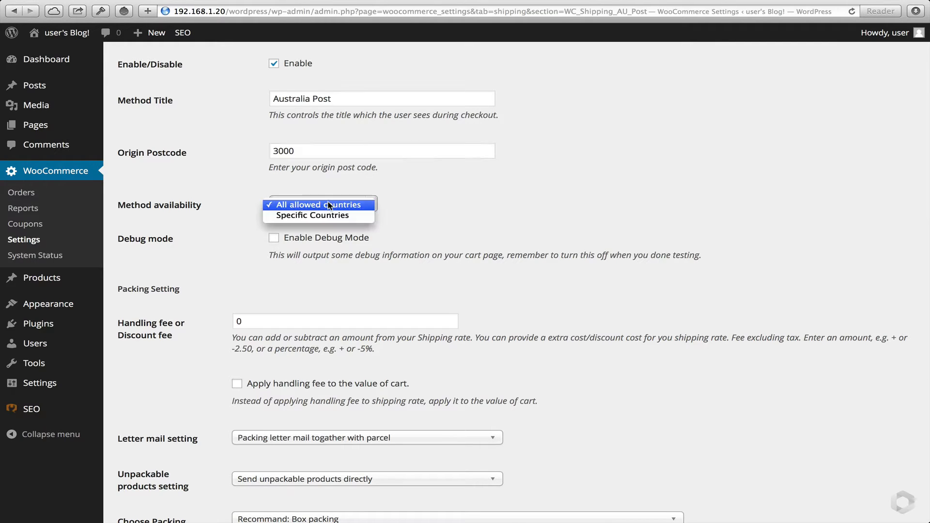
left_click(312, 215)
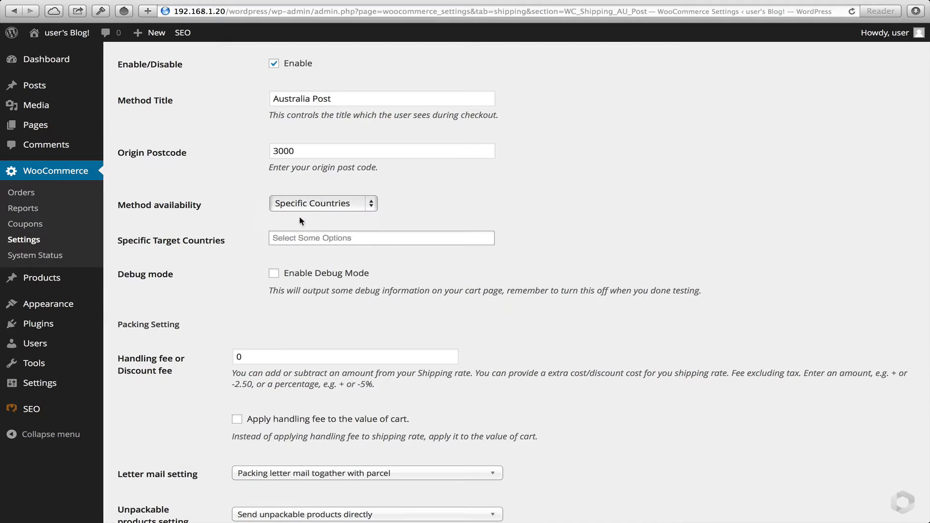
type("Aus")
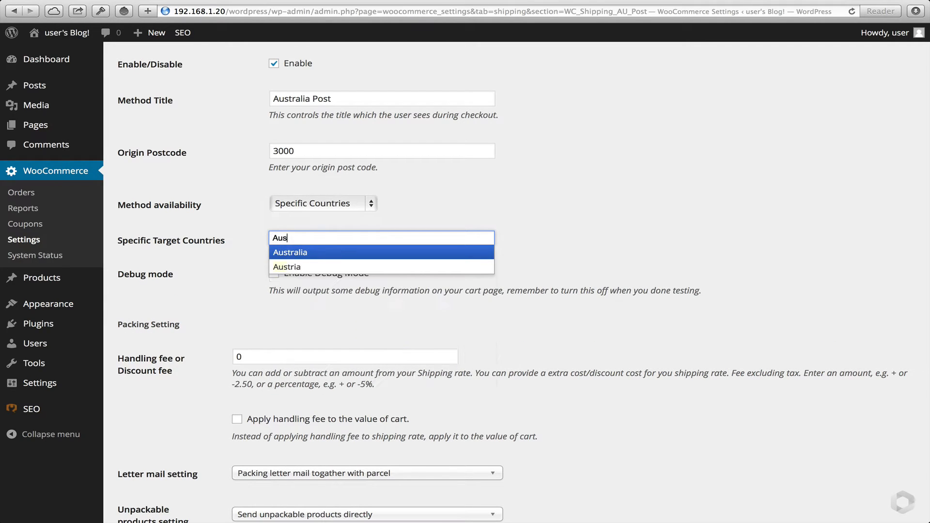
left_click(290, 251)
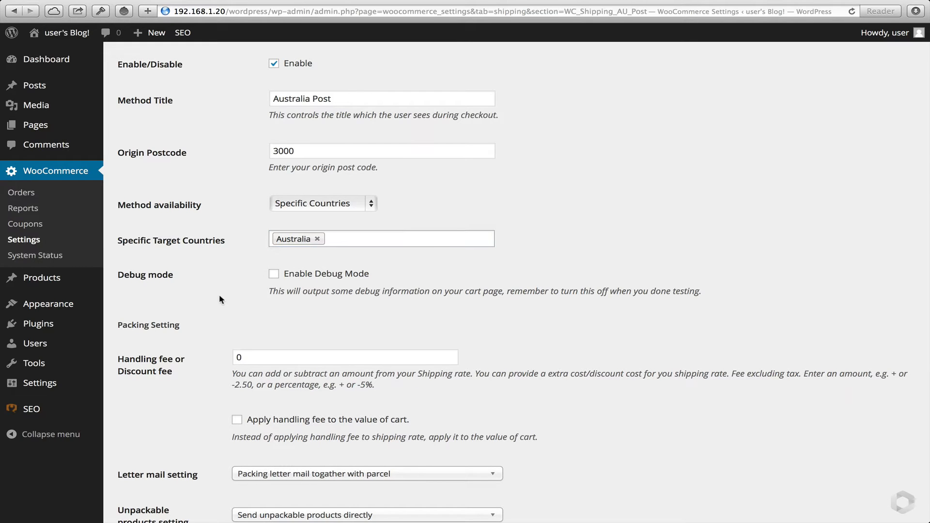
Select Mailing box Bx3, Bx4, Small (500g) and Medium (3kg) satchels for packing.
scroll("down", 3)
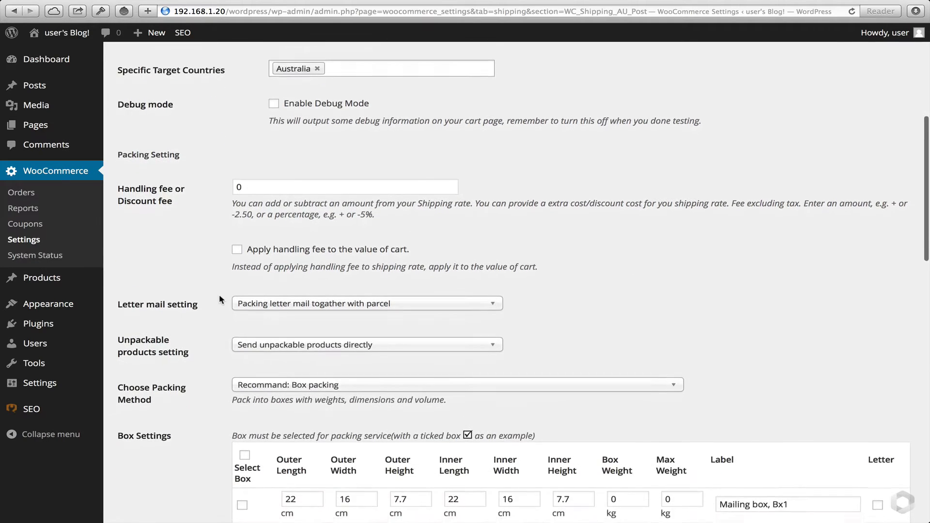
scroll("down", 3)
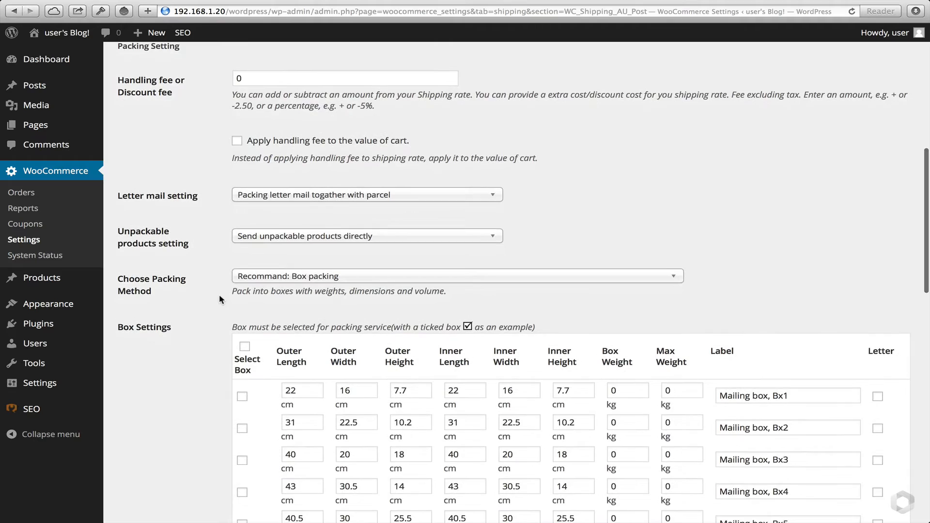
scroll("down", 3)
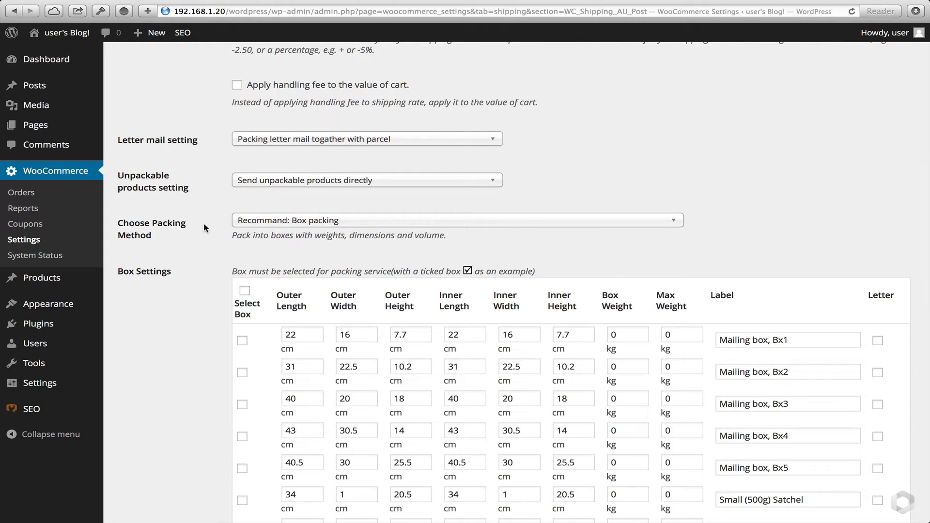
scroll("down", 3)
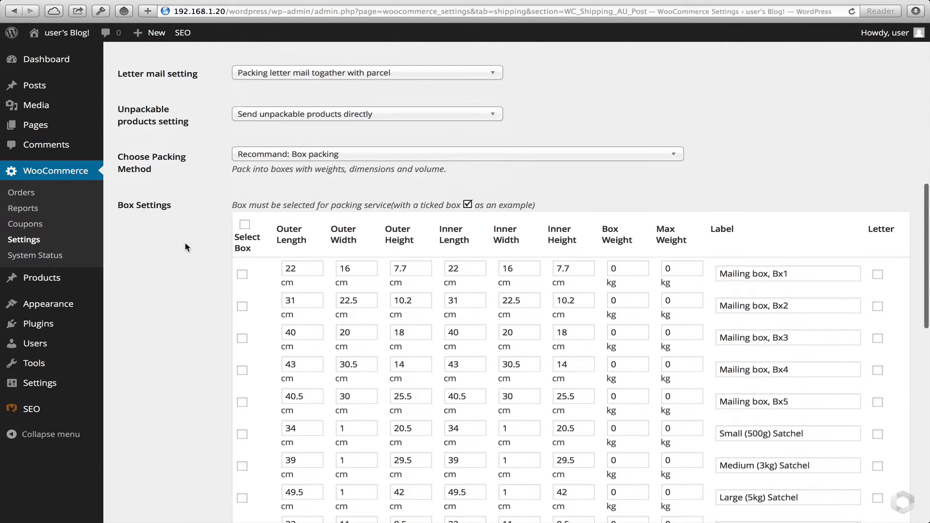
scroll("down", 3)
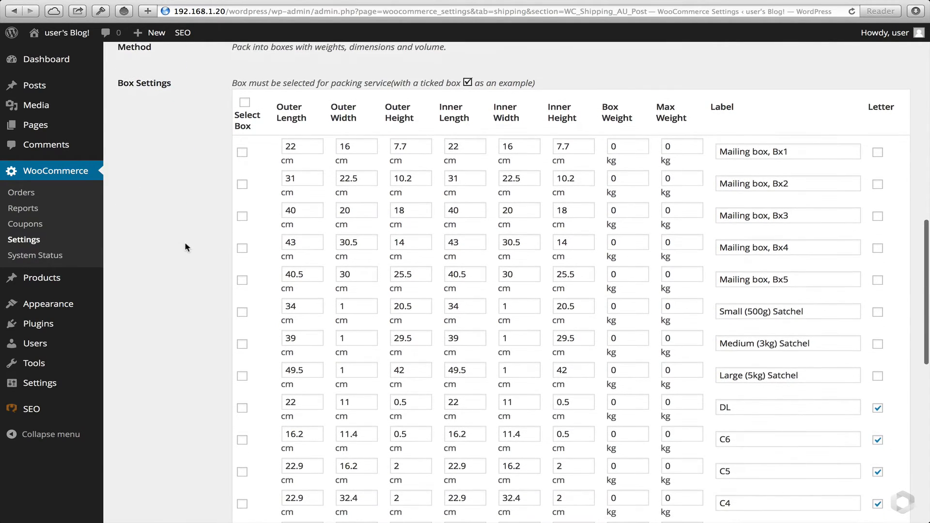
left_click(242, 215)
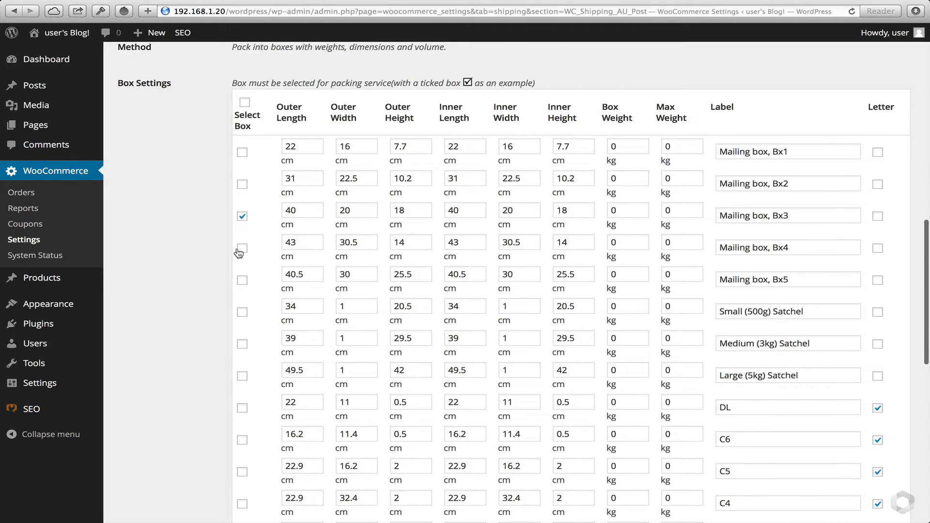
left_click(241, 248)
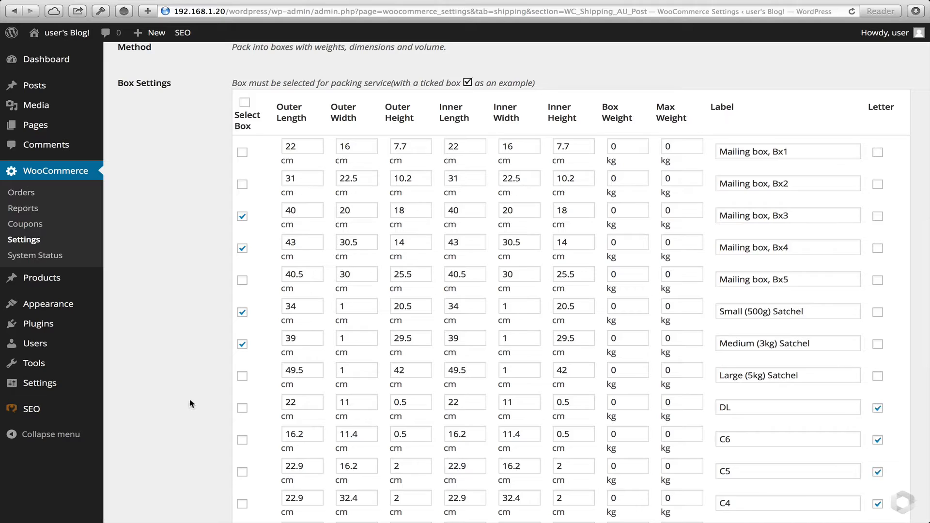
scroll("down", 3)
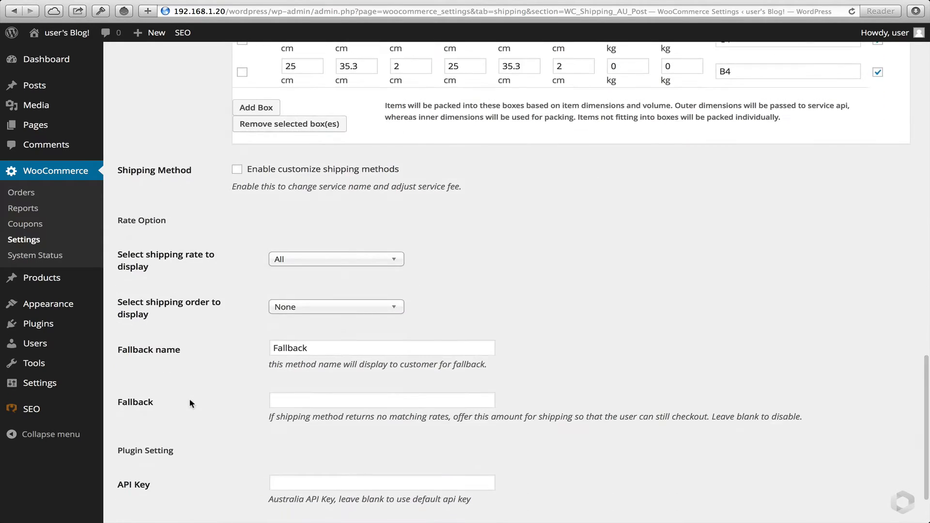
Enable customized shipping methods, leave all services enabled, and save the settings.
left_click(238, 169)
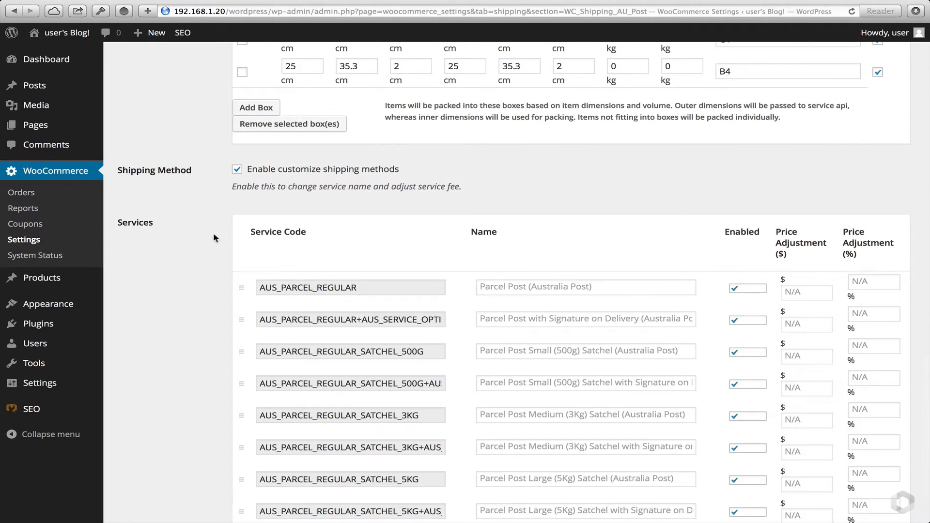
scroll("down", 3)
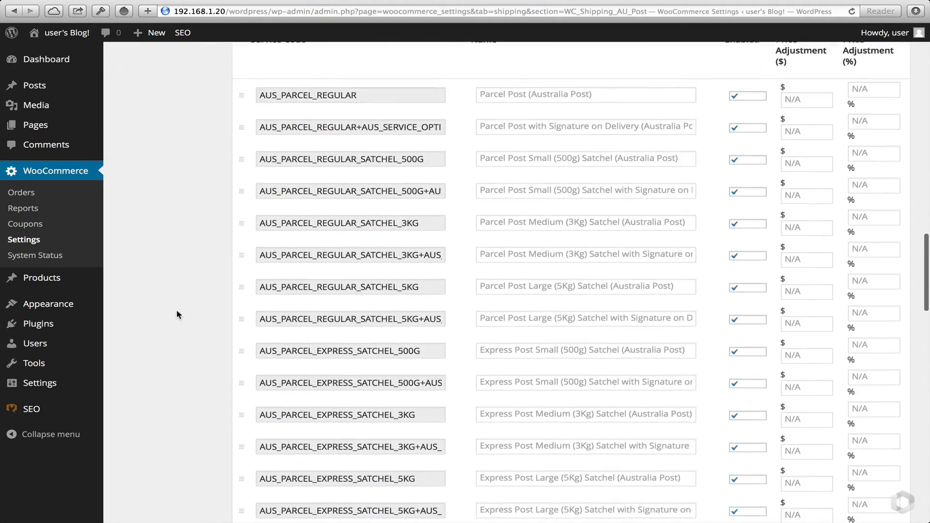
scroll("down", 3)
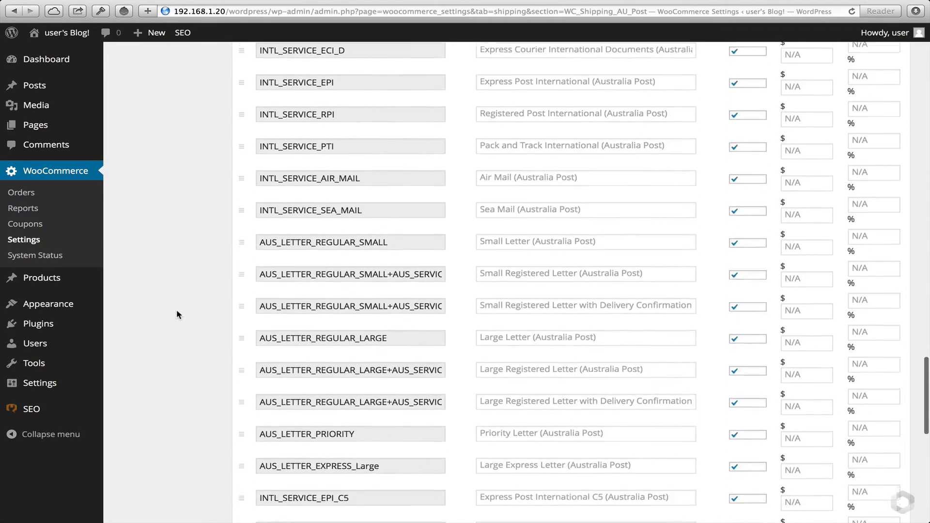
scroll("down", 3)
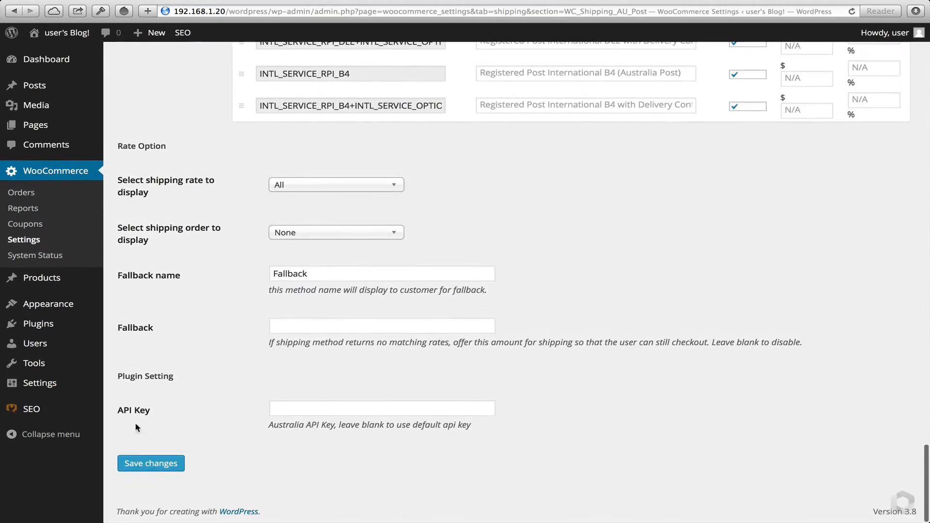
left_click(150, 463)
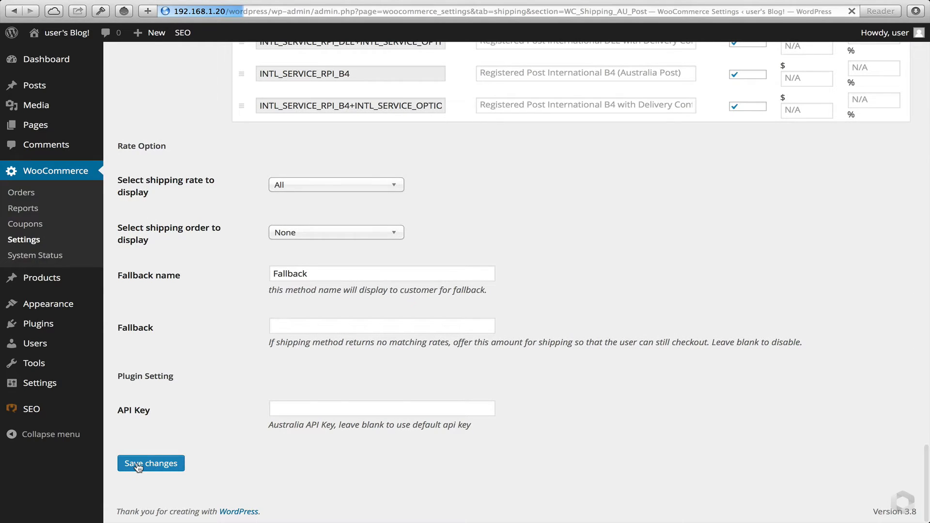
left_click(150, 463)
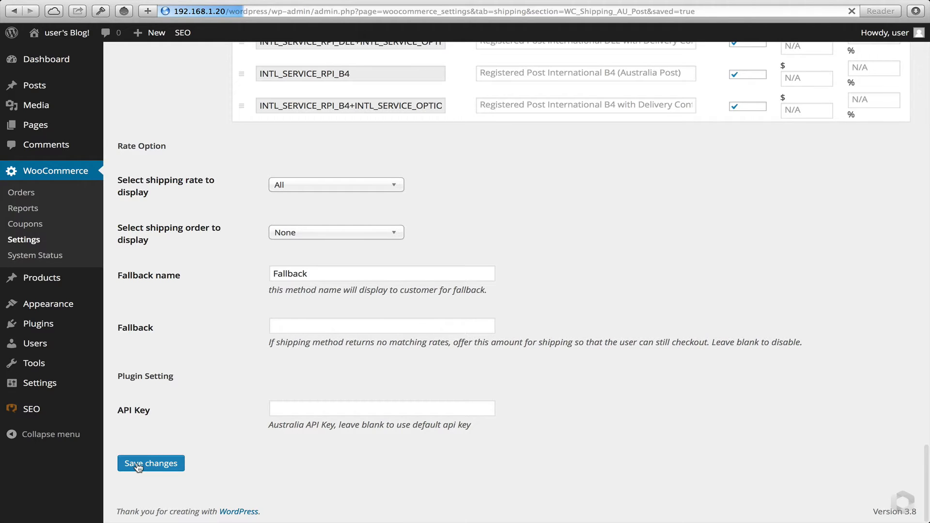
left_click(150, 463)
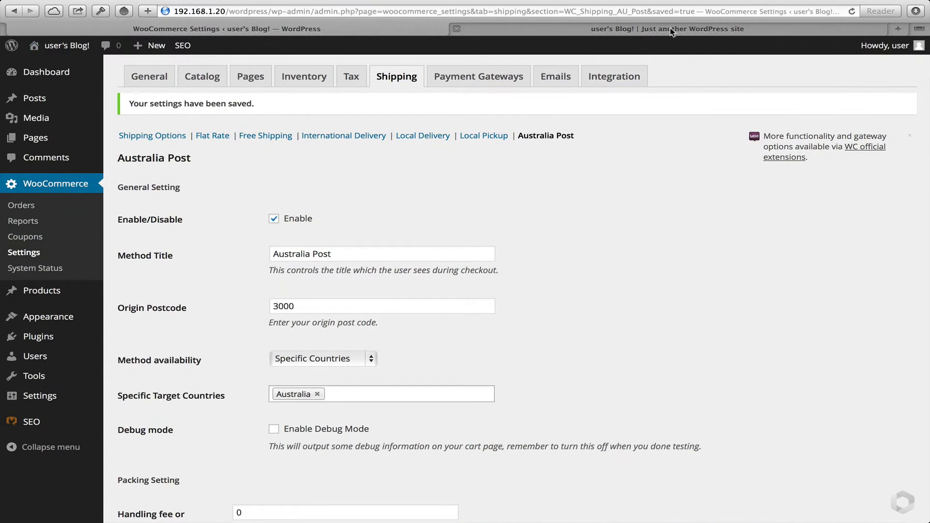
On the storefront shop, add the Small basic product and view the cart.
left_click(668, 29)
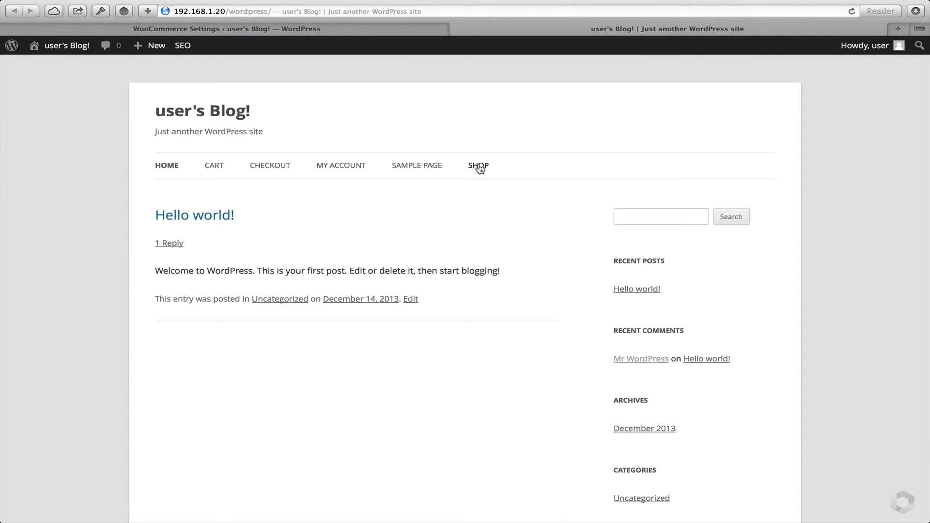
left_click(478, 165)
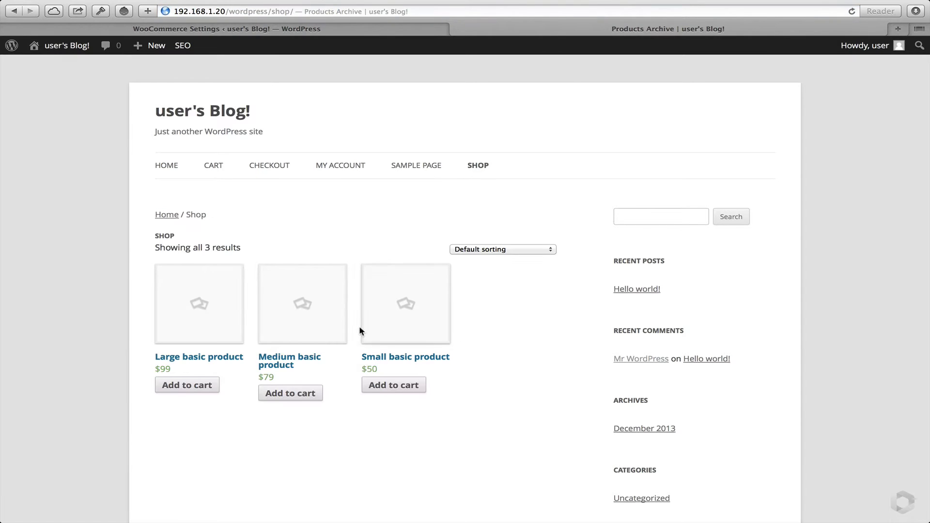
mouse_move(393, 384)
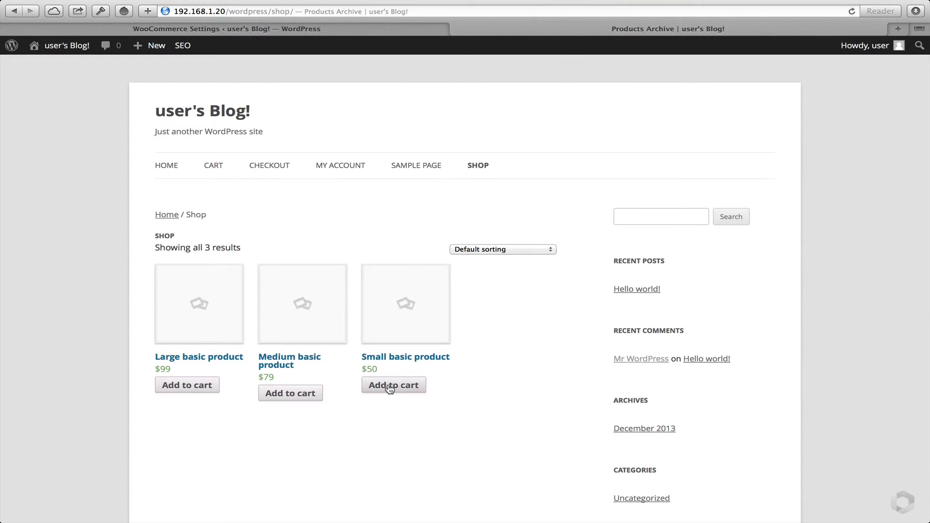
left_click(393, 384)
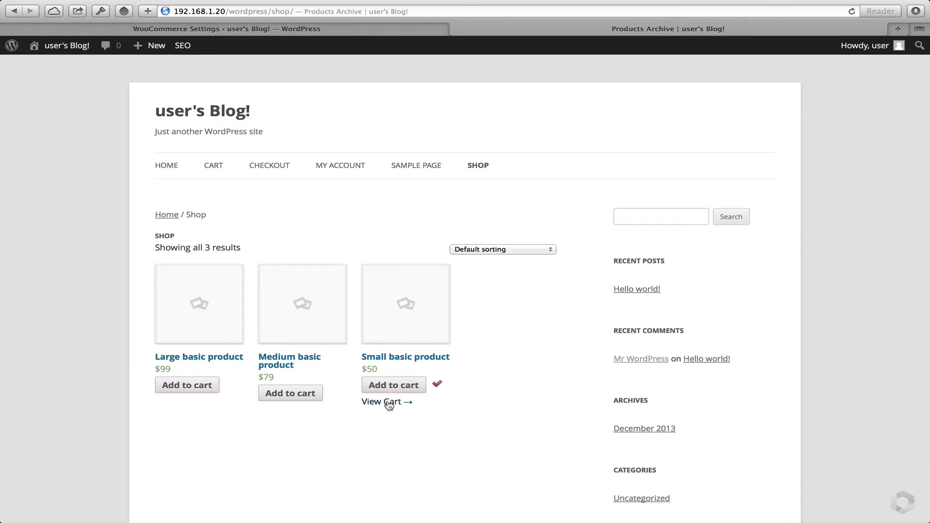
left_click(381, 402)
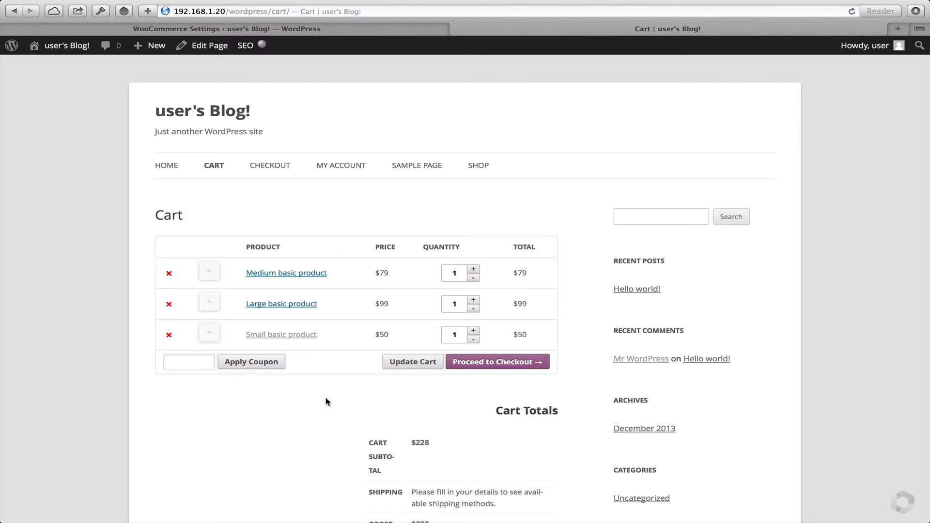
Remove the Large and Medium basic products from the cart.
scroll("down", 3)
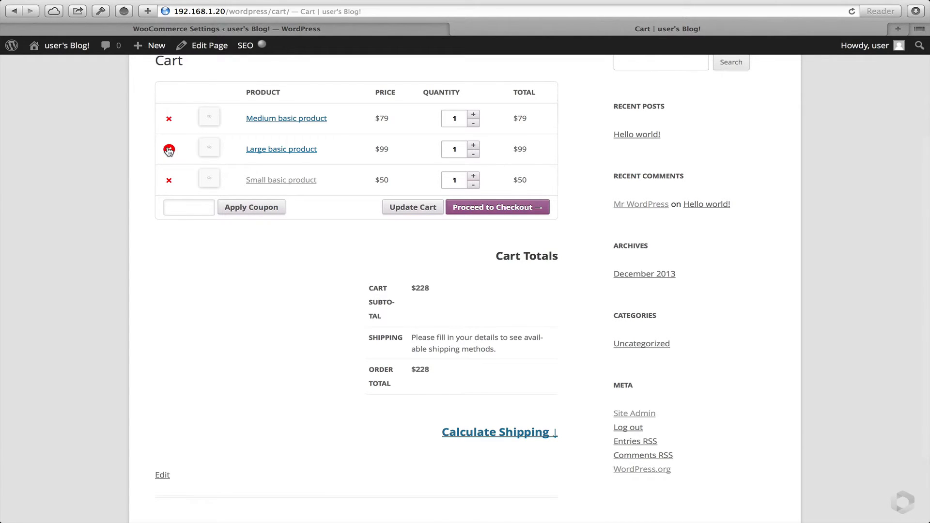
left_click(169, 148)
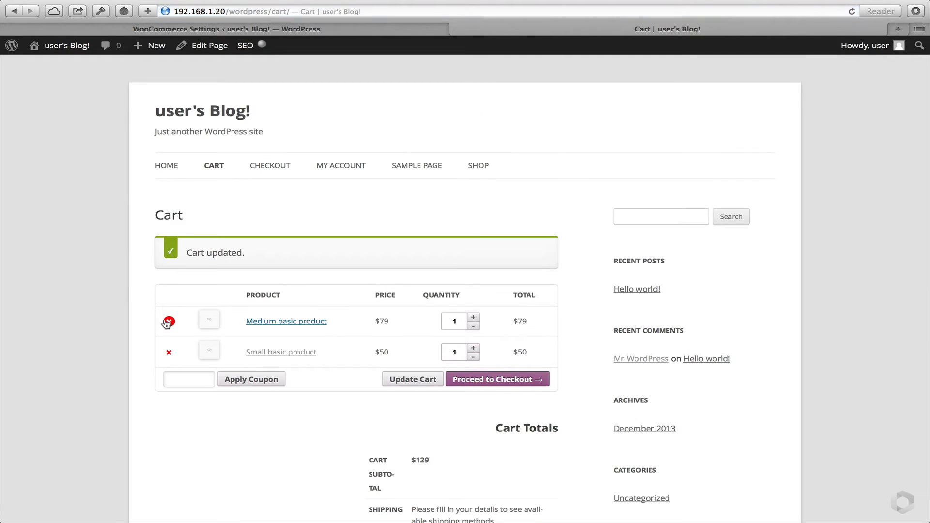
left_click(169, 323)
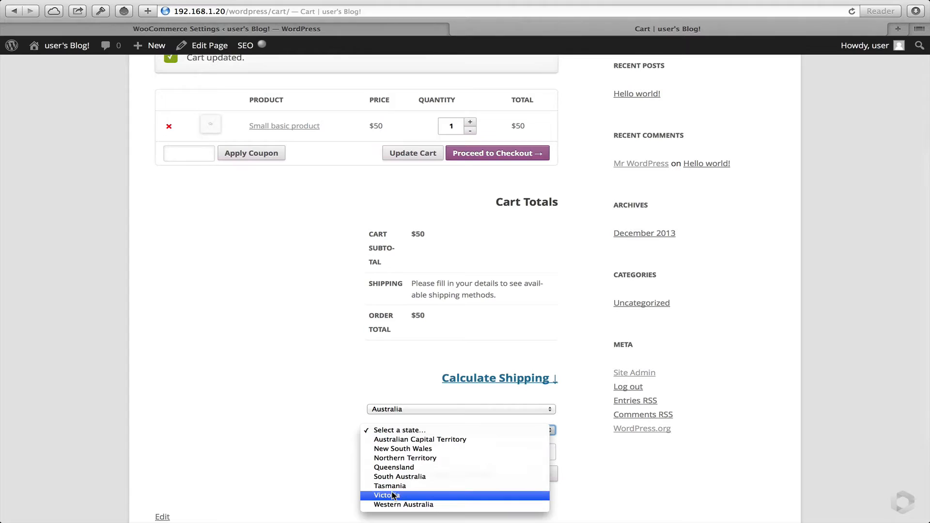
Calculate shipping to Victoria, postcode 3152, showing Australia Post rates.
left_click(385, 494)
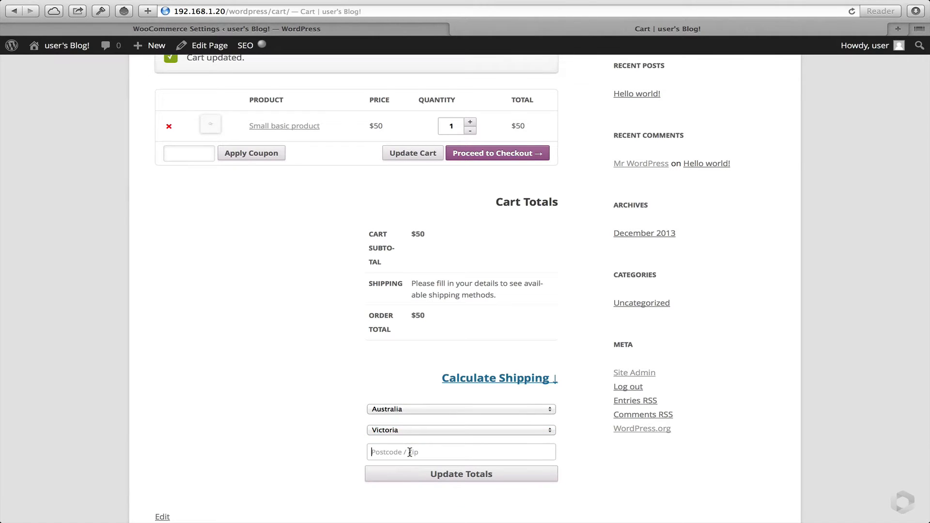
type("3152")
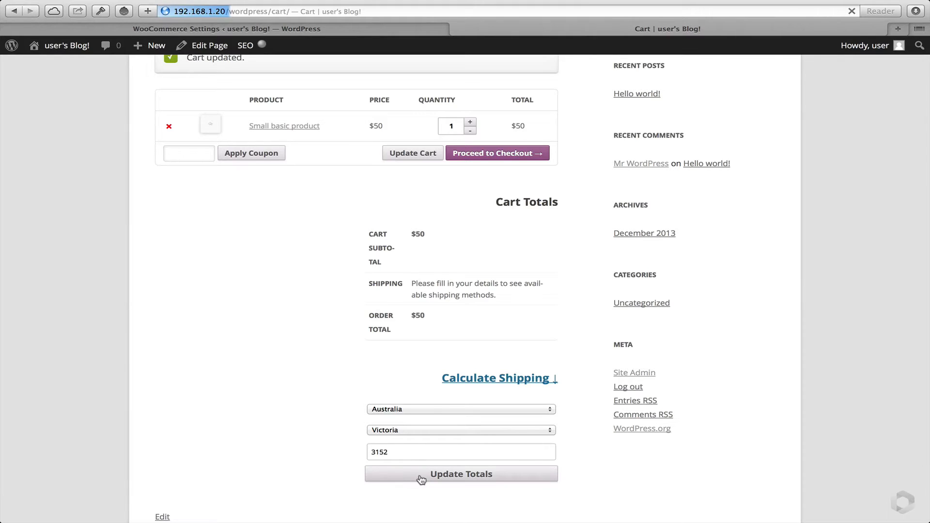
left_click(460, 473)
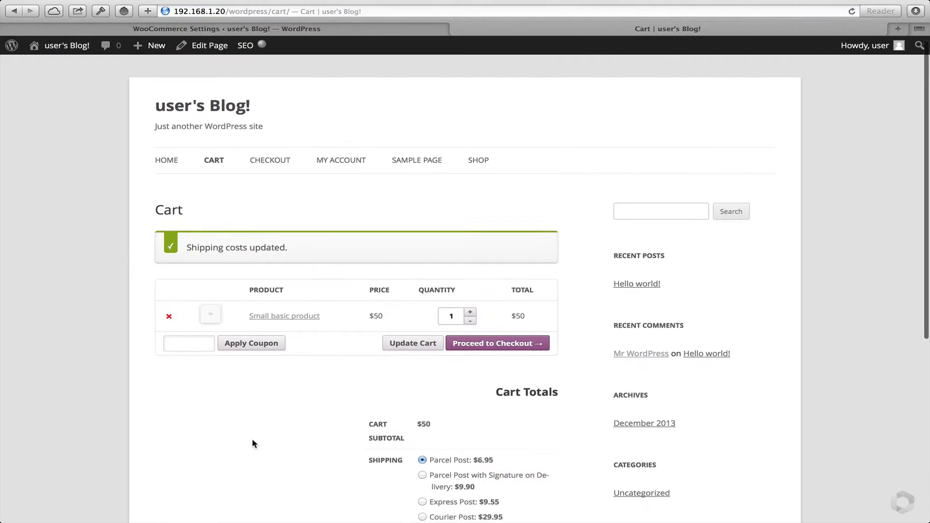
scroll("down", 3)
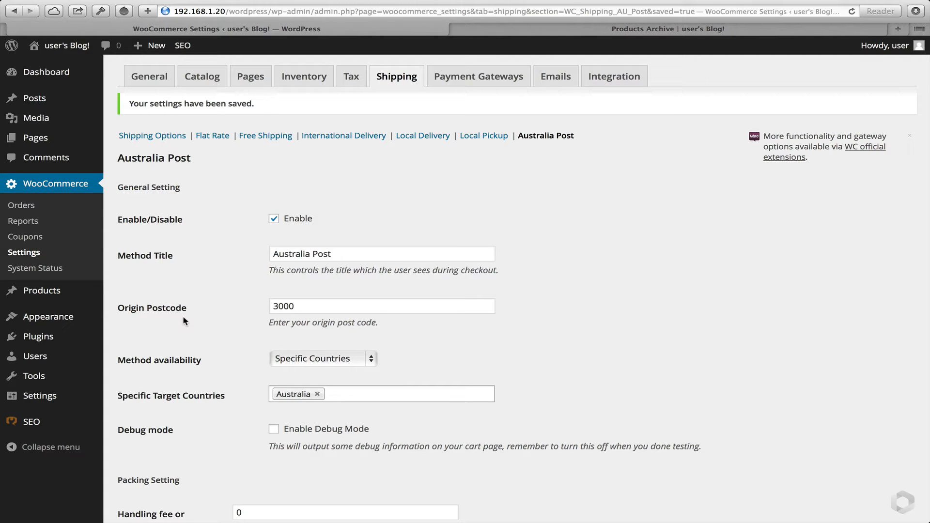
scroll("down", 3)
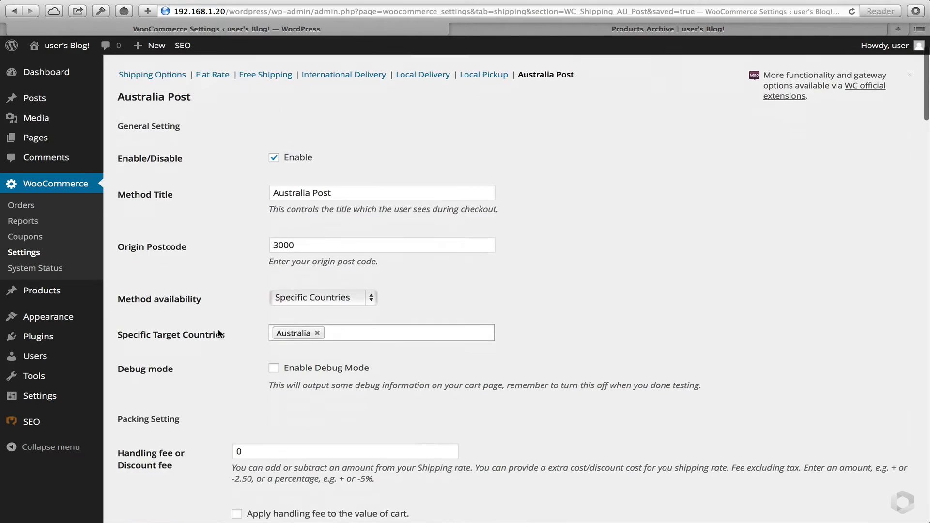
scroll("down", 3)
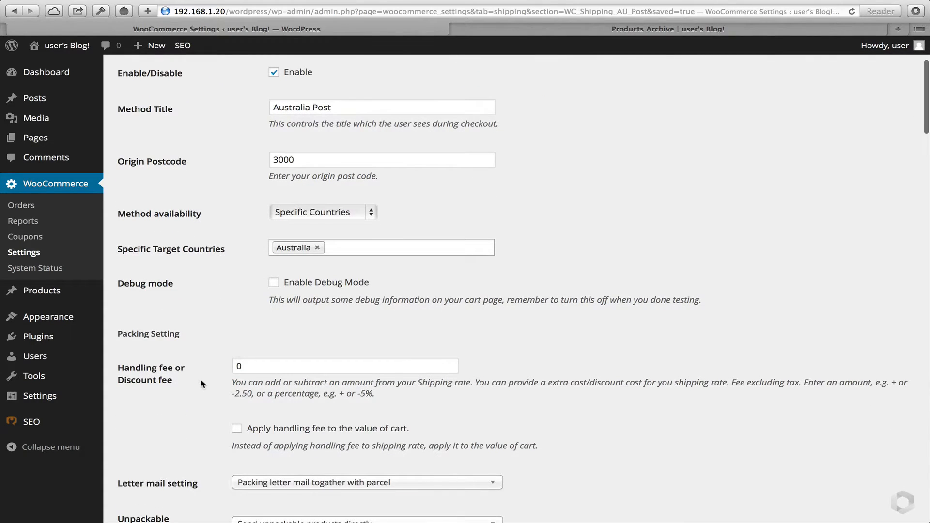
scroll("down", 3)
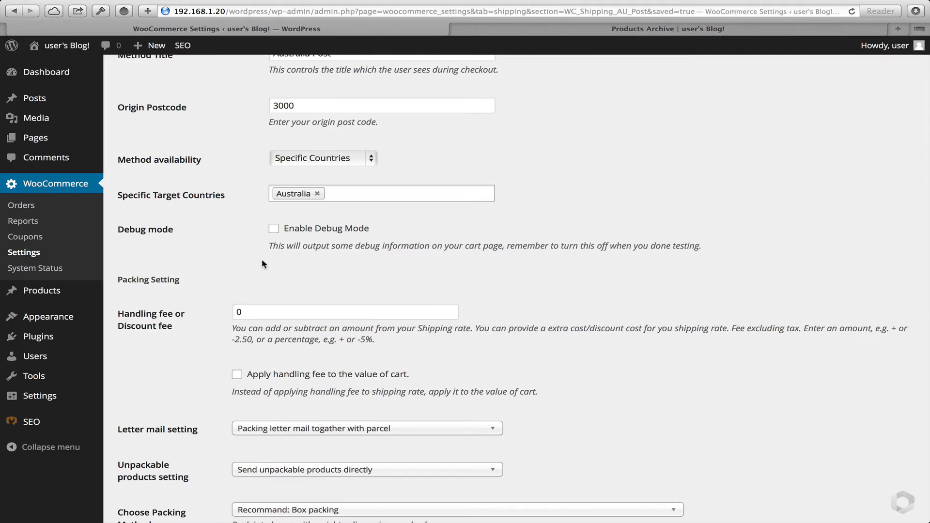
mouse_move(196, 334)
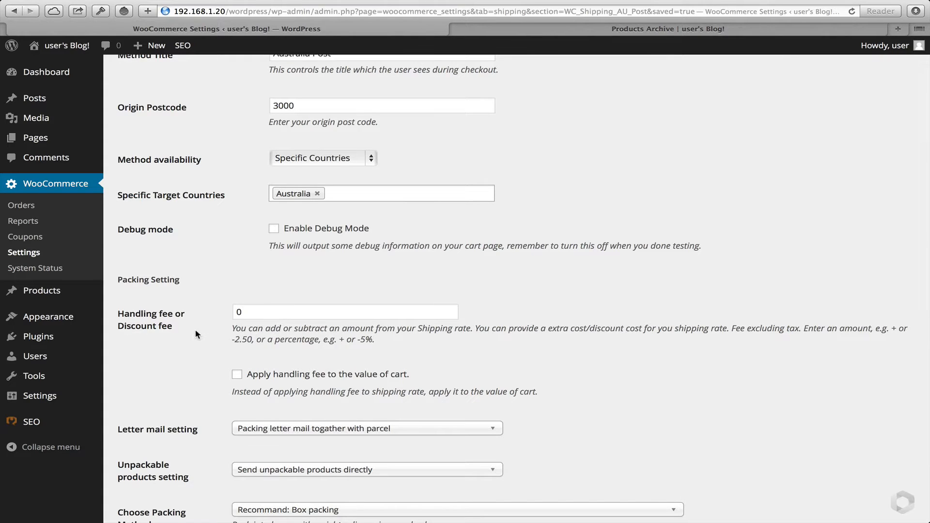
scroll("down", 3)
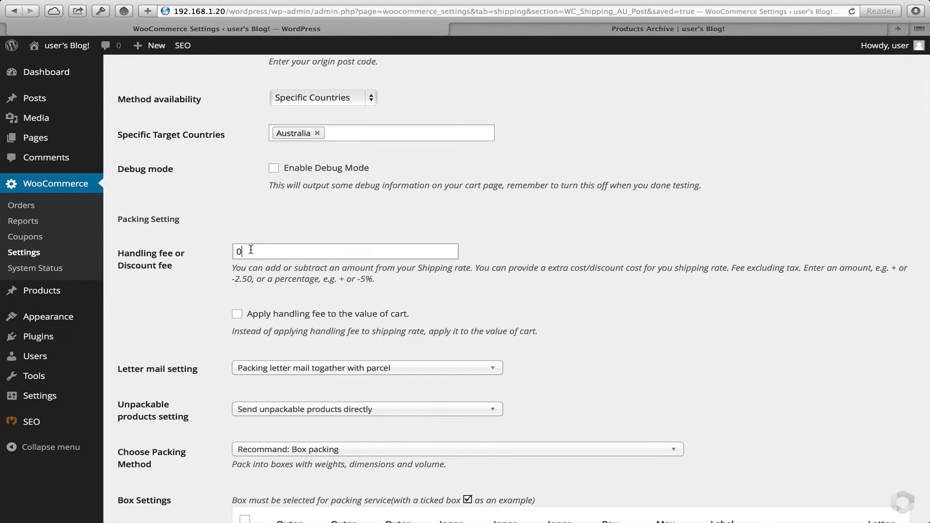
mouse_move(203, 293)
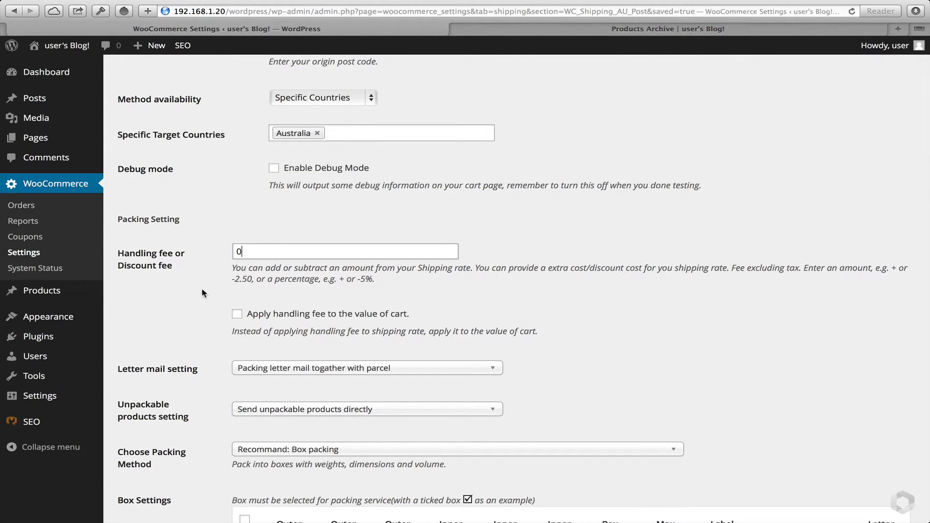
scroll("down", 3)
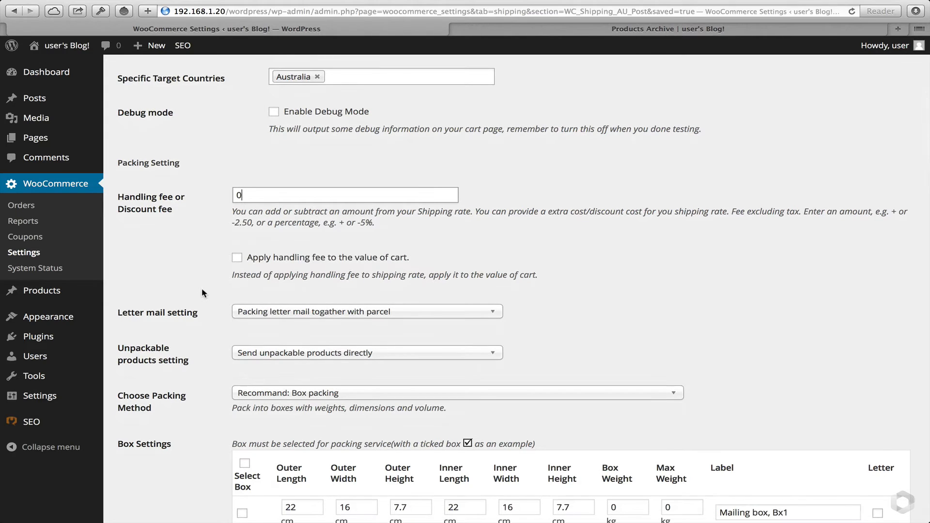
scroll("down", 3)
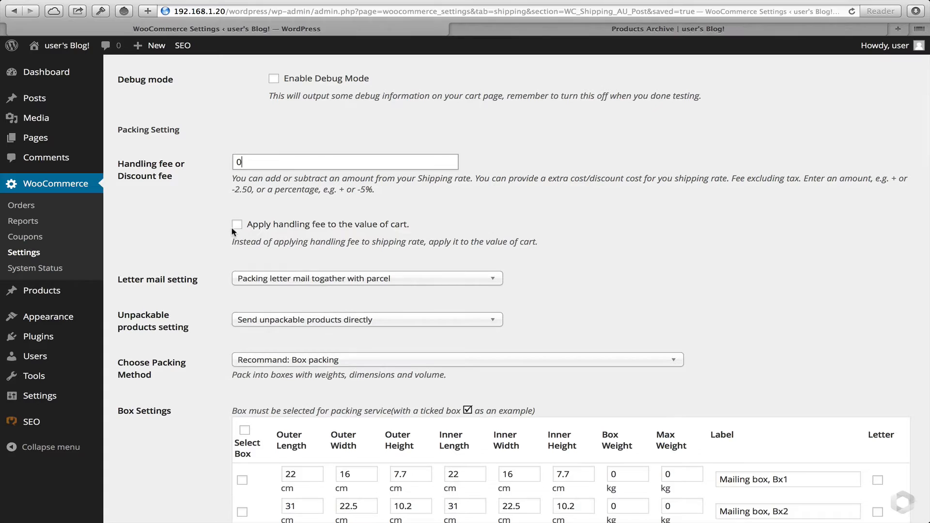
left_click(238, 224)
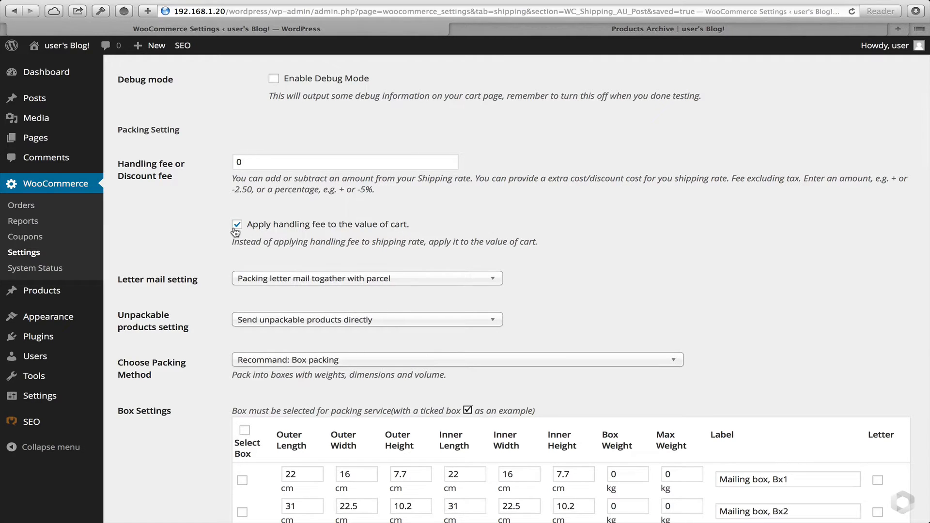
mouse_move(238, 230)
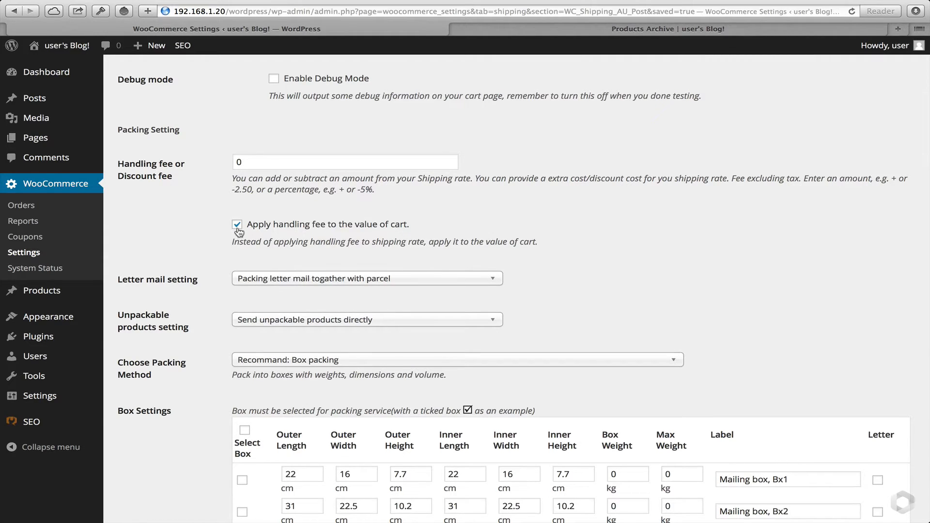
left_click(238, 224)
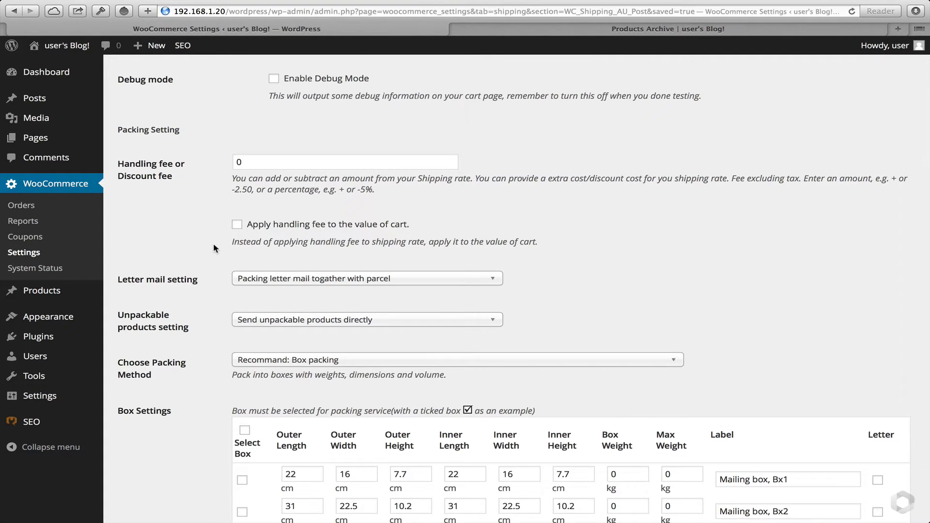
scroll("down", 3)
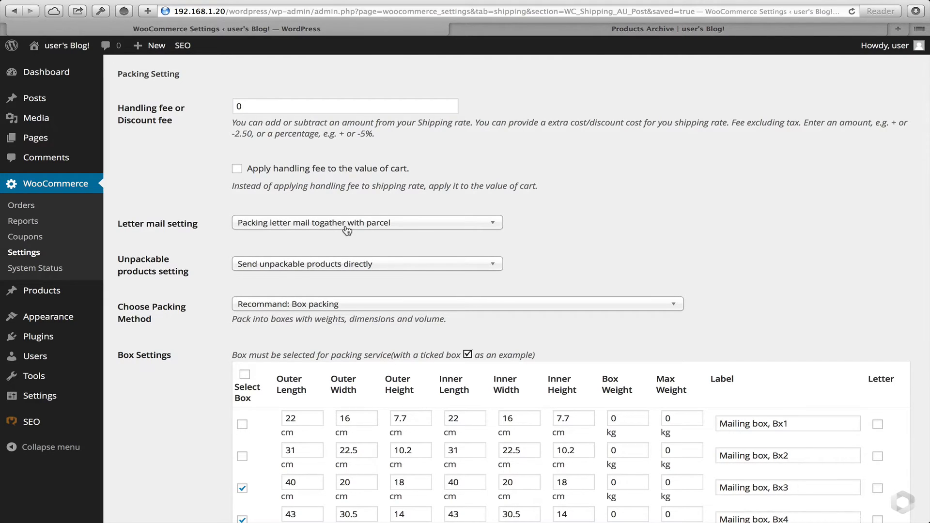
scroll("down", 3)
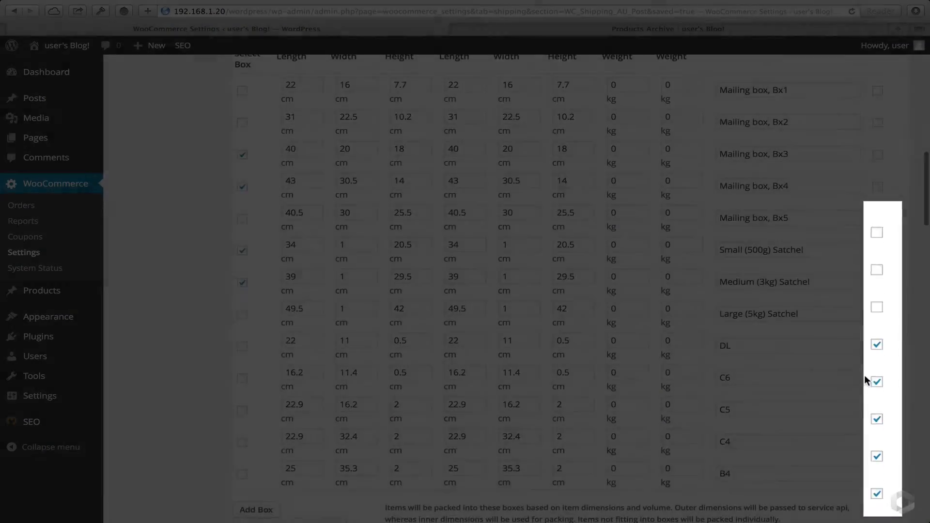
scroll("down", 3)
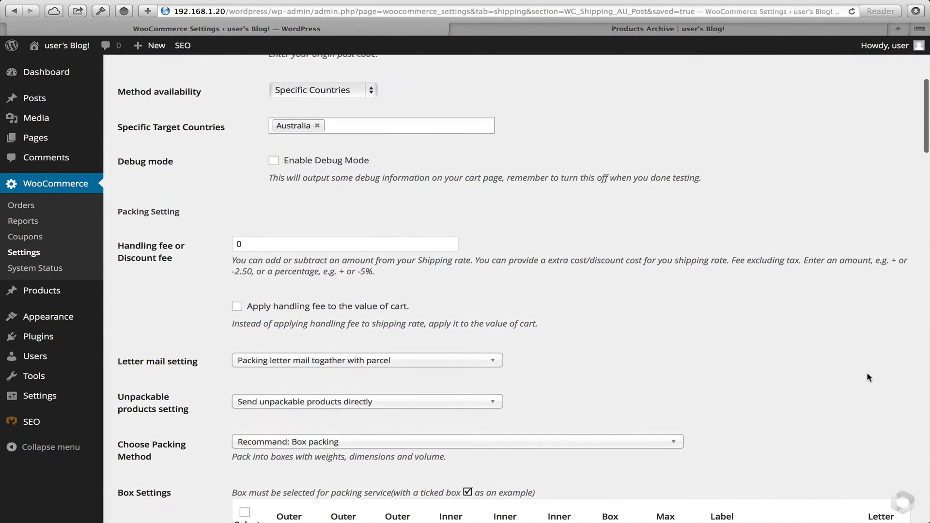
mouse_move(666, 370)
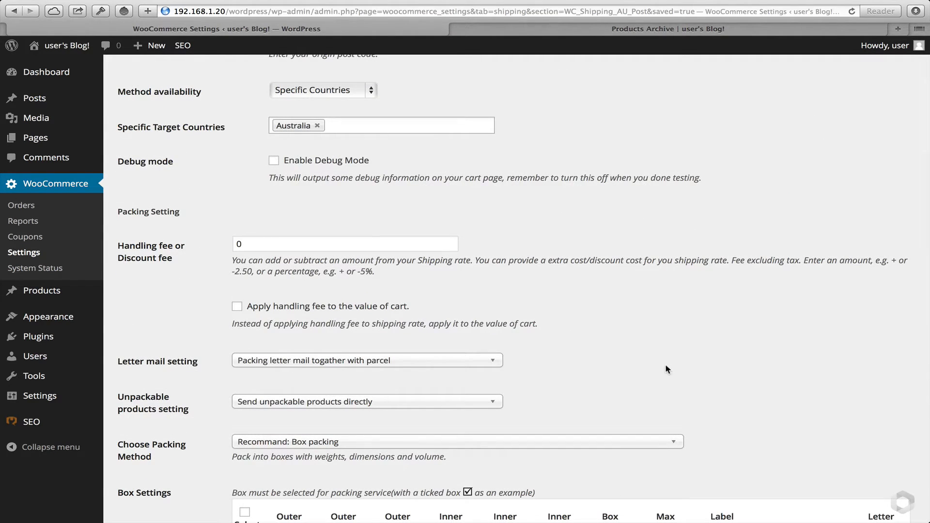
mouse_move(639, 368)
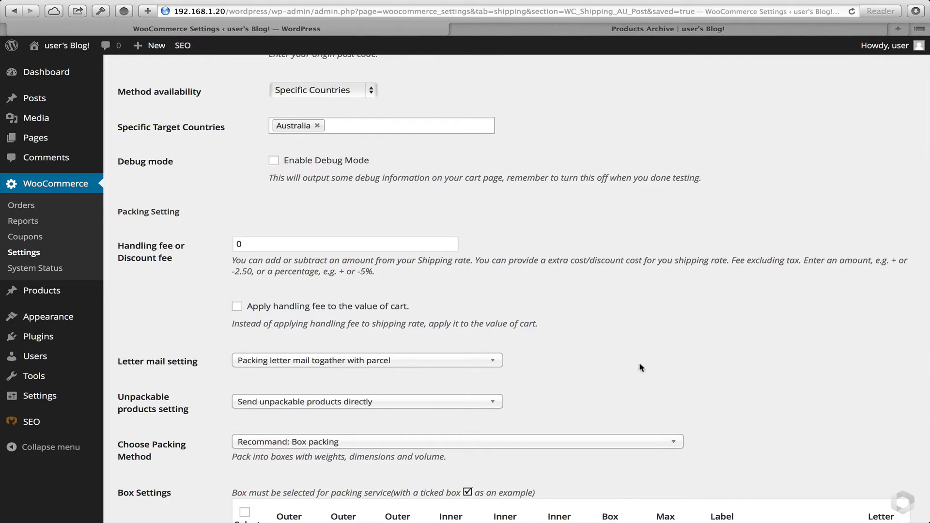
mouse_move(619, 366)
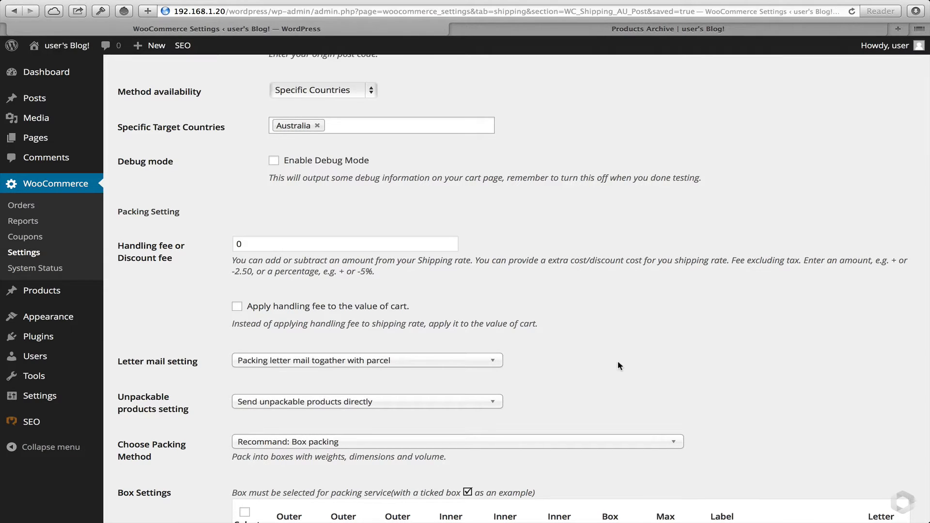
scroll("down", 3)
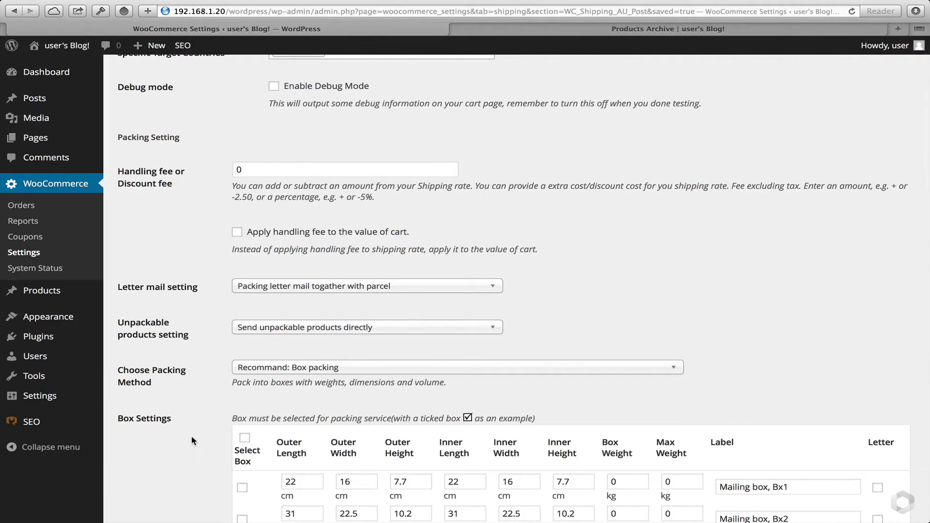
scroll("down", 3)
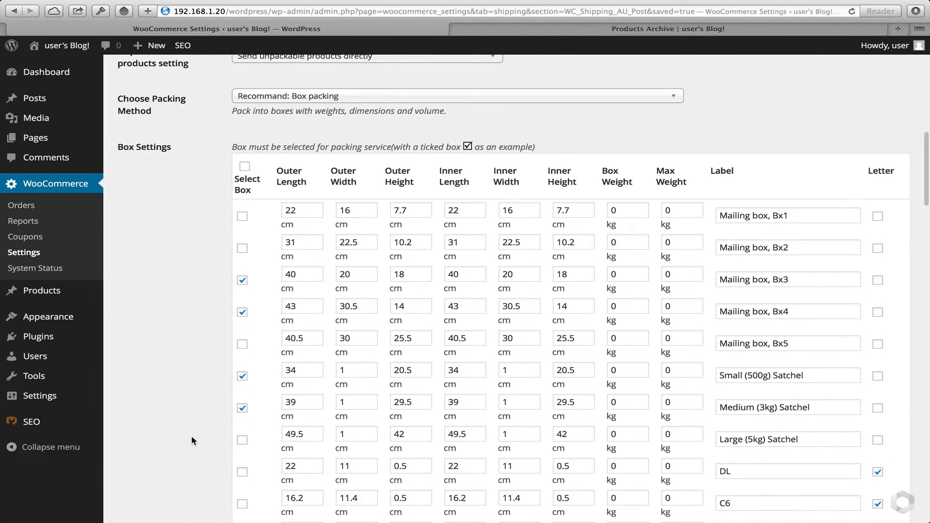
mouse_move(332, 277)
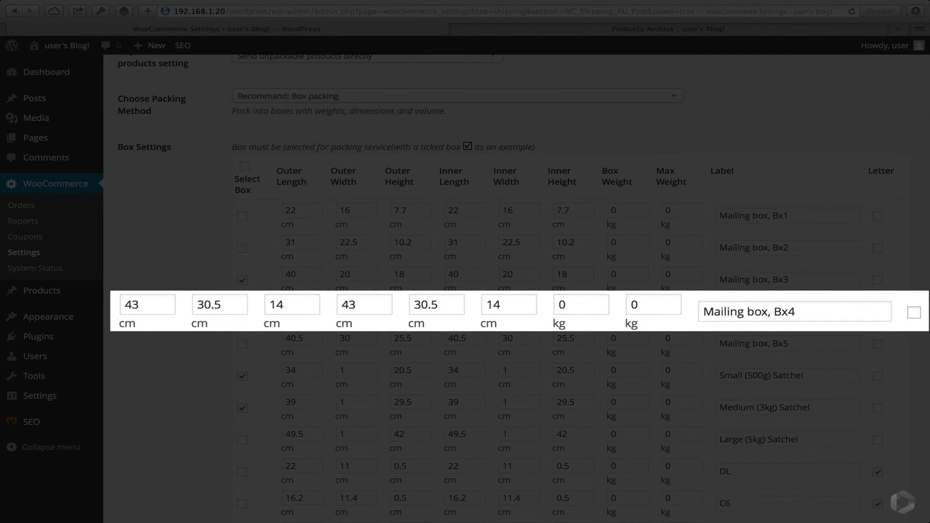
scroll("up", 3)
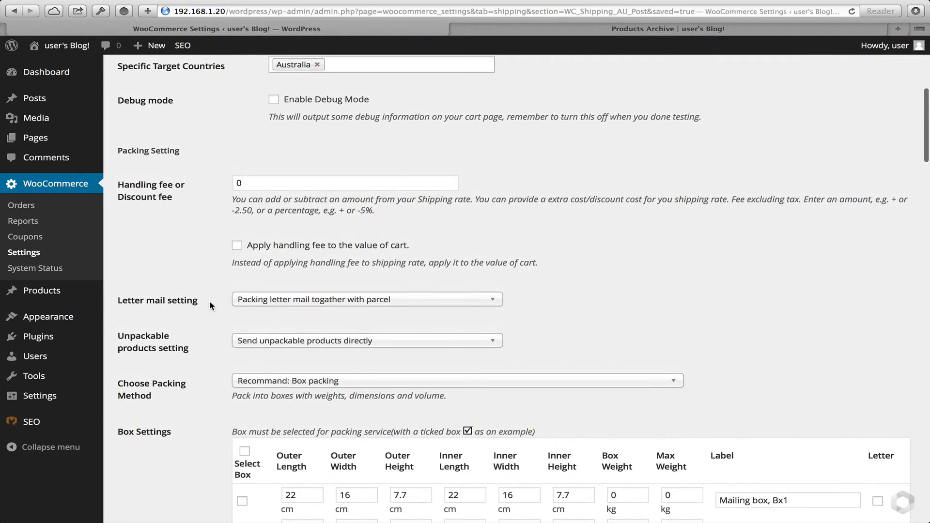
scroll("down", 3)
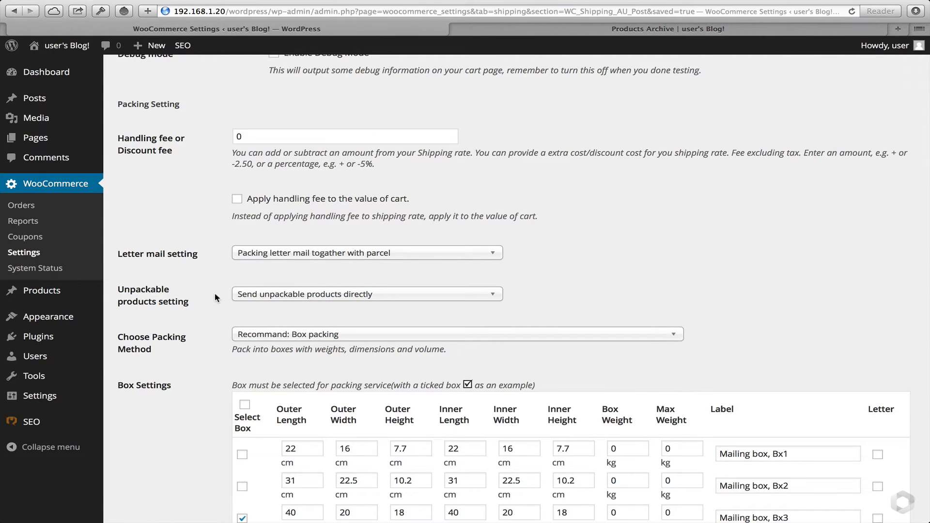
mouse_move(224, 297)
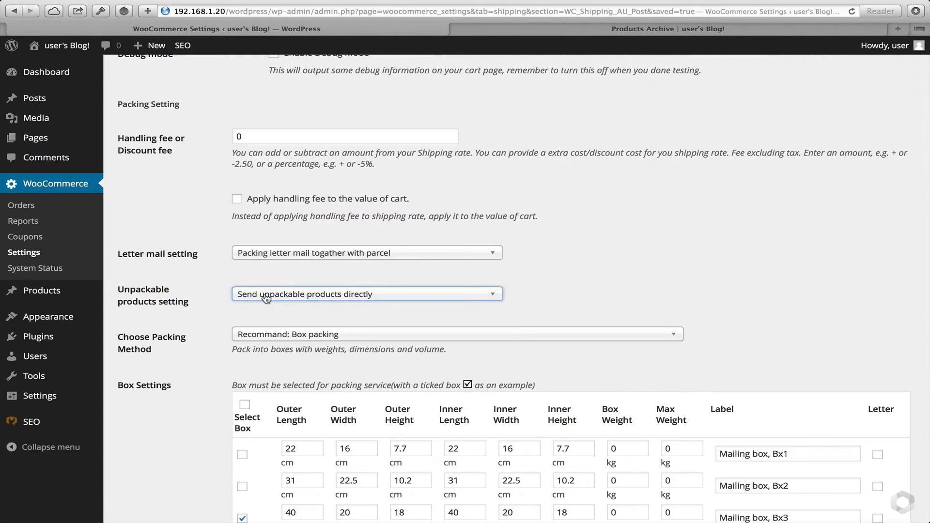
left_click(366, 293)
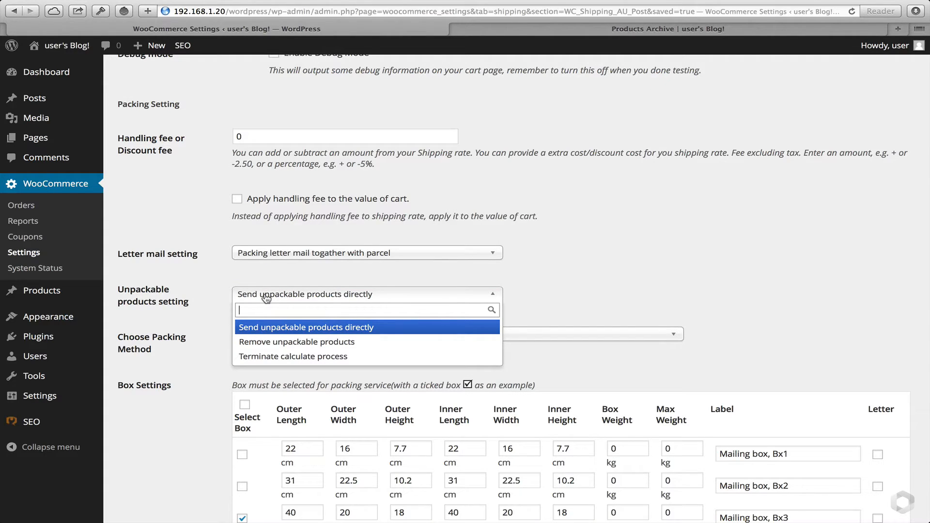
left_click(306, 327)
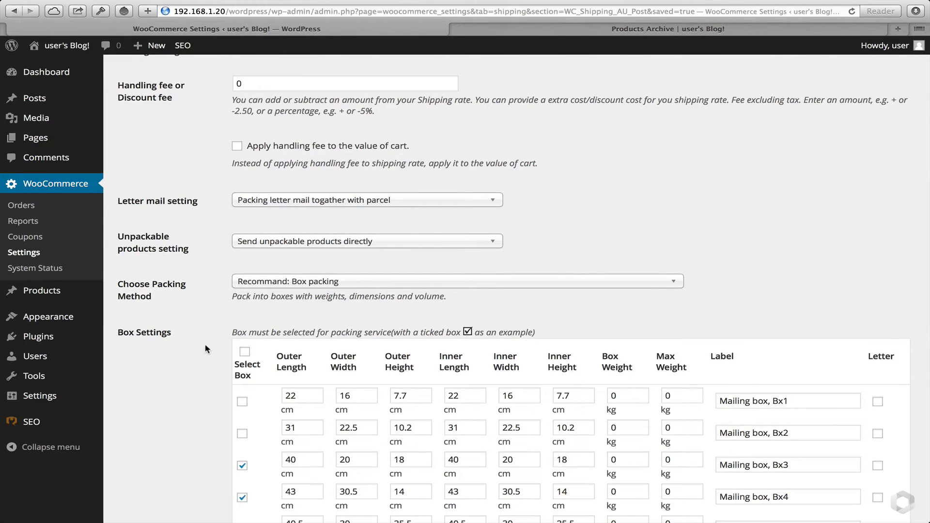
scroll("down", 3)
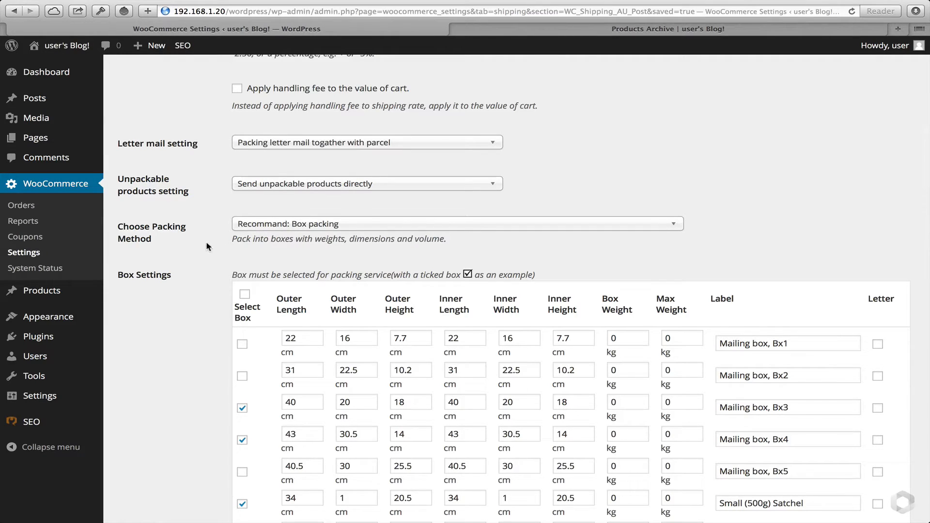
left_click(457, 224)
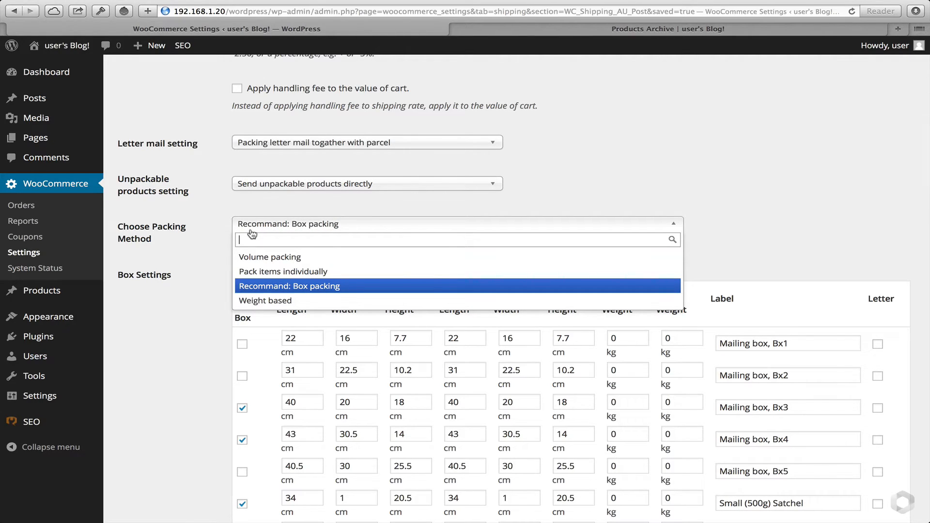
mouse_move(269, 256)
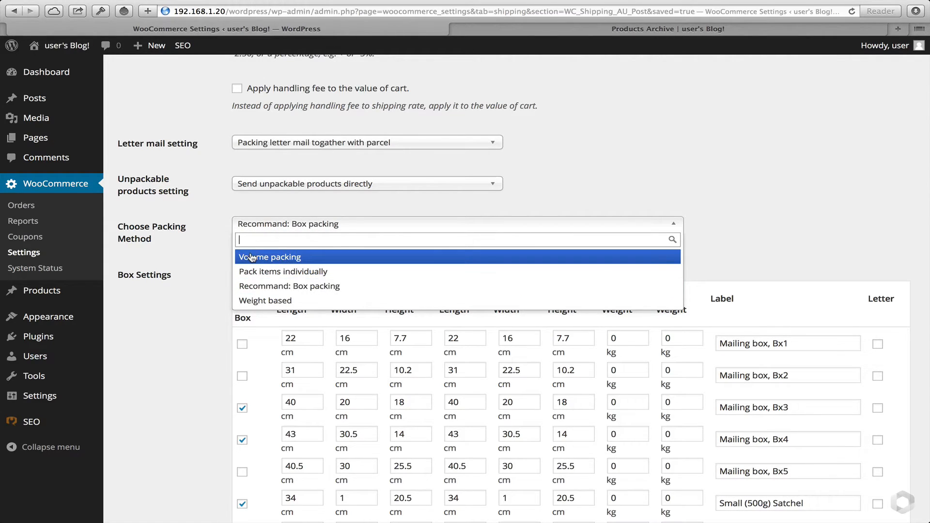
mouse_move(283, 275)
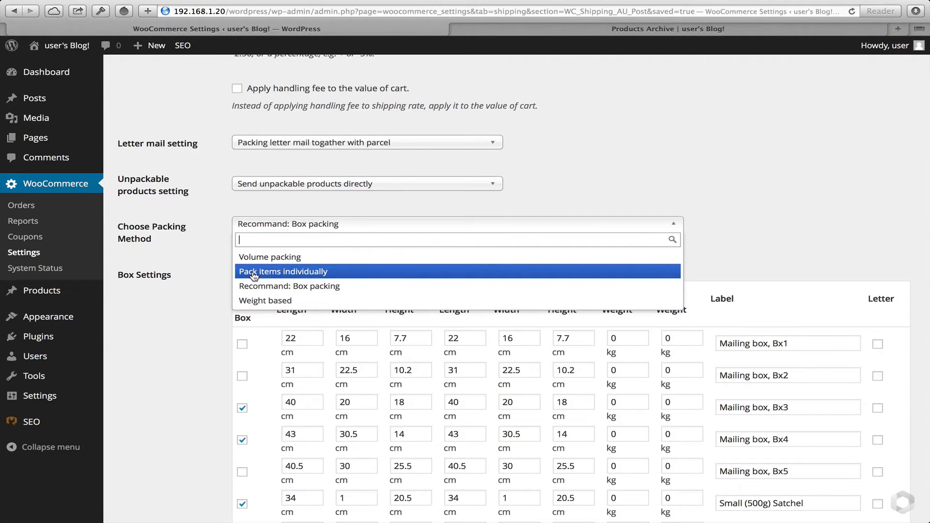
mouse_move(238, 277)
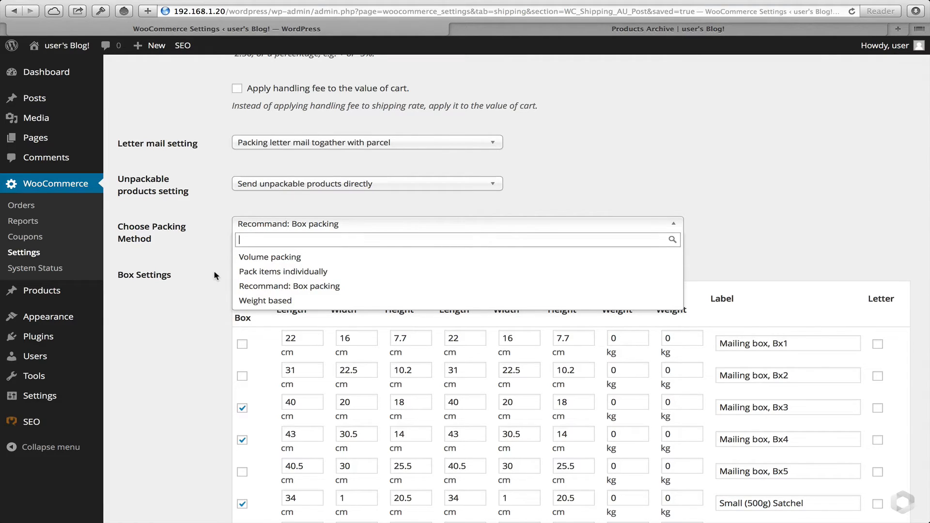
mouse_move(282, 272)
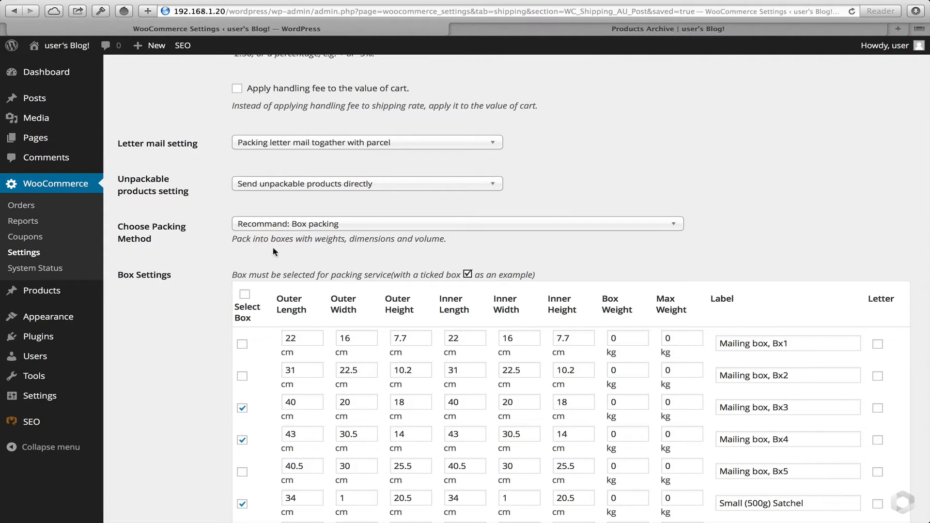
left_click(456, 224)
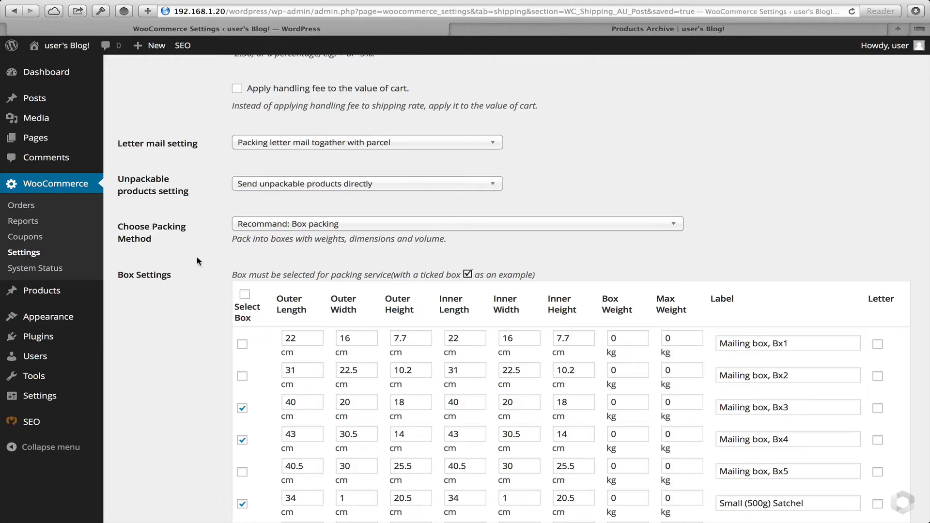
scroll("down", 3)
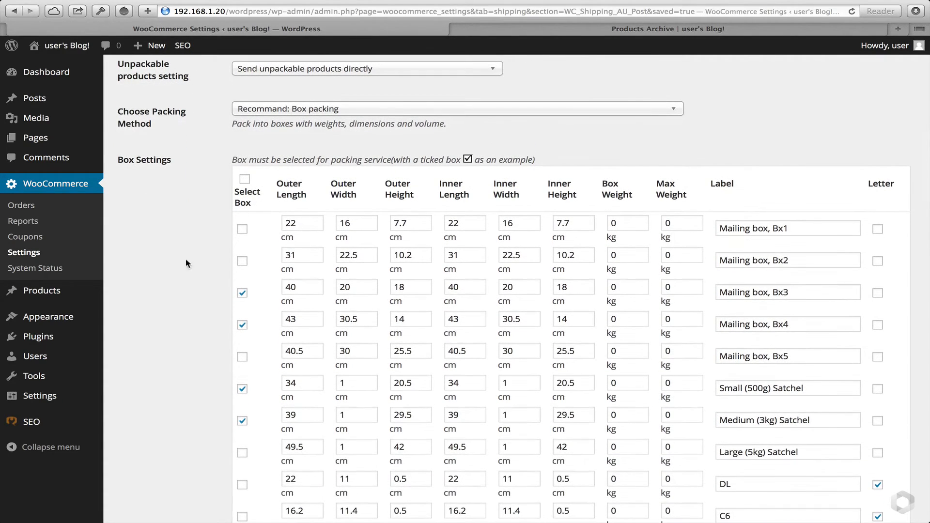
scroll("down", 3)
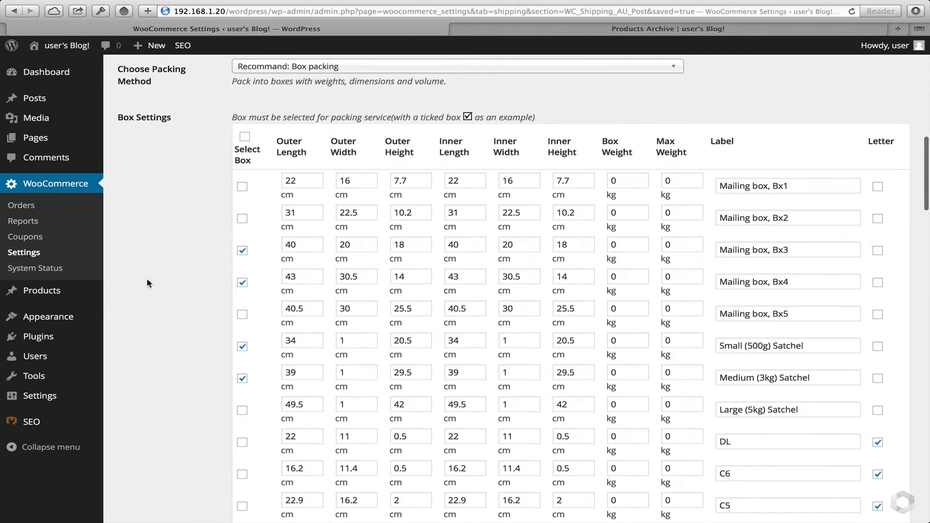
scroll("down", 3)
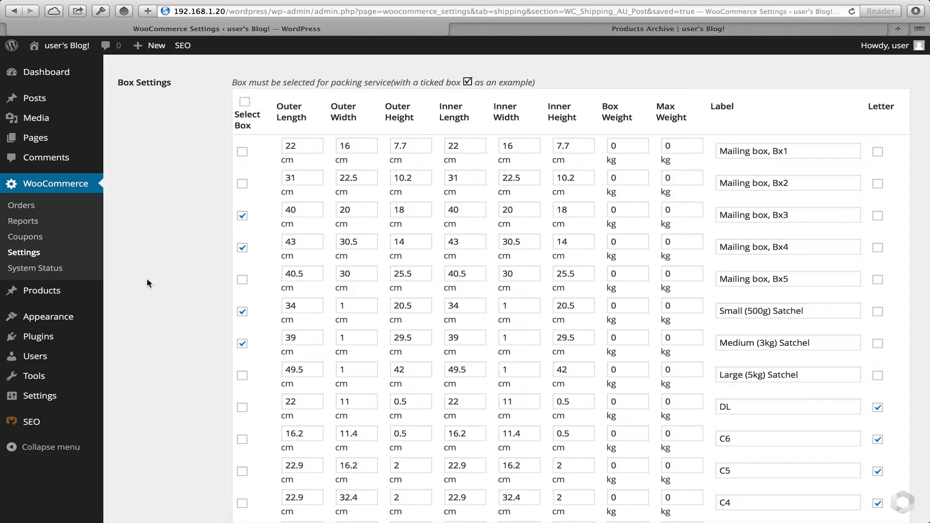
scroll("down", 3)
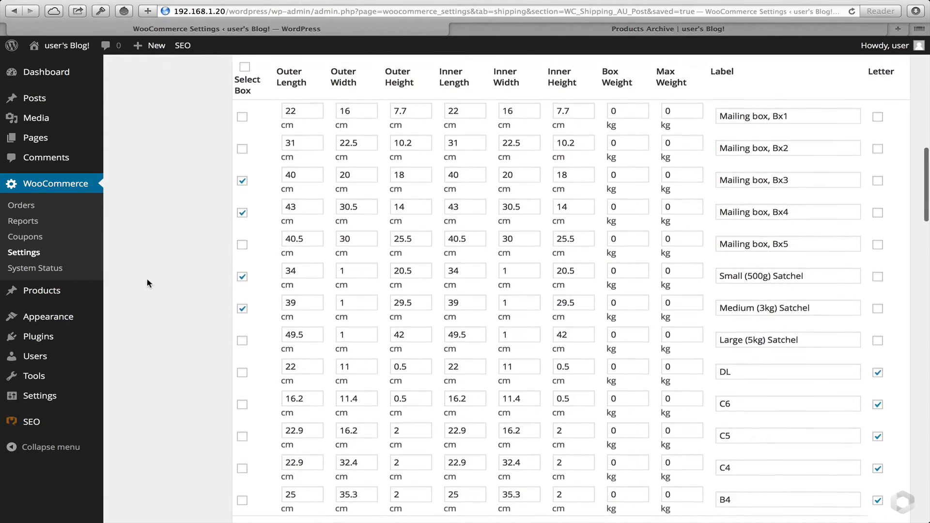
scroll("down", 3)
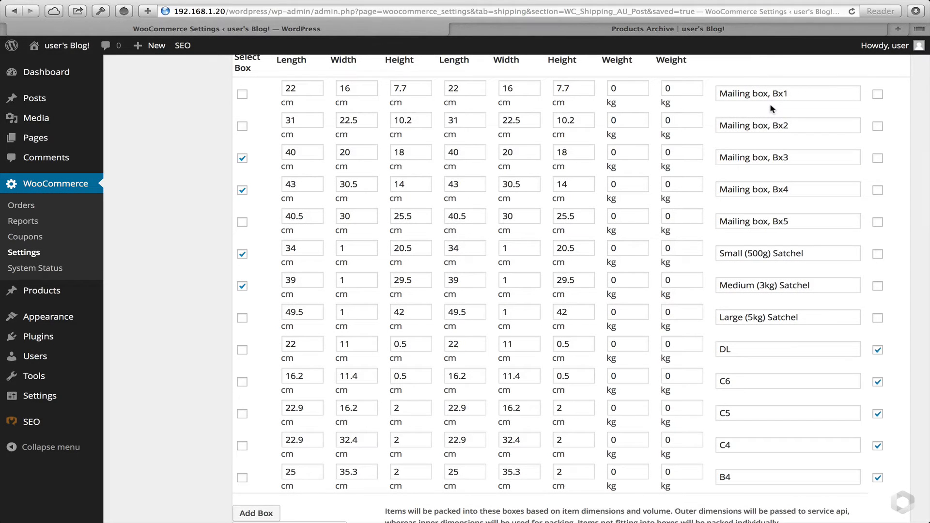
mouse_move(196, 104)
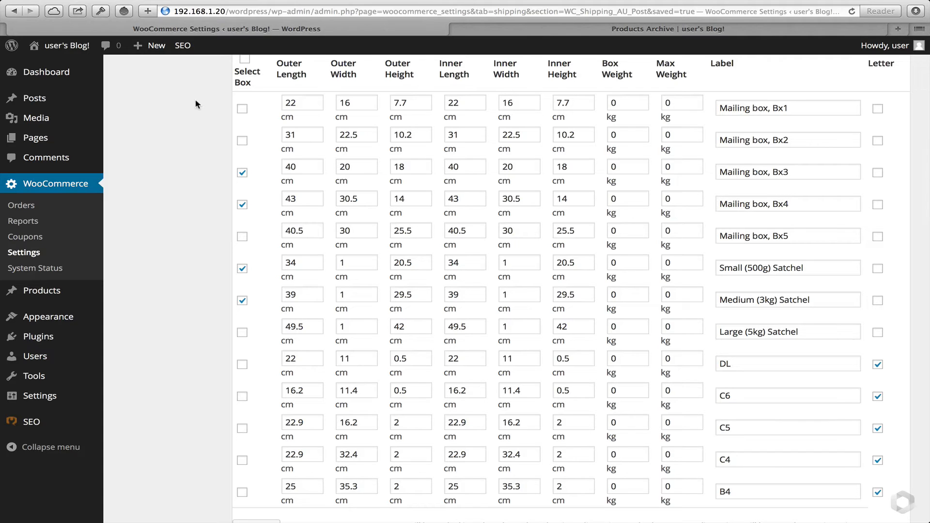
mouse_move(176, 189)
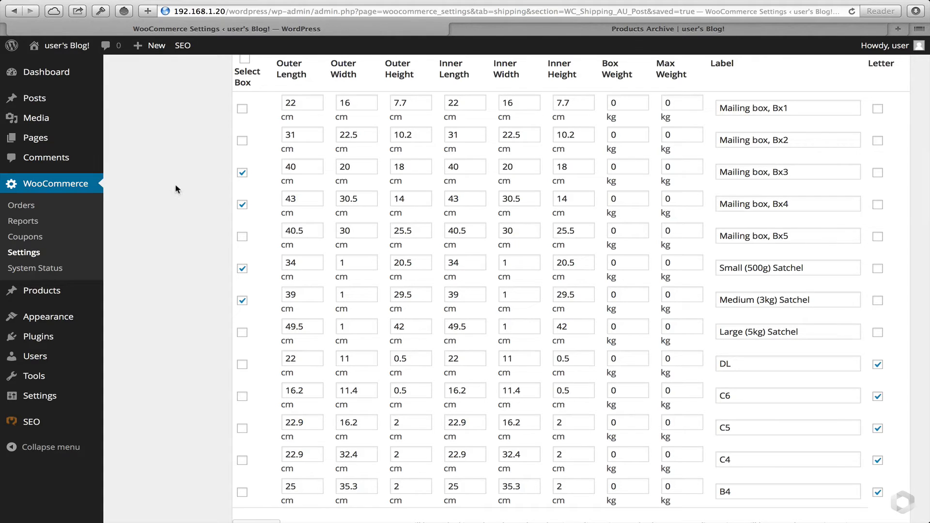
scroll("down", 3)
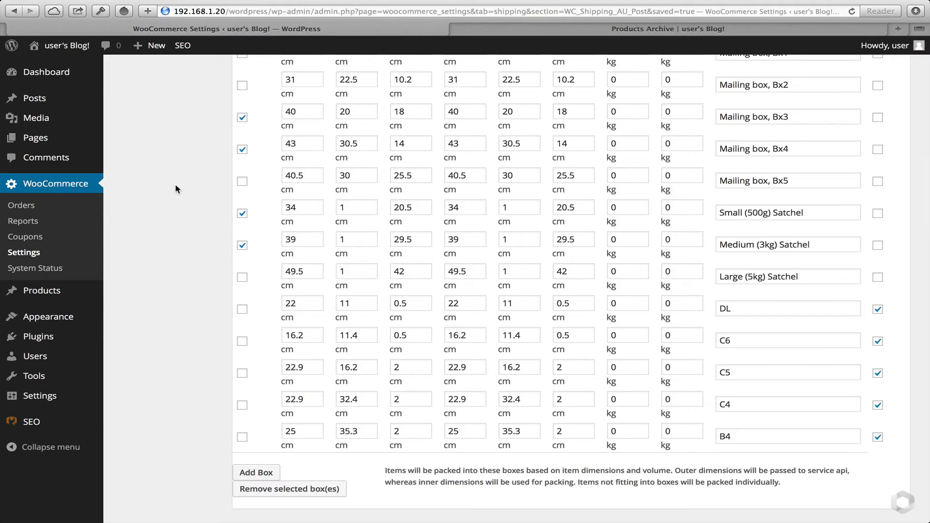
scroll("down", 3)
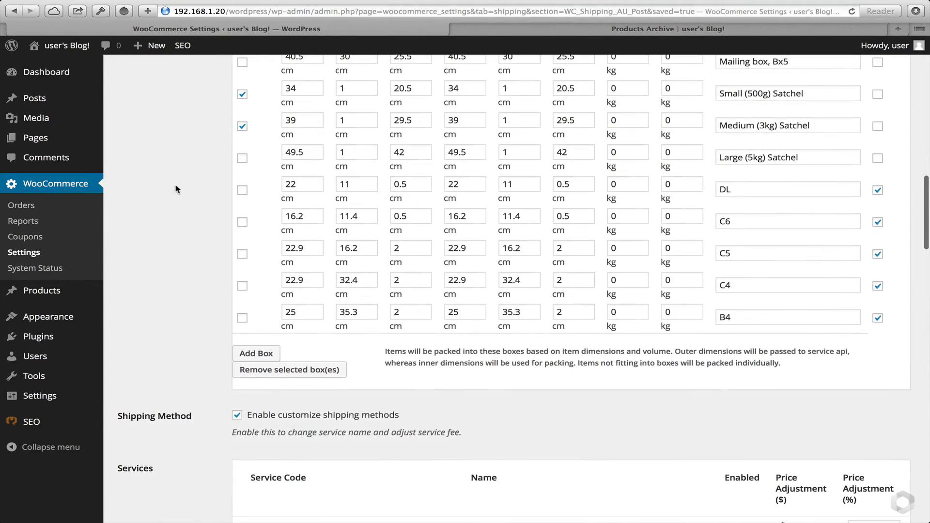
mouse_move(204, 184)
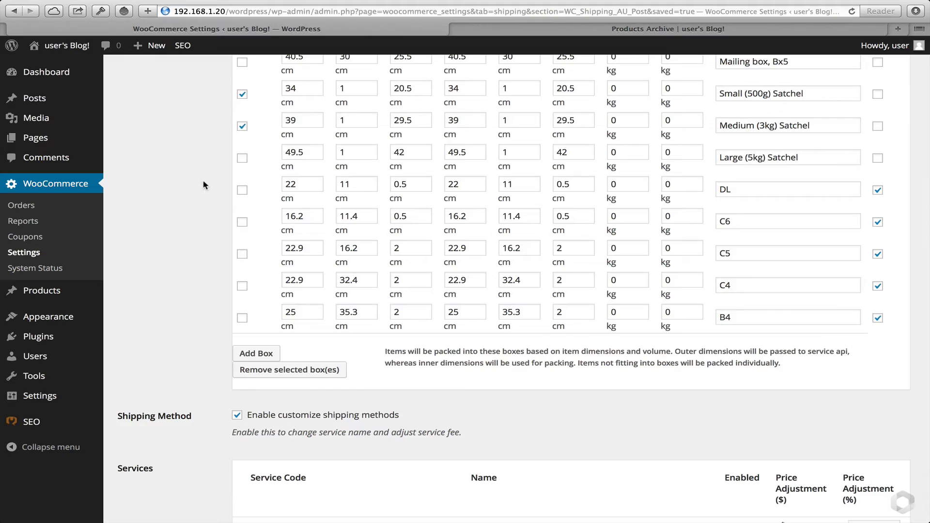
mouse_move(248, 195)
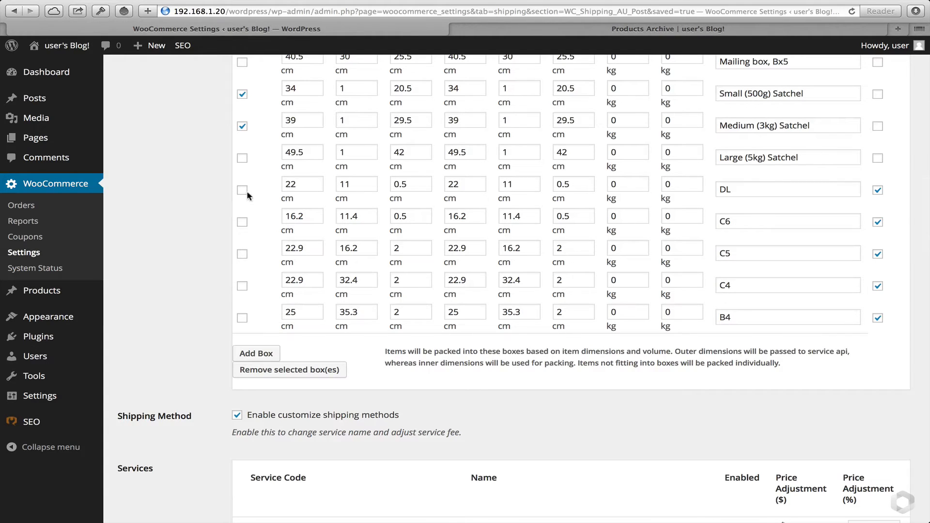
left_click(242, 191)
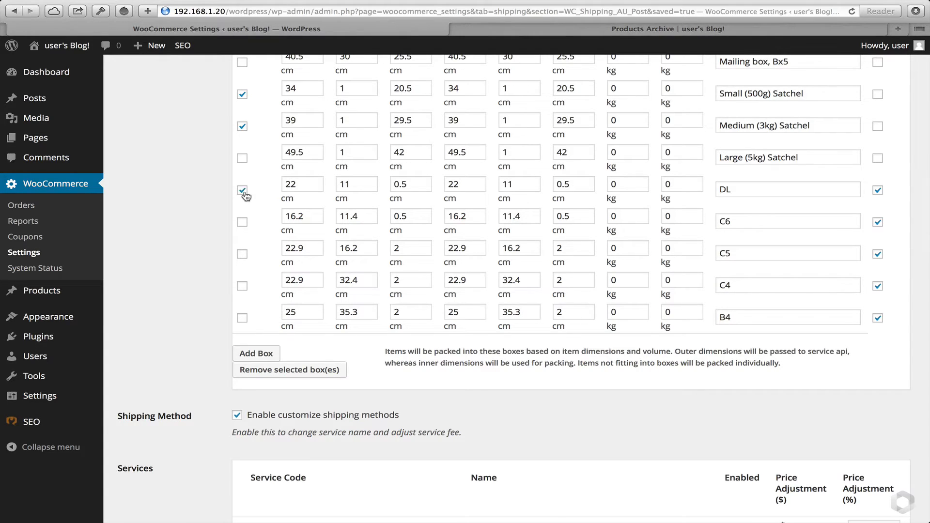
left_click(242, 254)
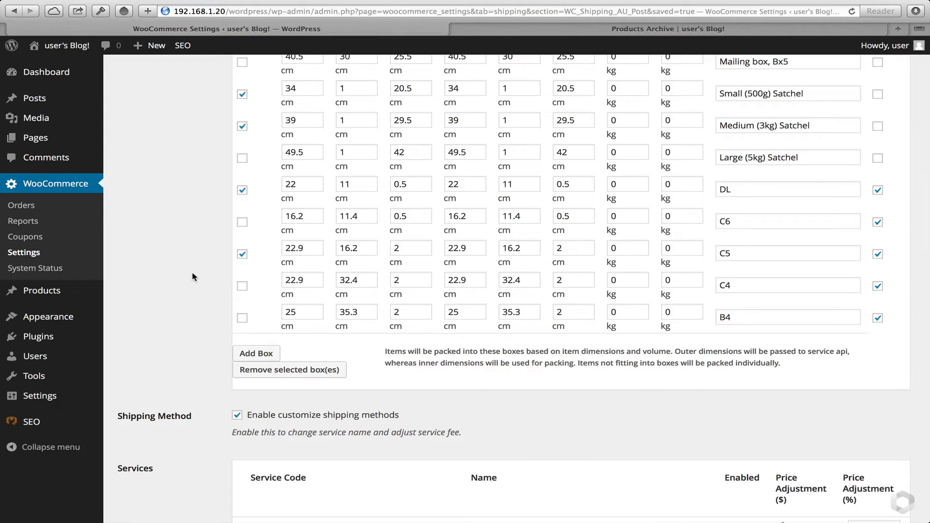
scroll("down", 3)
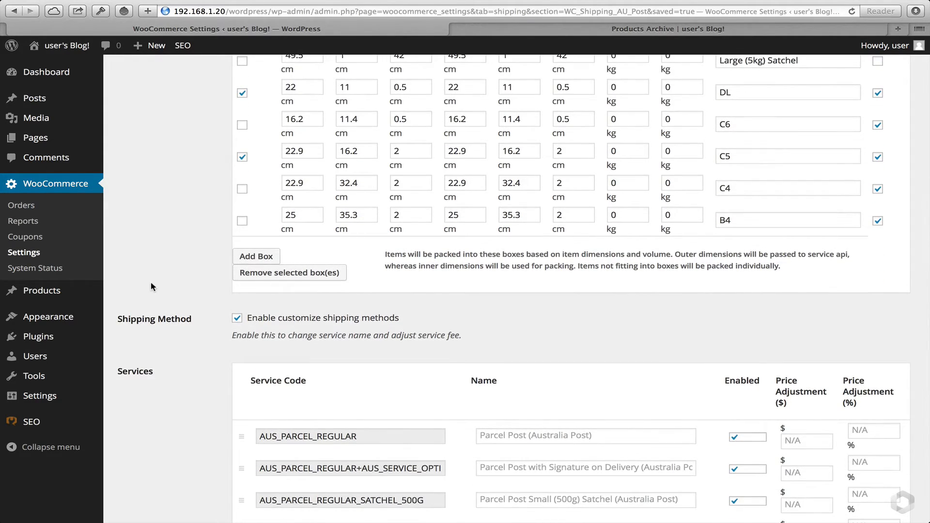
scroll("down", 3)
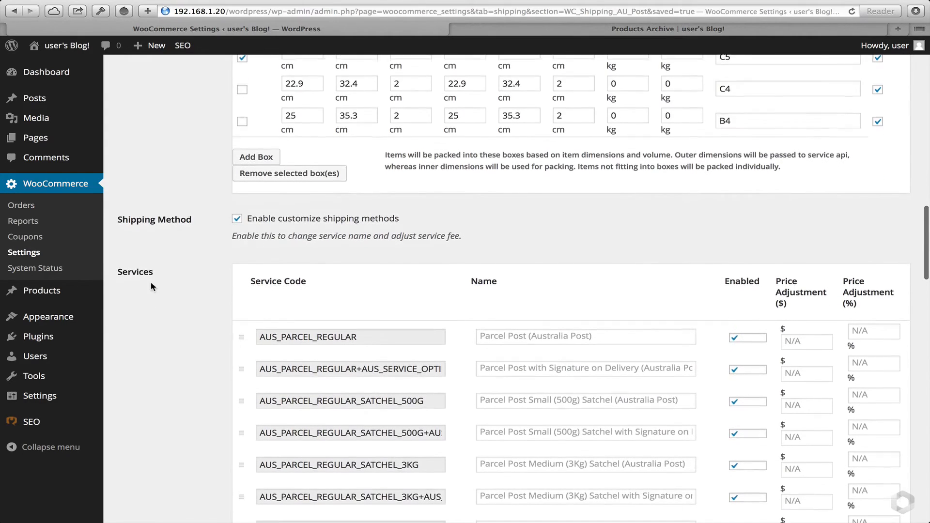
scroll("down", 3)
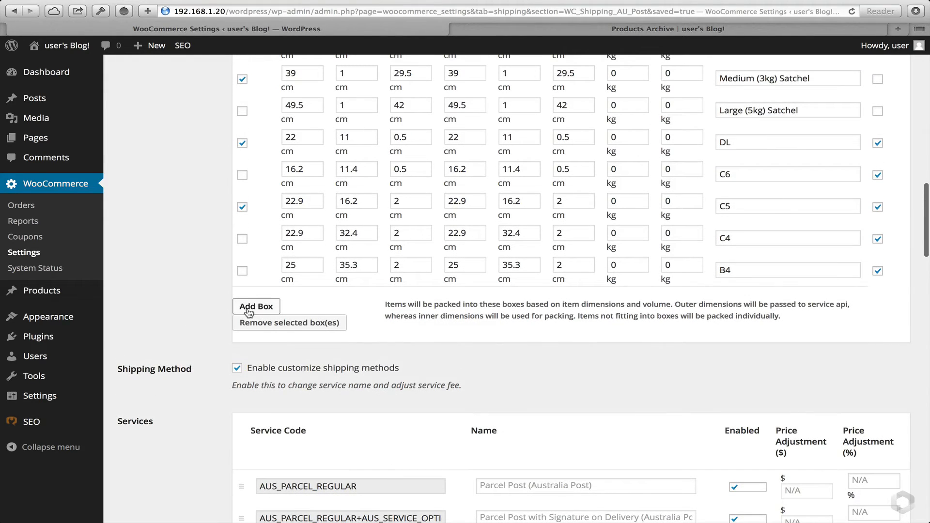
Add a ticked 'test 10x10x10' box: 10 cm each side, 1 kg weight, 10 kg maximum.
left_click(255, 306)
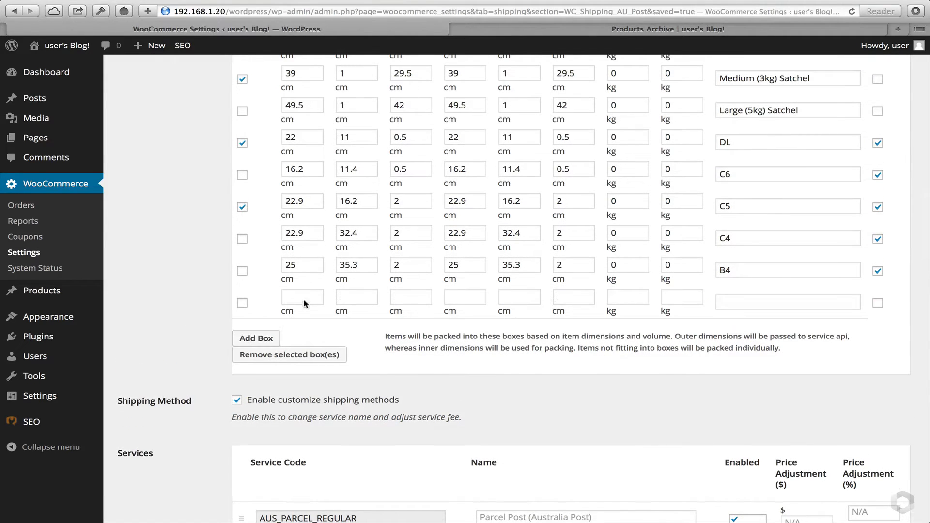
left_click(302, 296)
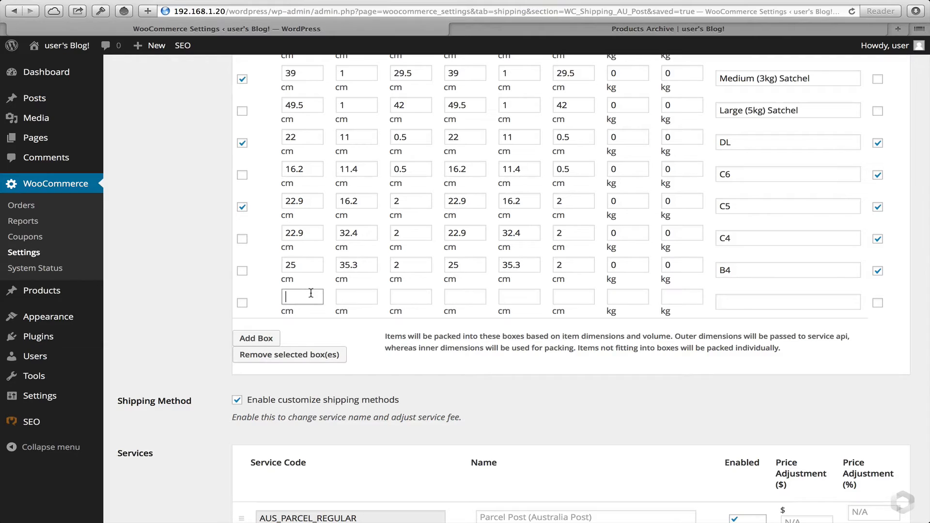
type("10")
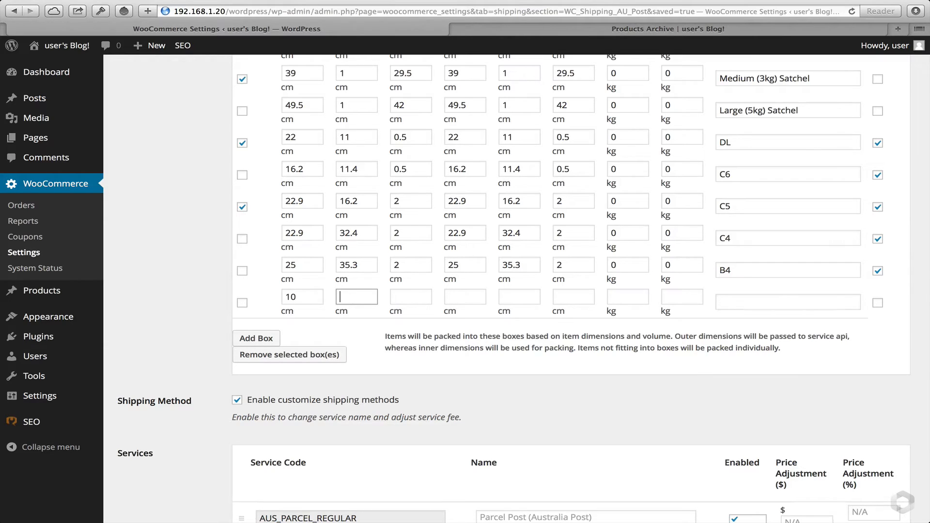
type("10")
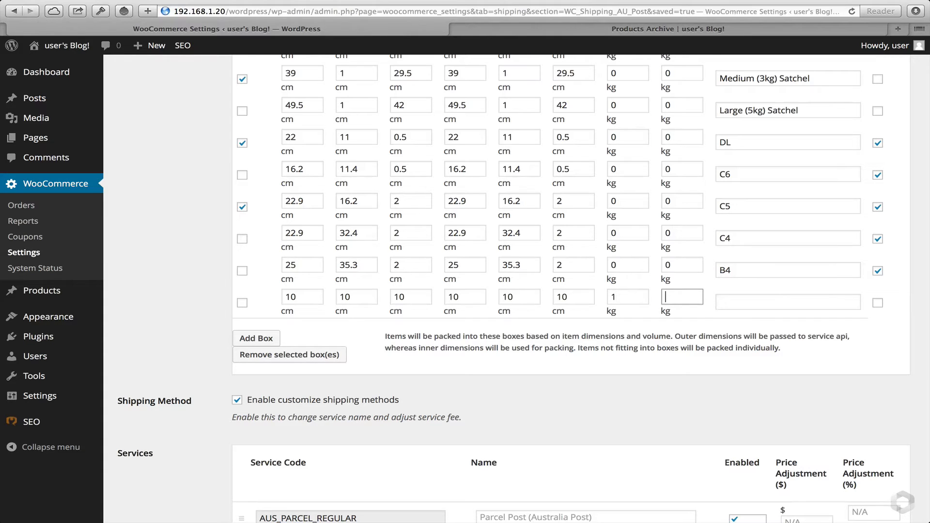
type("10")
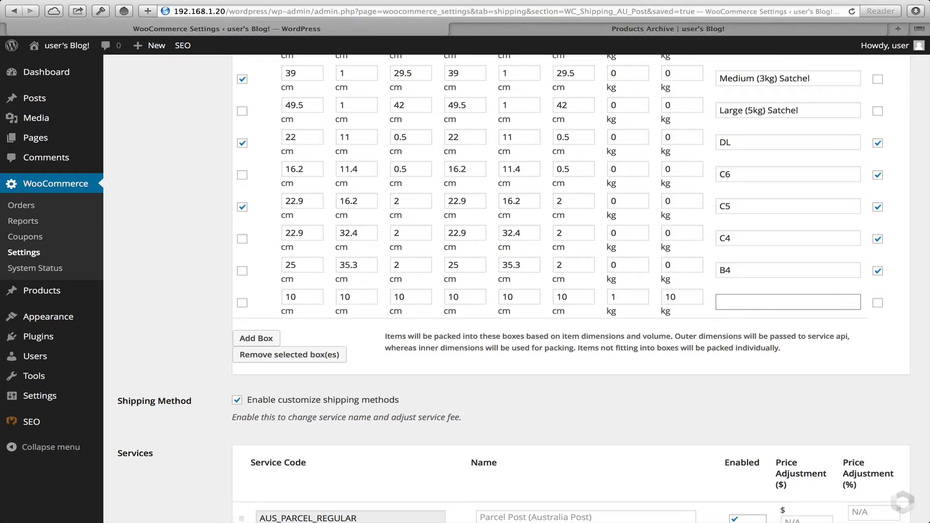
type("test 10x10x10")
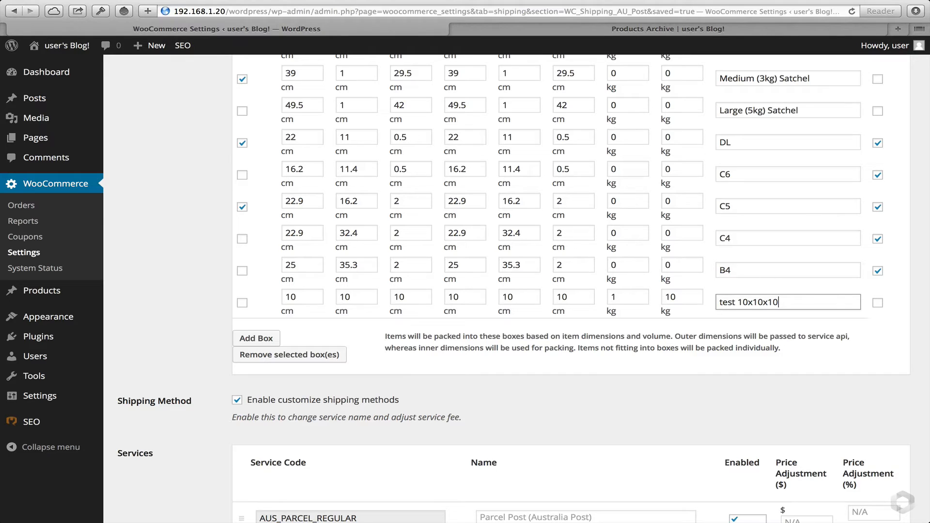
mouse_move(196, 285)
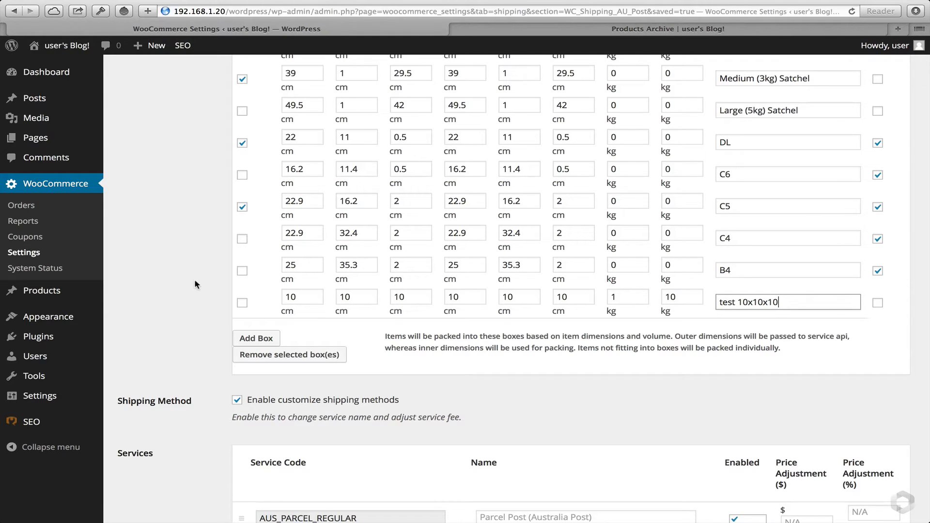
scroll("down", 3)
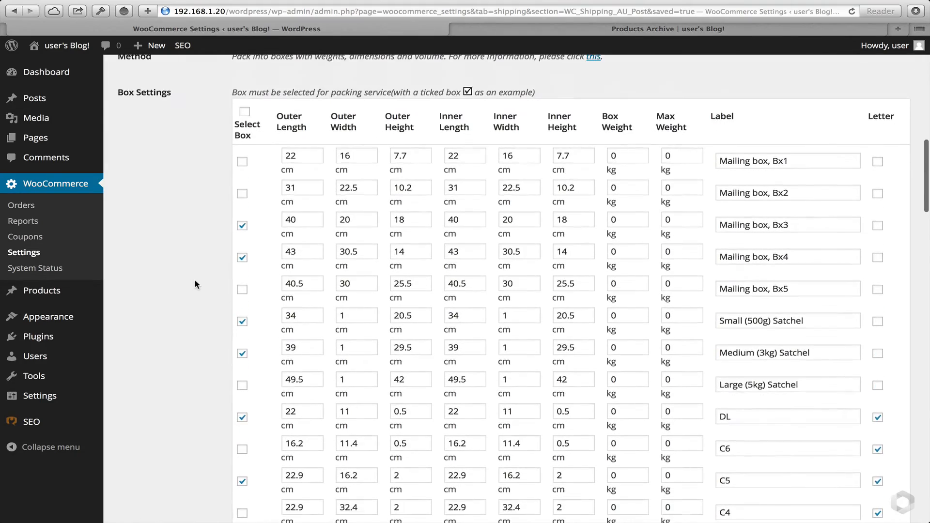
scroll("down", 3)
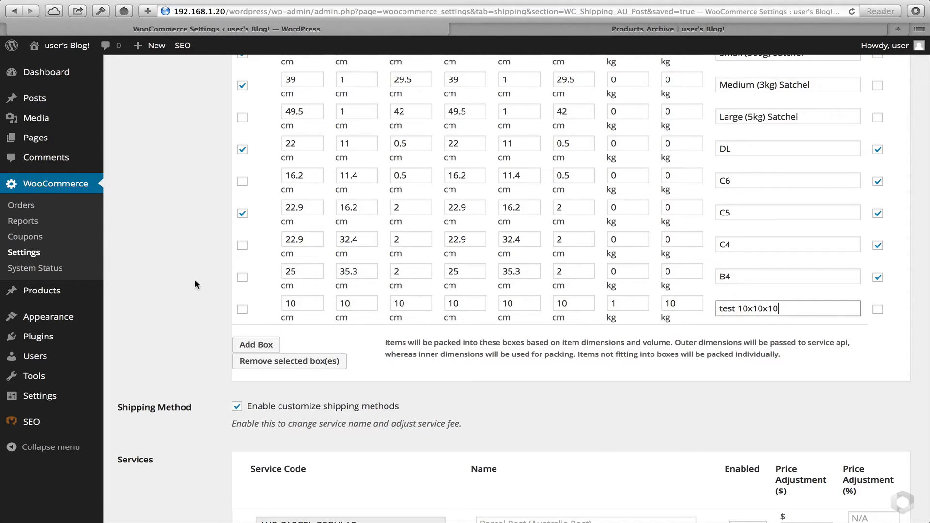
mouse_move(241, 311)
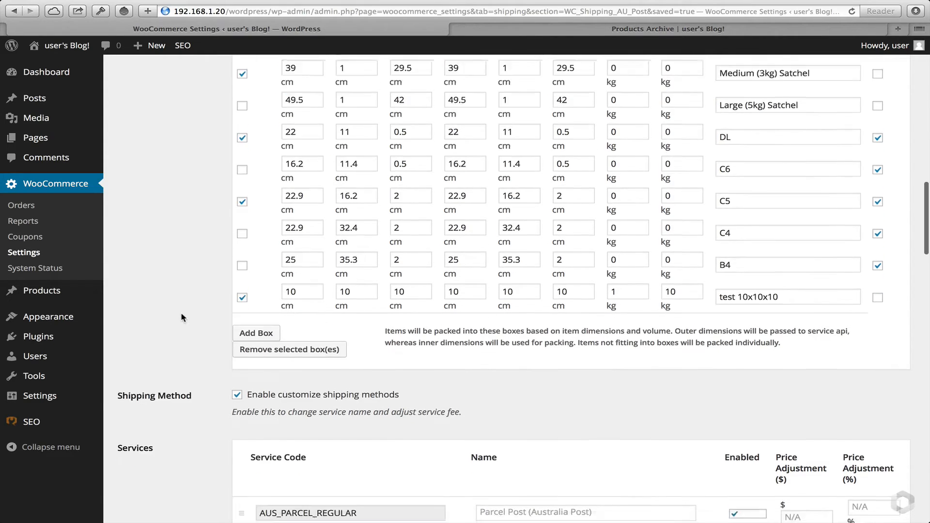
scroll("down", 3)
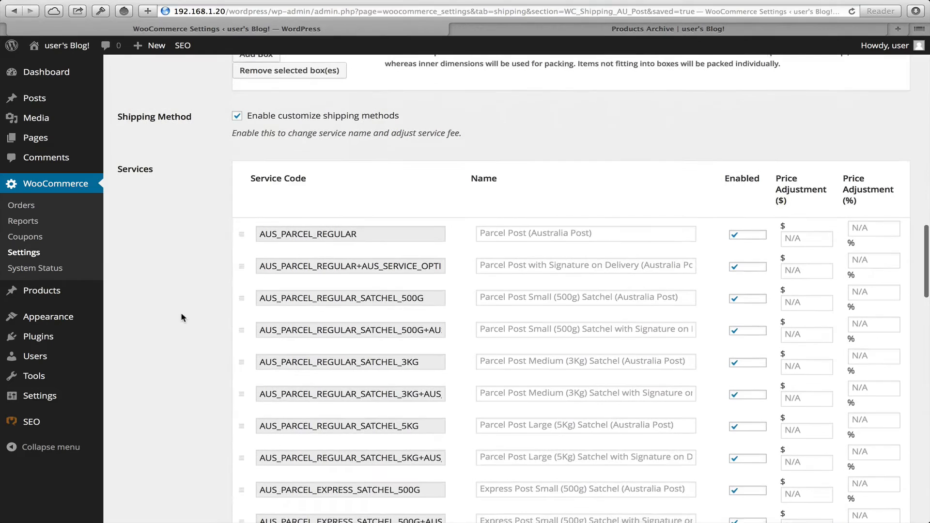
Scroll the Services table to the Parcel Post Small (500g) Satchel with Signature row.
scroll("down", 3)
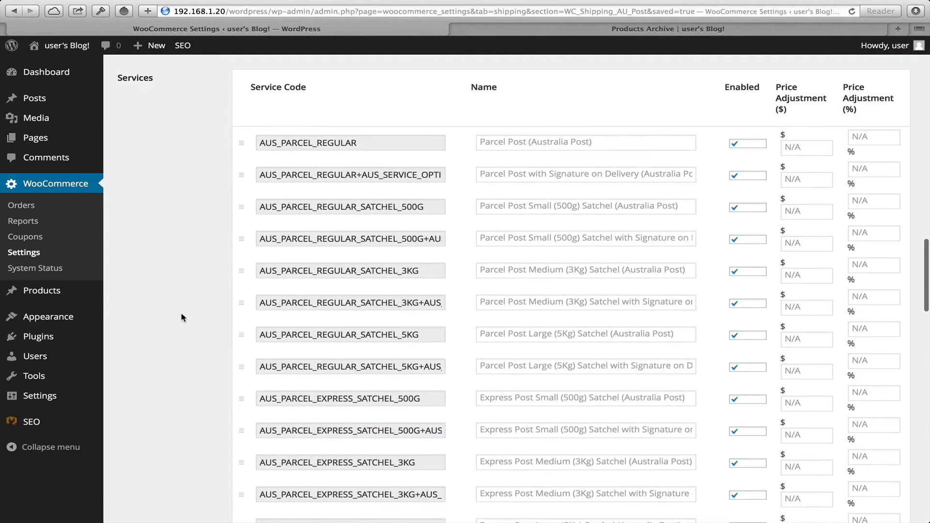
scroll("down", 3)
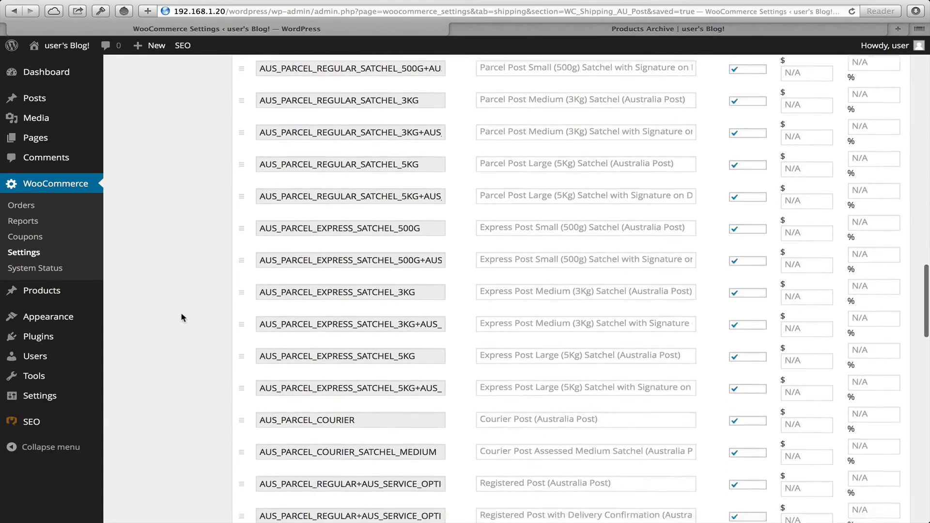
scroll("down", 3)
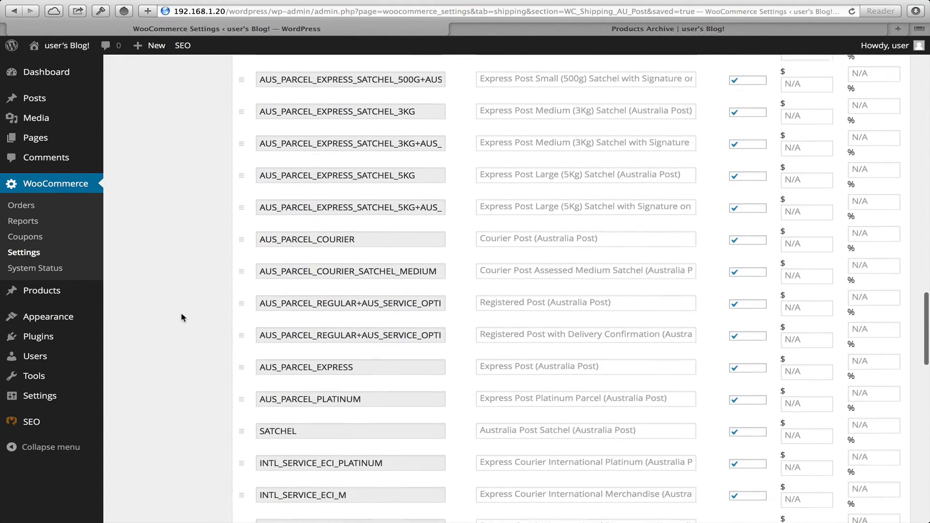
scroll("down", 3)
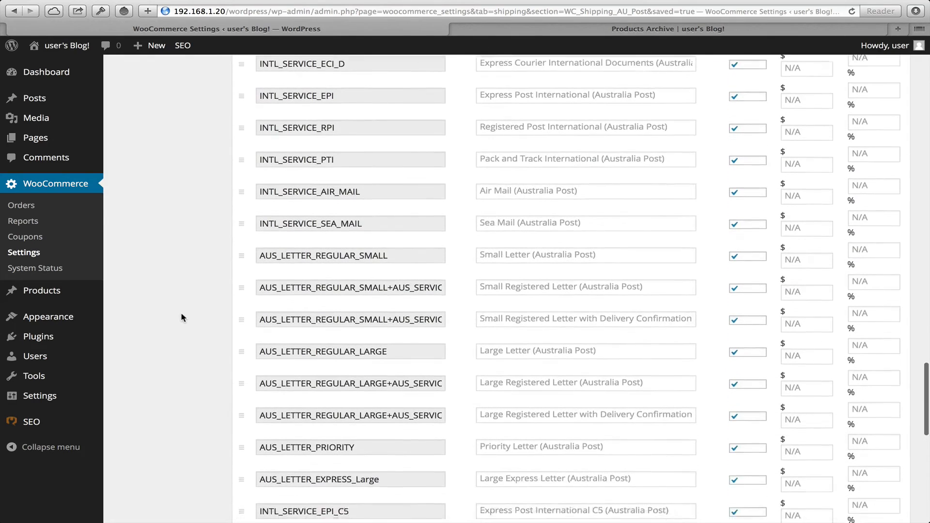
scroll("down", 3)
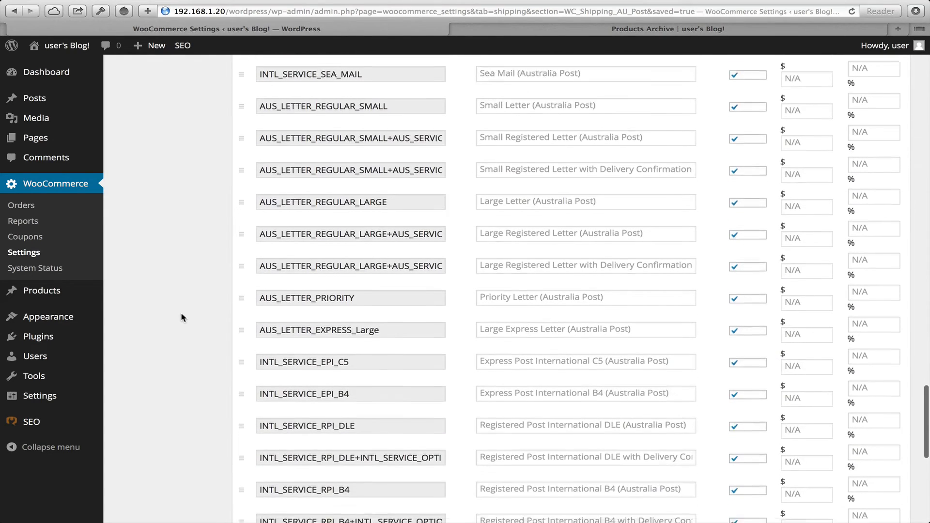
scroll("down", 3)
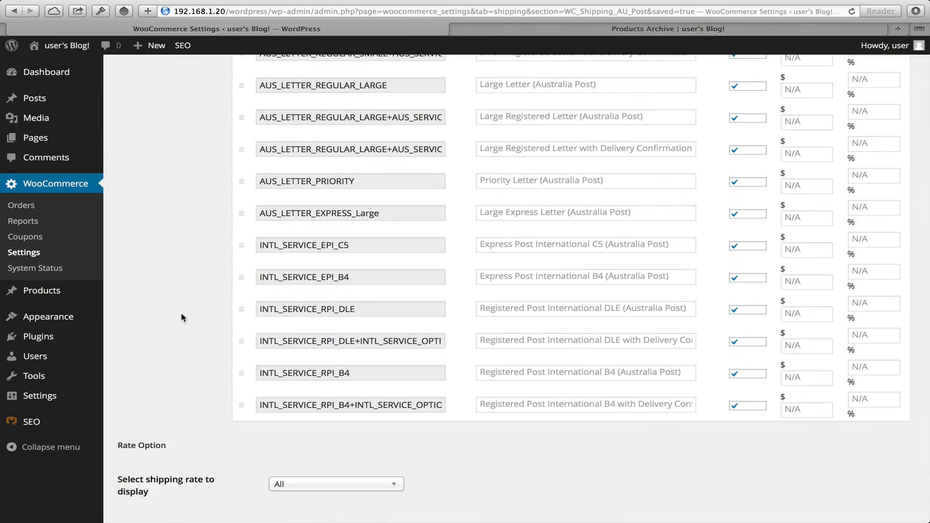
scroll("down", 3)
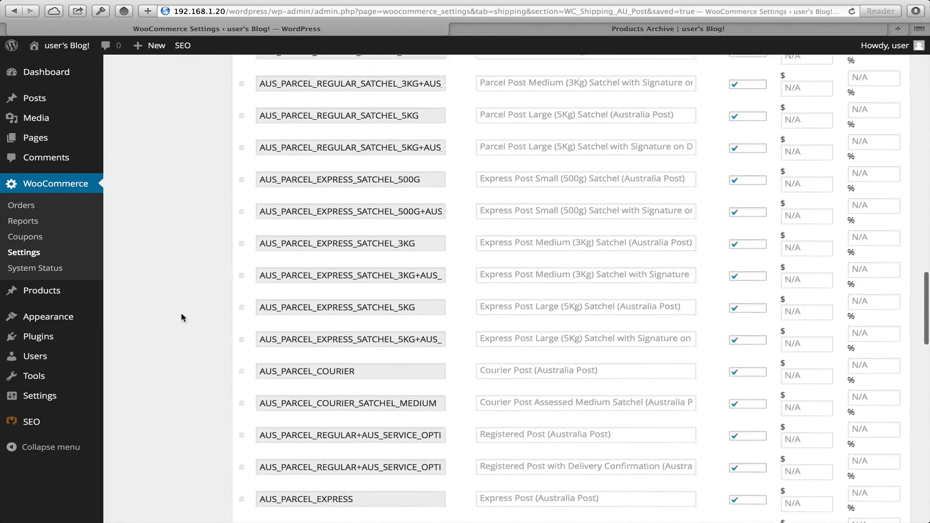
scroll("up", 3)
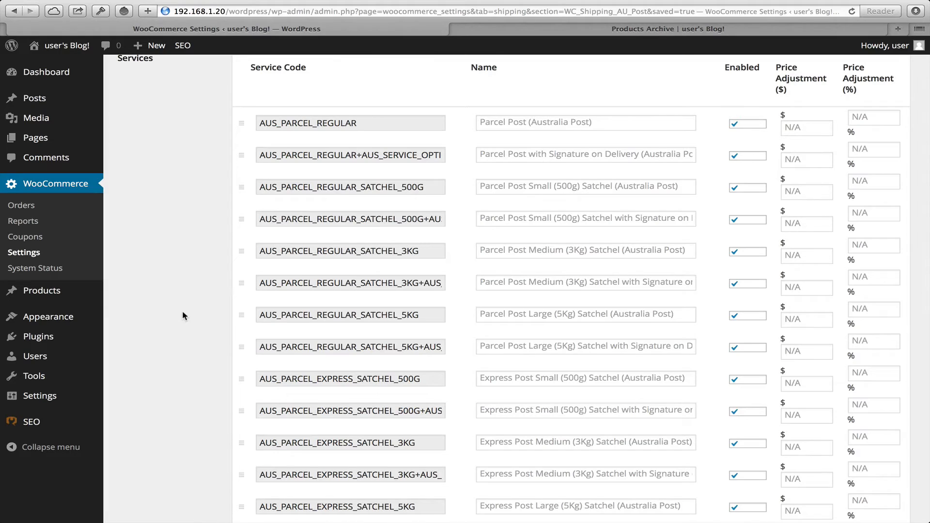
mouse_move(795, 187)
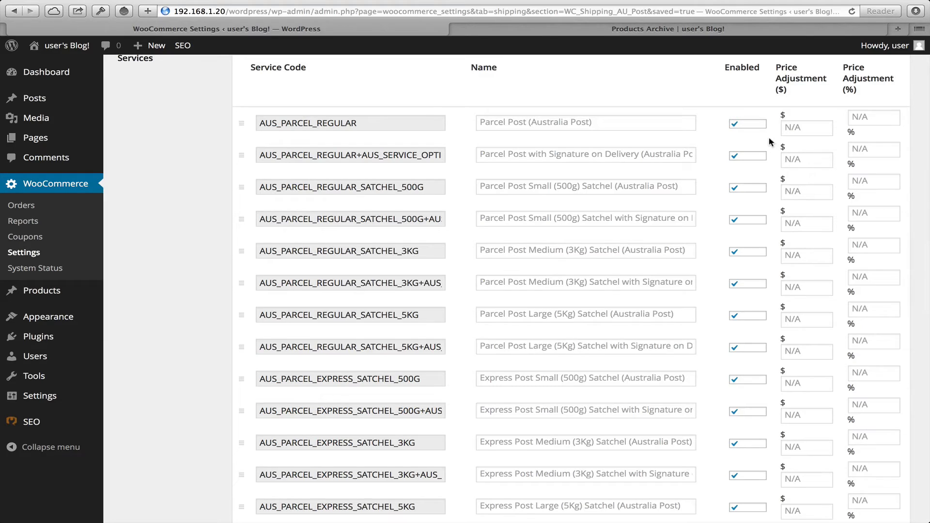
mouse_move(193, 235)
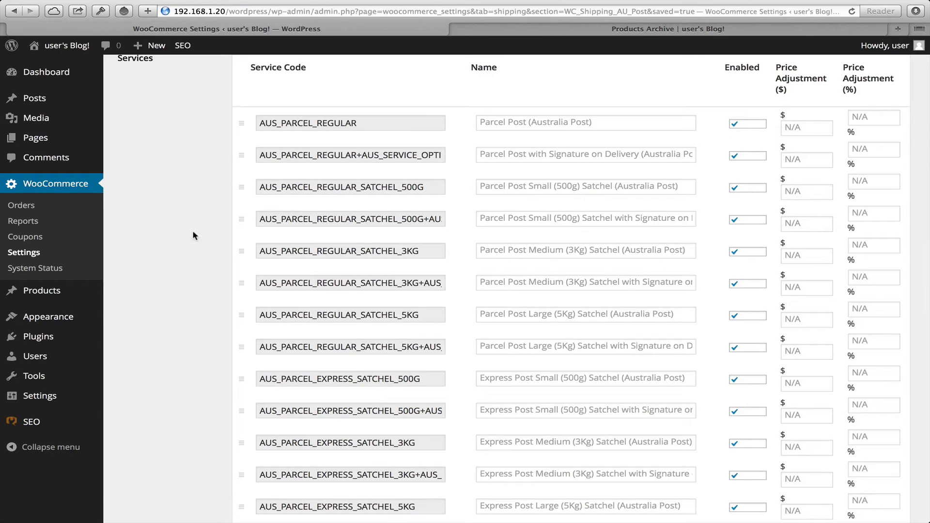
mouse_move(242, 220)
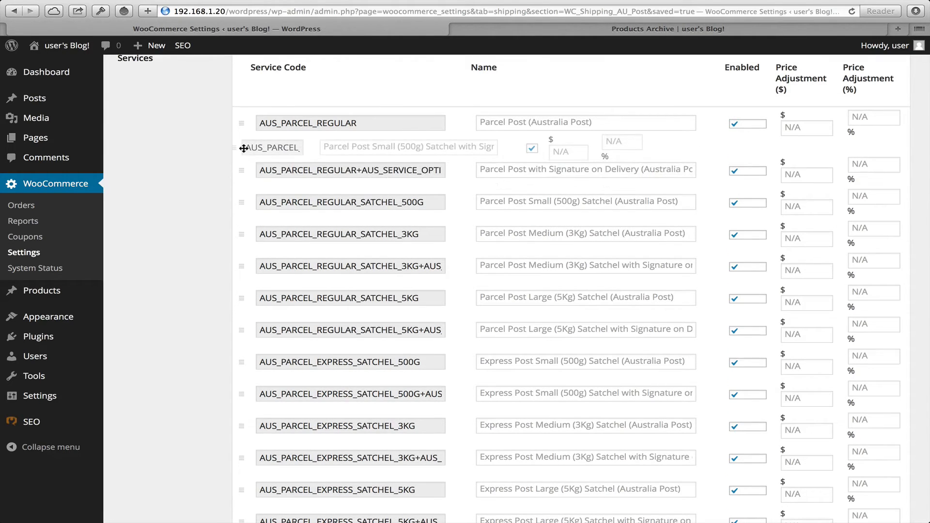
scroll("down", 3)
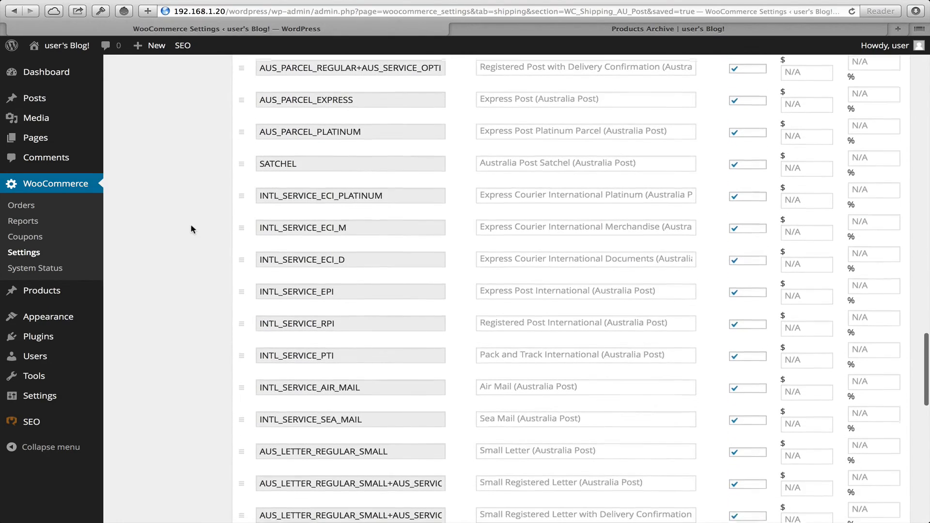
scroll("down", 3)
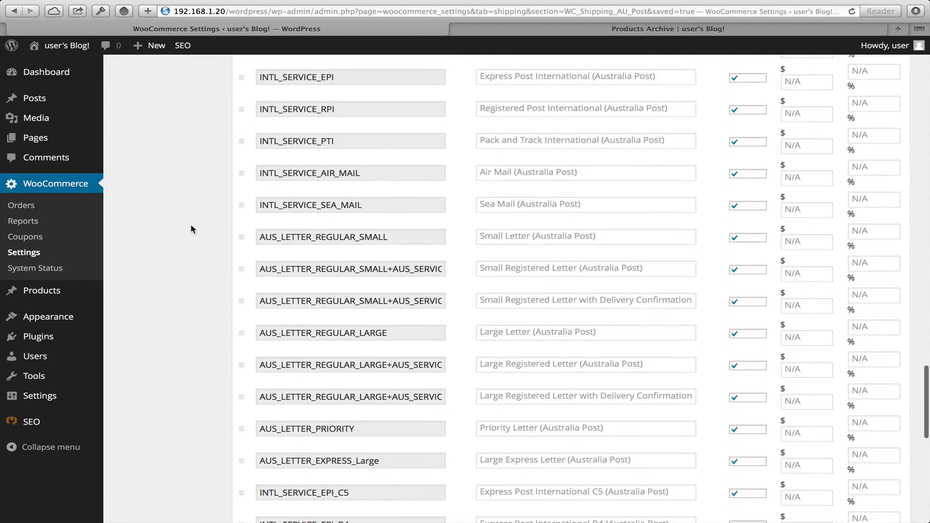
scroll("up", 3)
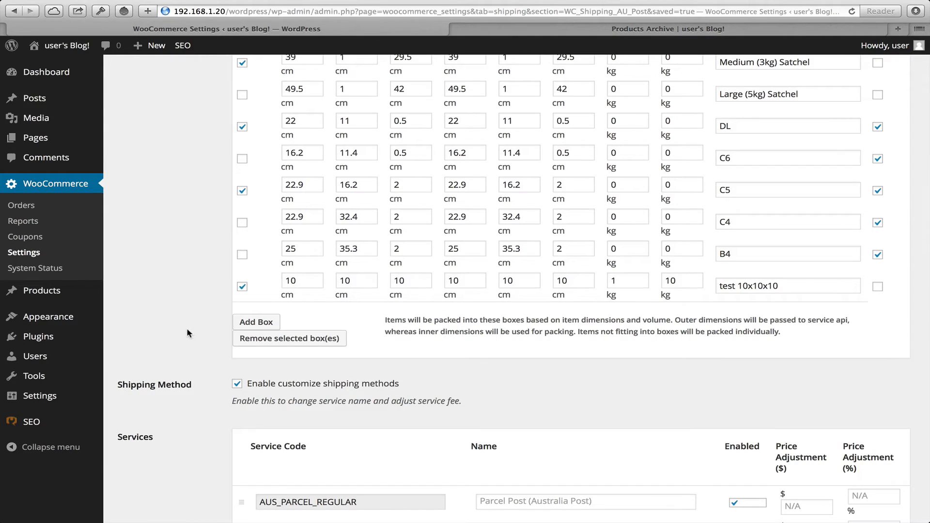
scroll("down", 3)
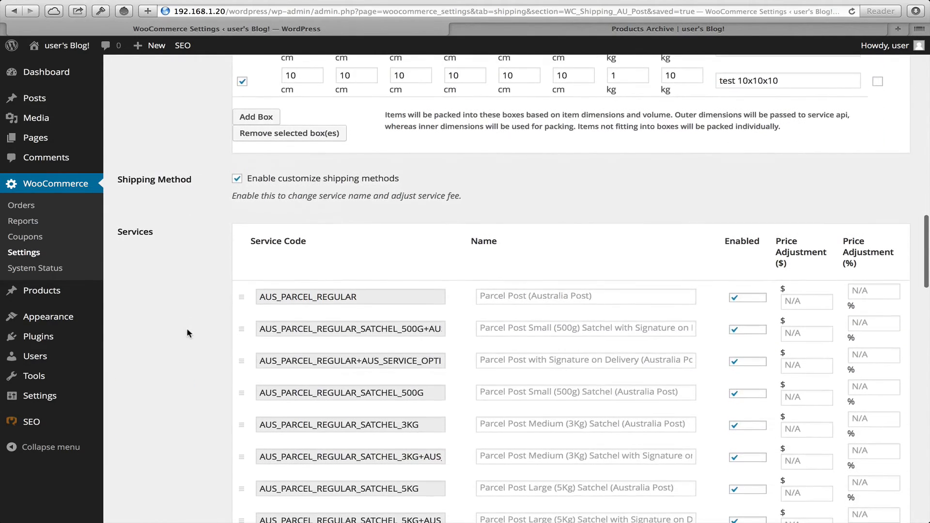
scroll("down", 3)
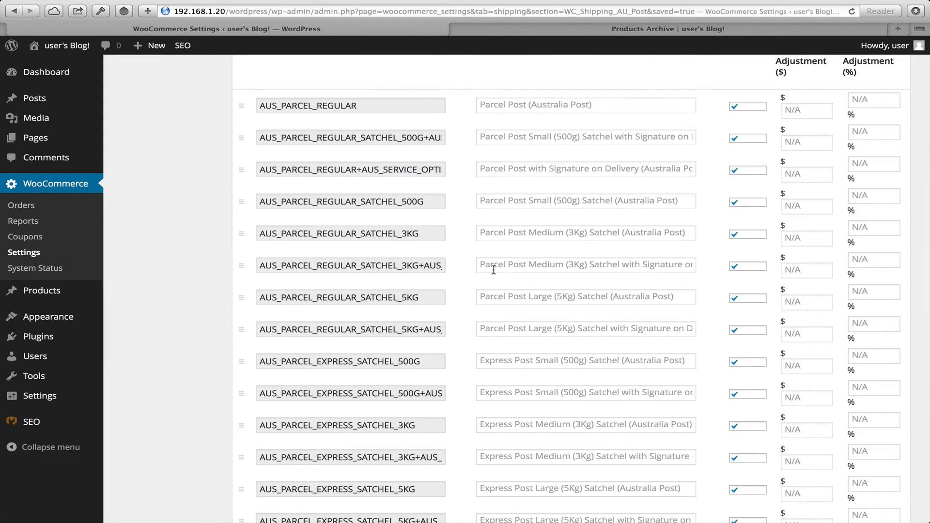
mouse_move(204, 286)
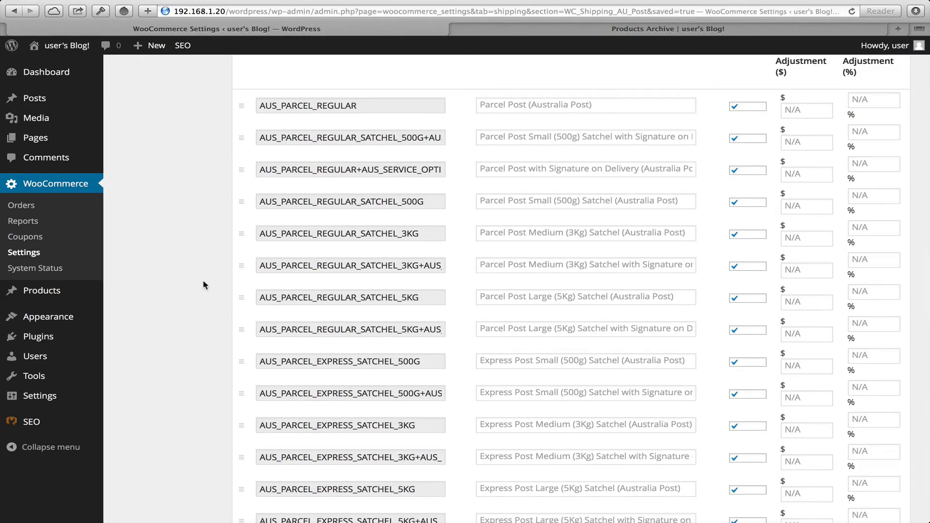
scroll("down", 3)
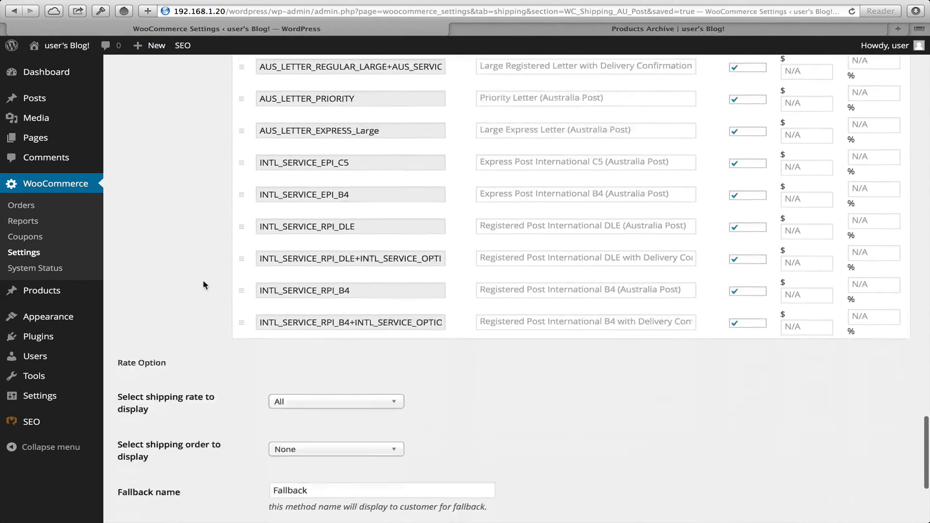
Rename the Australia Post fallback method to Flat Rate with a 15.00 fallback amount.
scroll("down", 3)
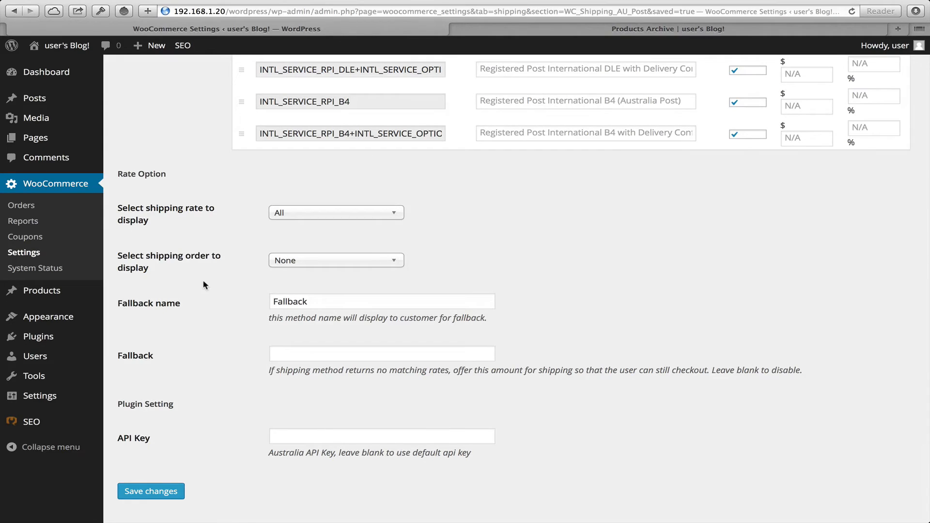
left_click(335, 212)
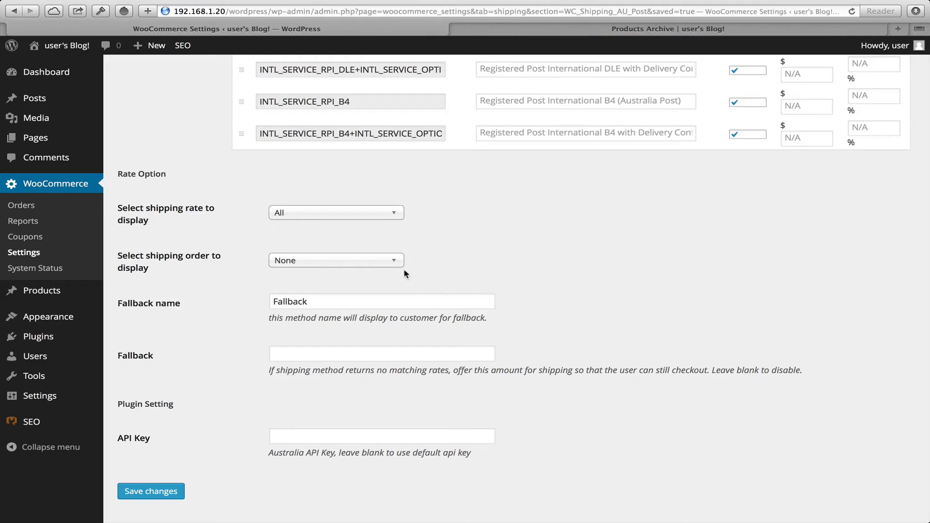
left_click(336, 259)
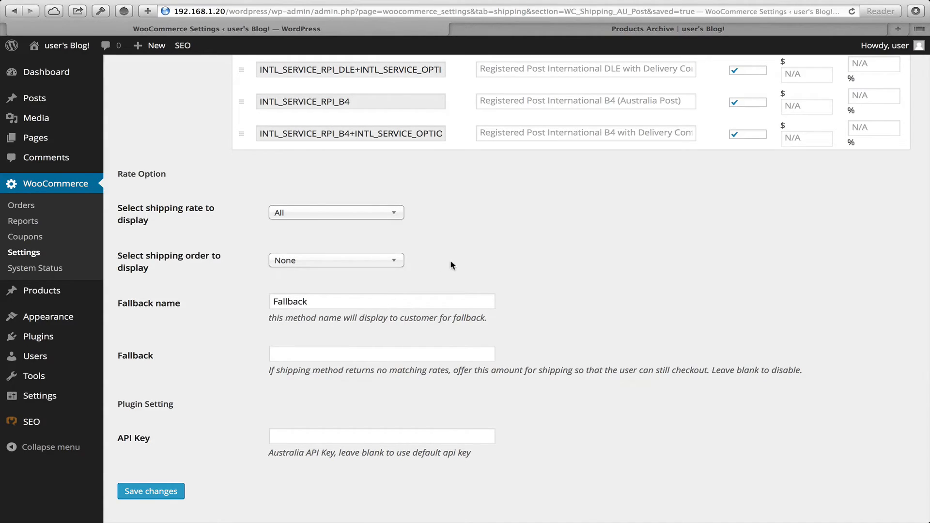
double_click(290, 301)
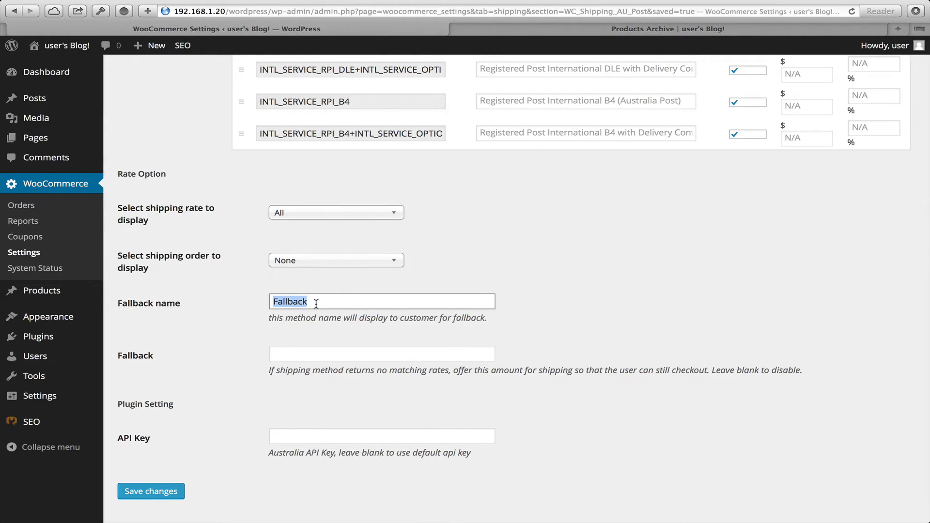
type("Flat")
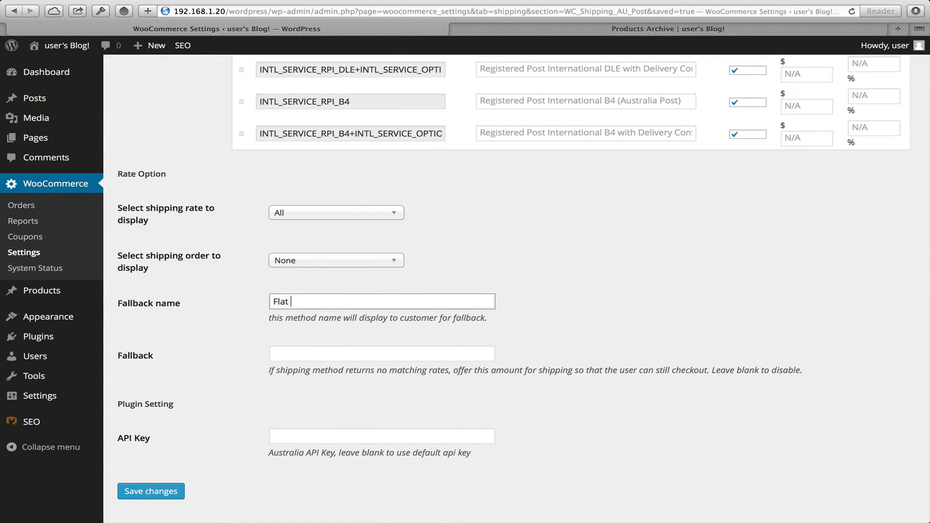
type("Rate")
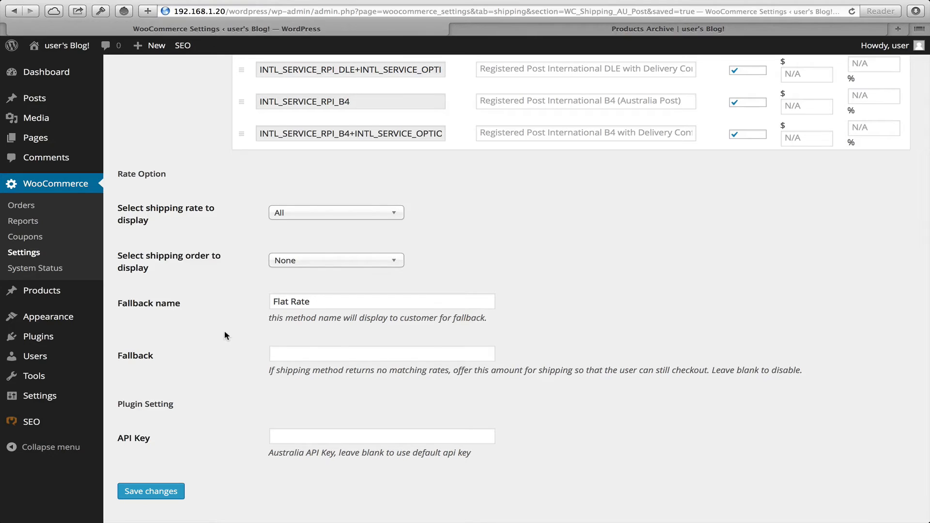
left_click(381, 353)
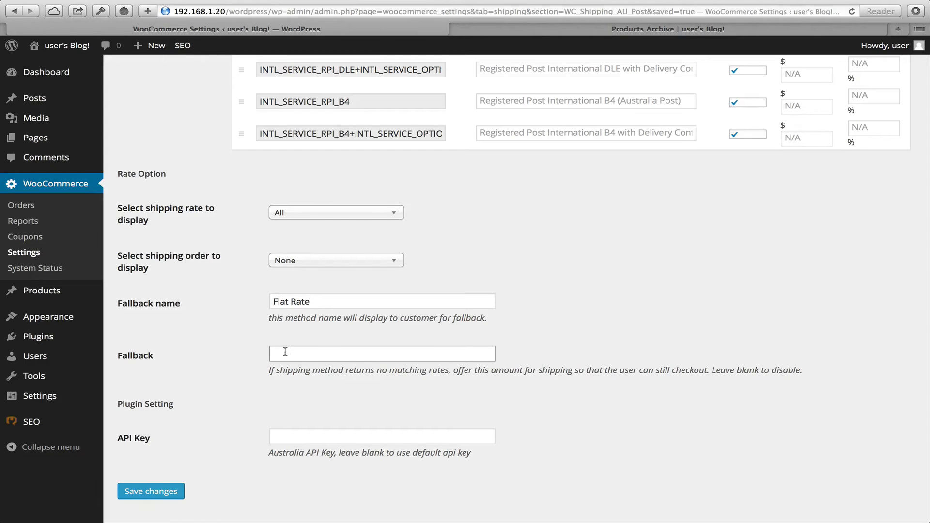
type("15.00")
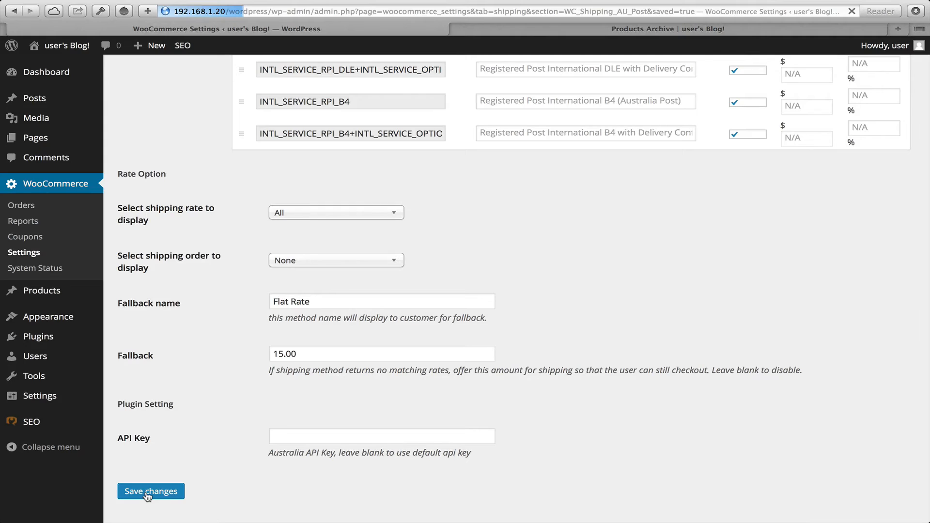
Save the Australia Post settings and add Large and Medium basic products to the cart.
left_click(150, 491)
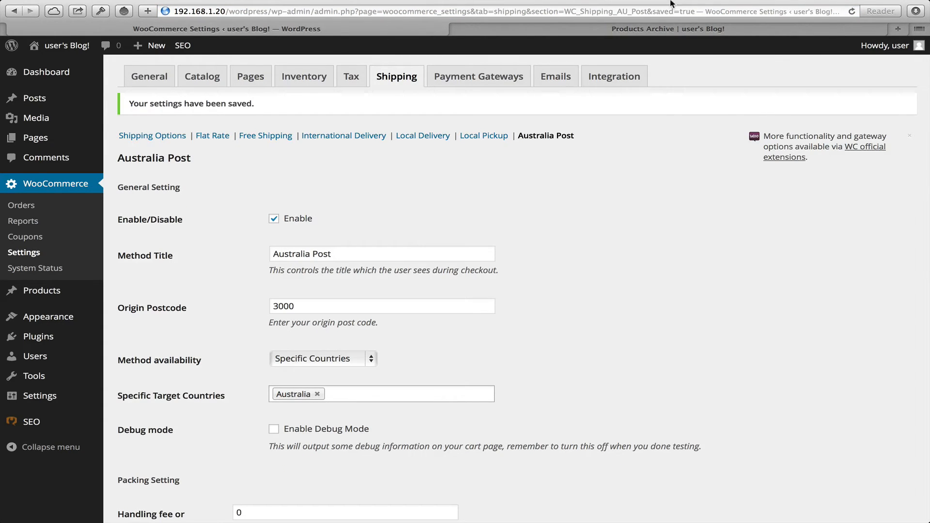
left_click(668, 52)
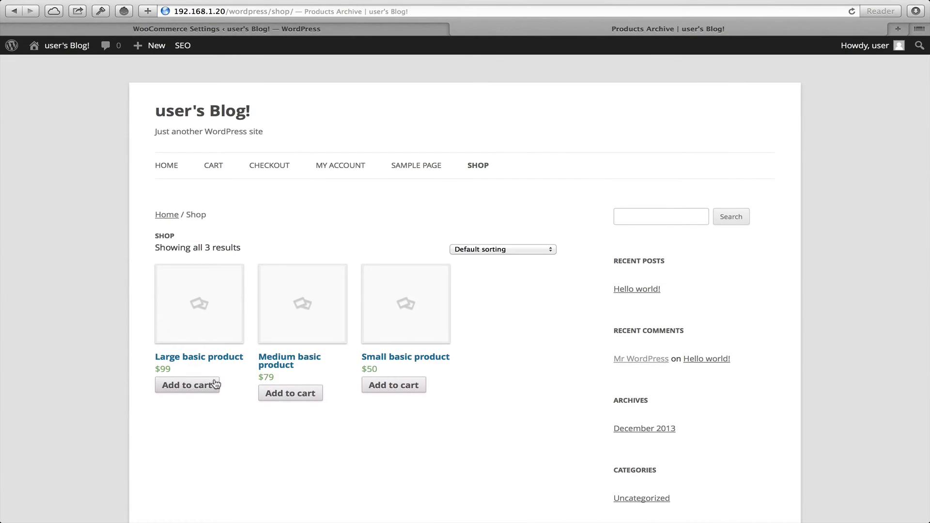
left_click(290, 393)
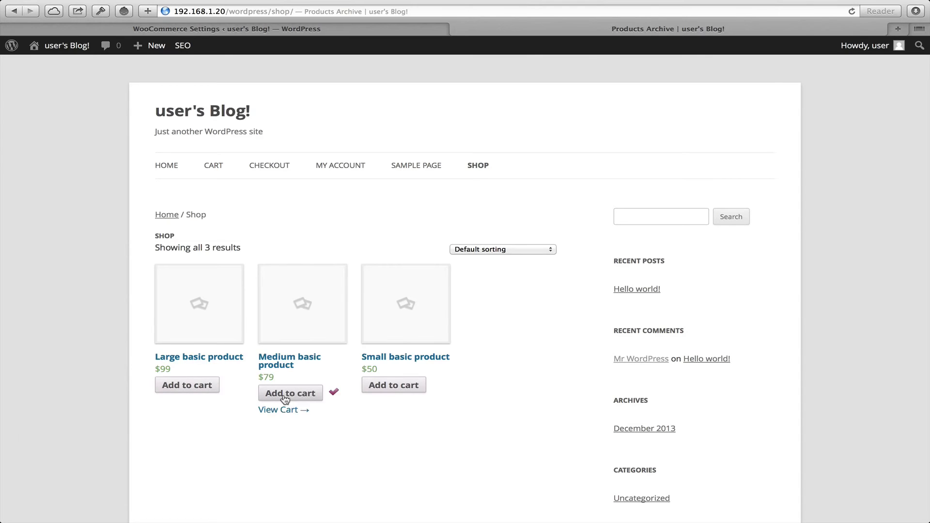
left_click(186, 384)
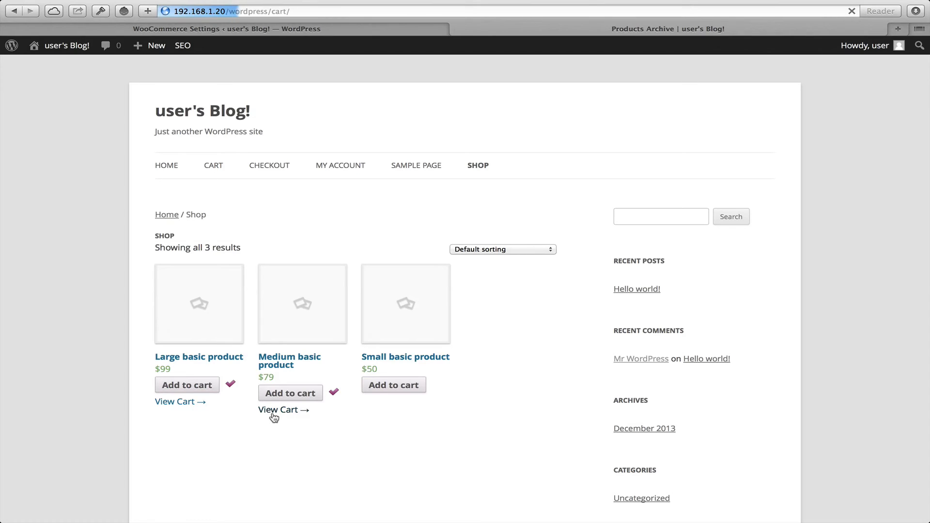
In the cart, set quantities to 4 Medium and 5 Large basic products.
left_click(280, 409)
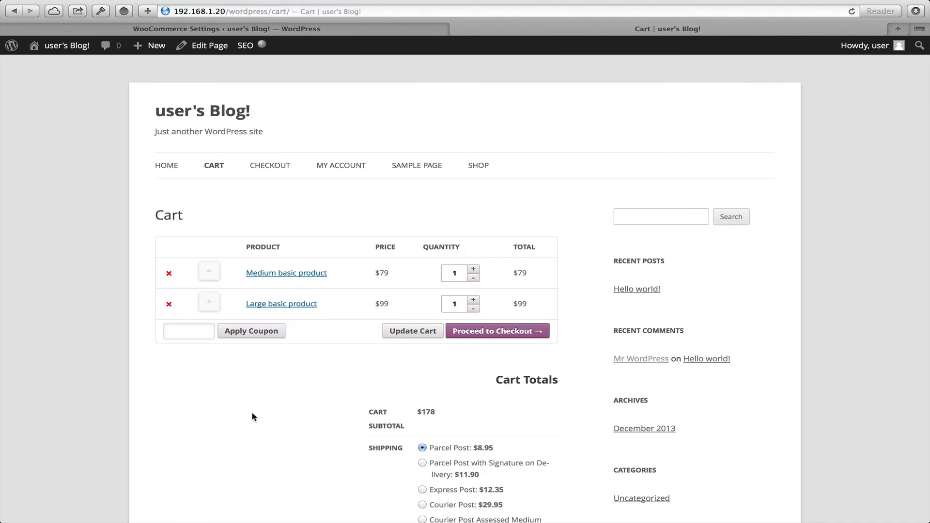
scroll("down", 3)
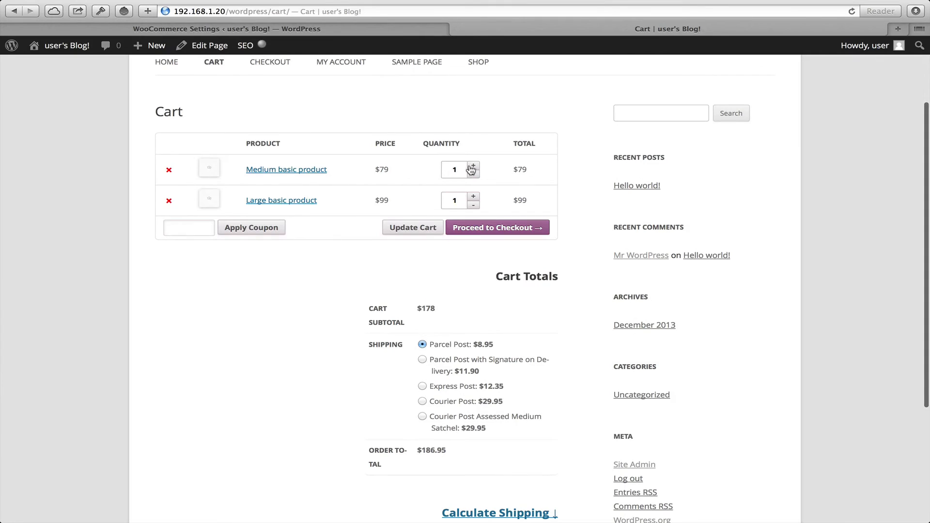
left_click(473, 164)
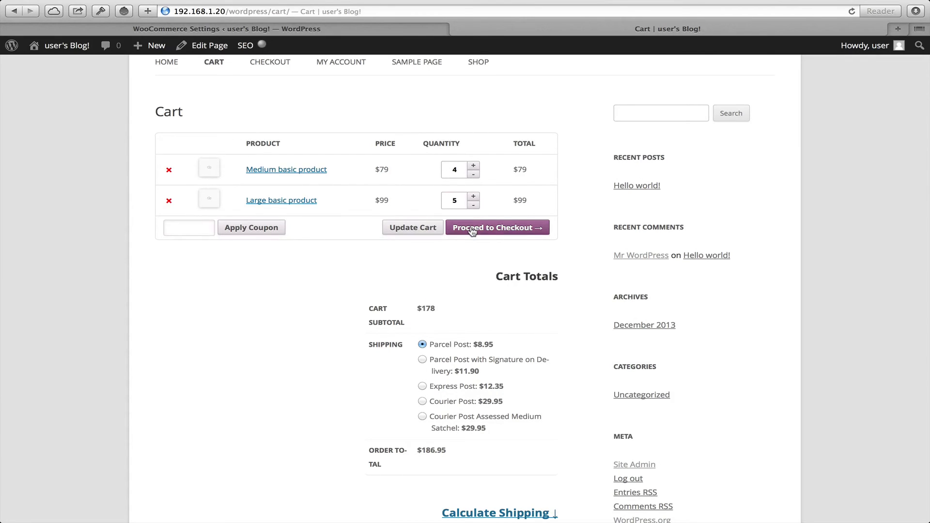
left_click(496, 227)
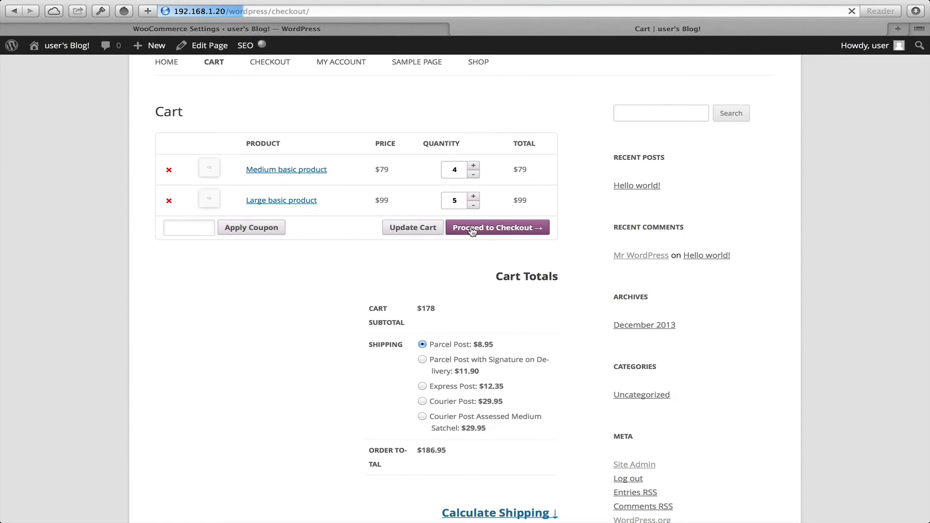
left_click(497, 228)
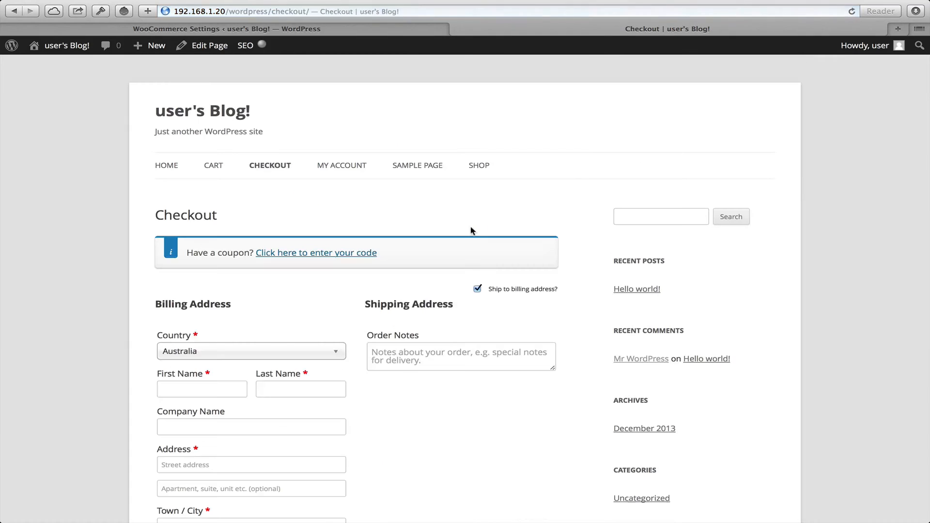
mouse_move(132, 348)
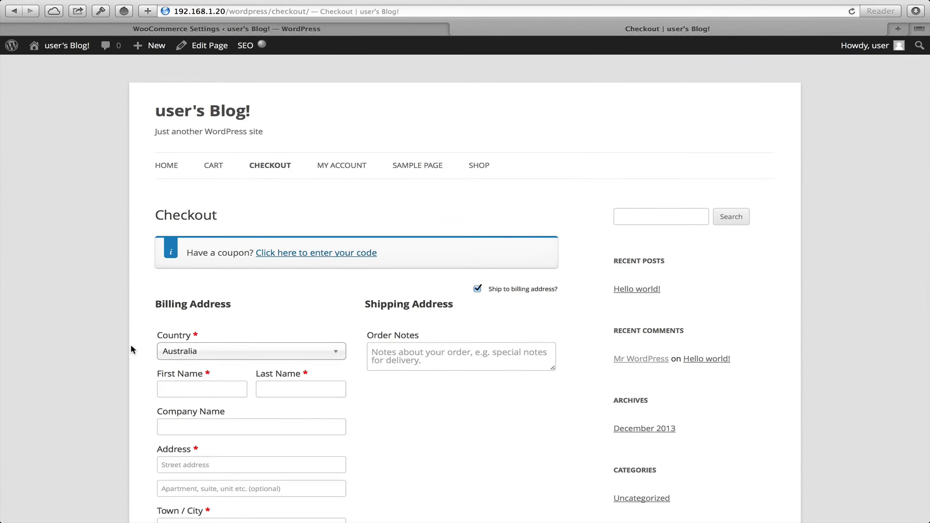
scroll("down", 3)
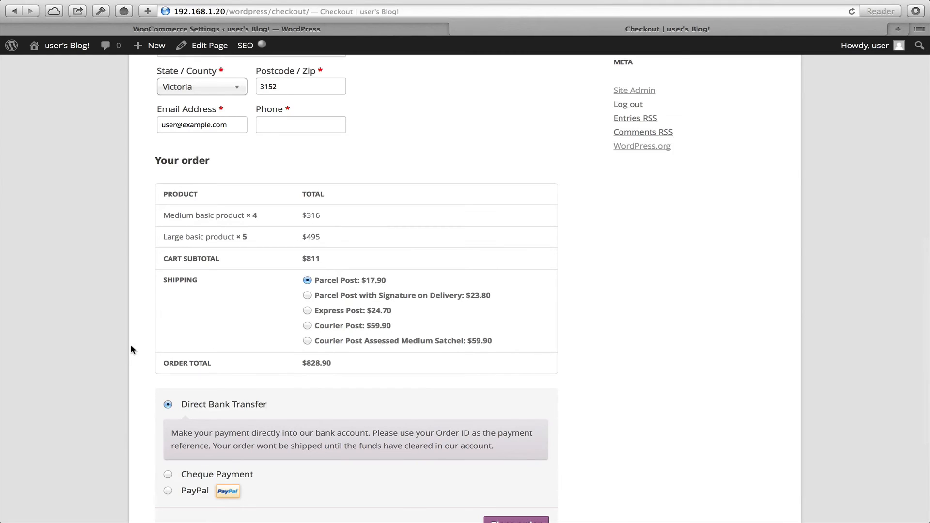
mouse_move(237, 327)
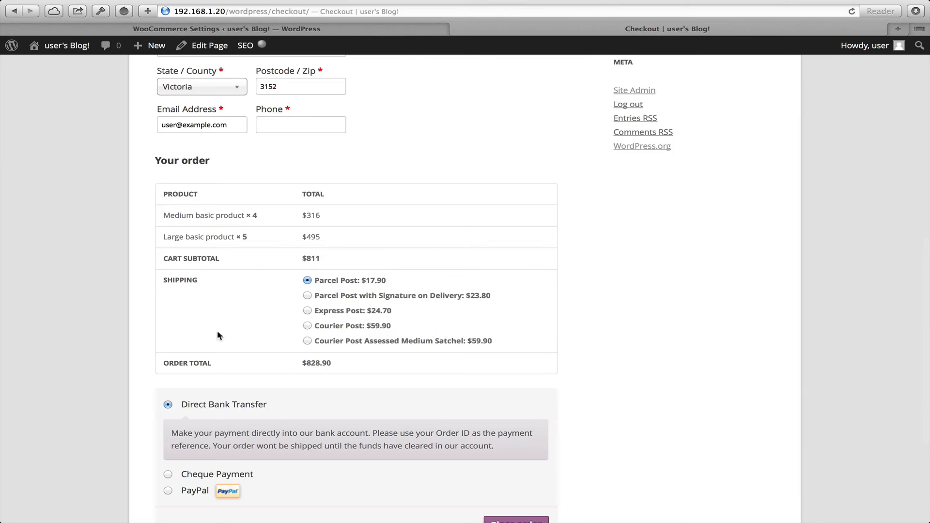
scroll("down", 3)
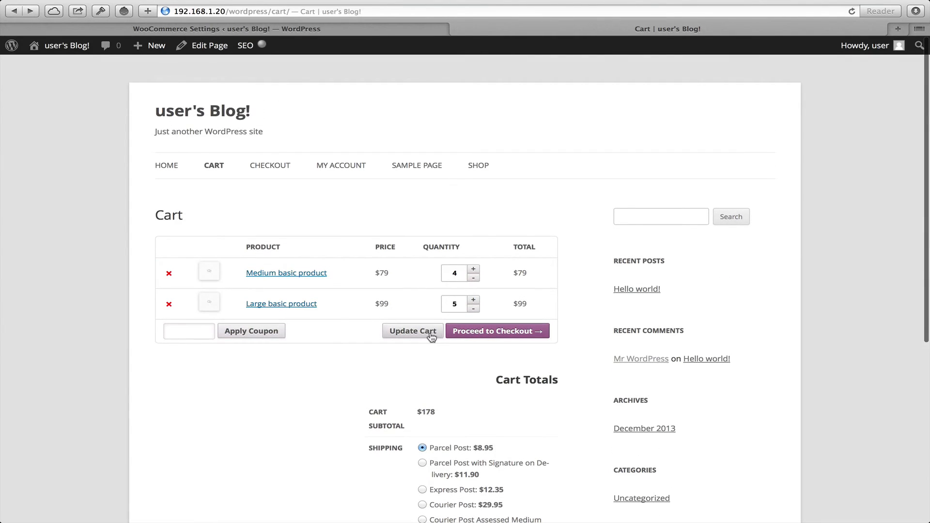
Update the cart so totals show $811 with Parcel Post at $17.90.
left_click(412, 330)
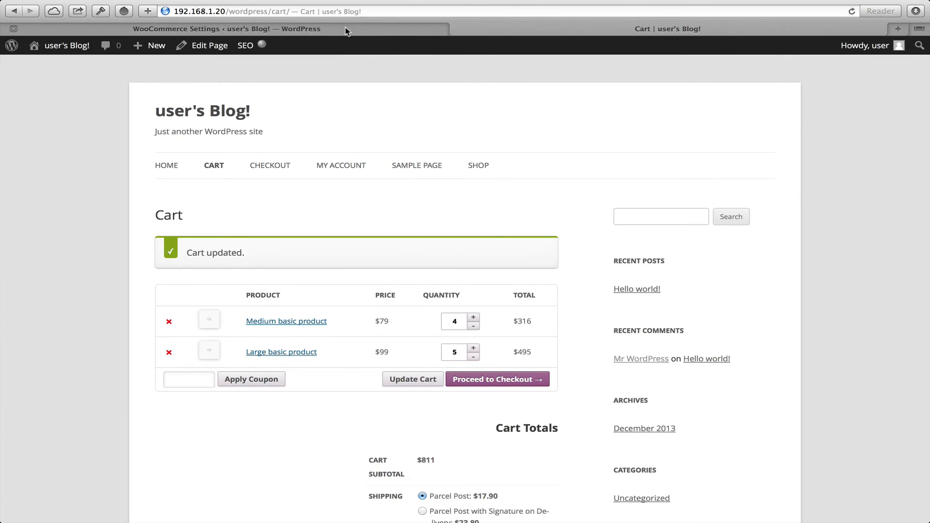
scroll("down", 3)
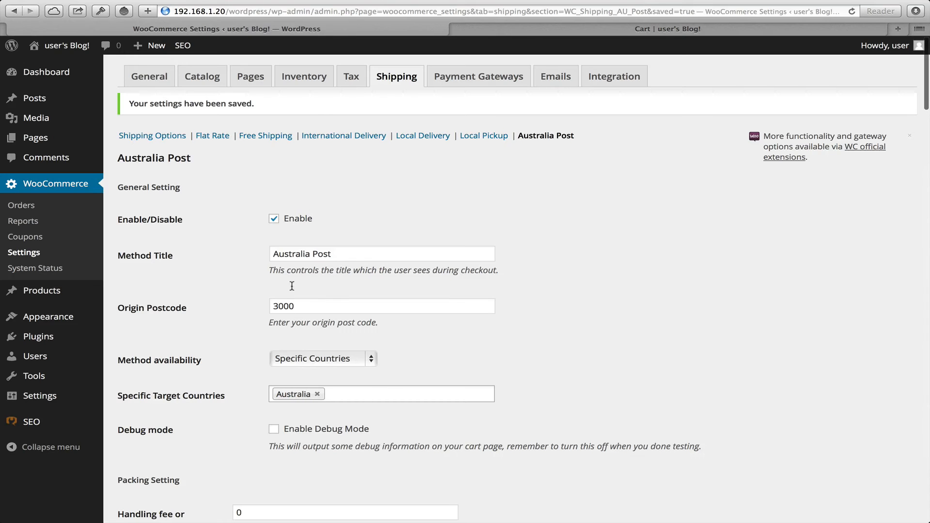
Enable Debug Mode in the Australia Post shipping settings.
left_click(273, 428)
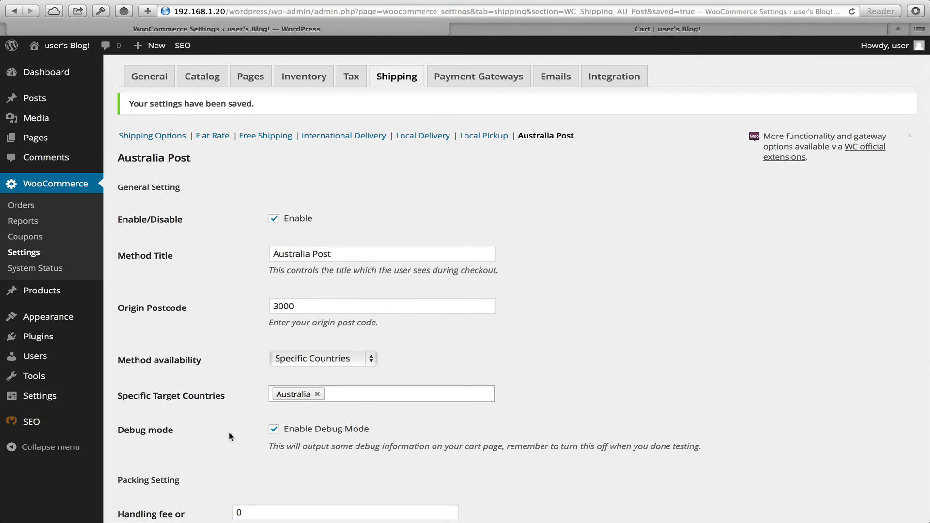
scroll("down", 3)
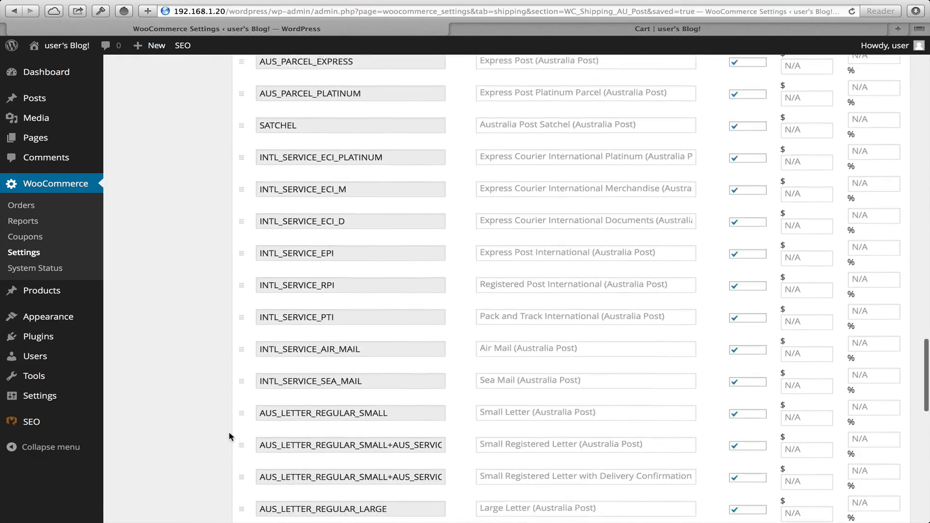
scroll("down", 3)
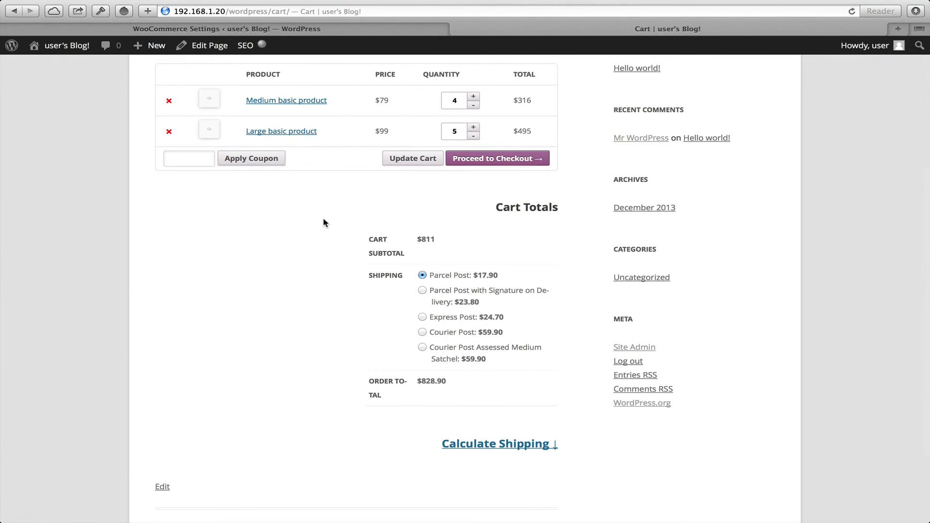
mouse_move(432, 191)
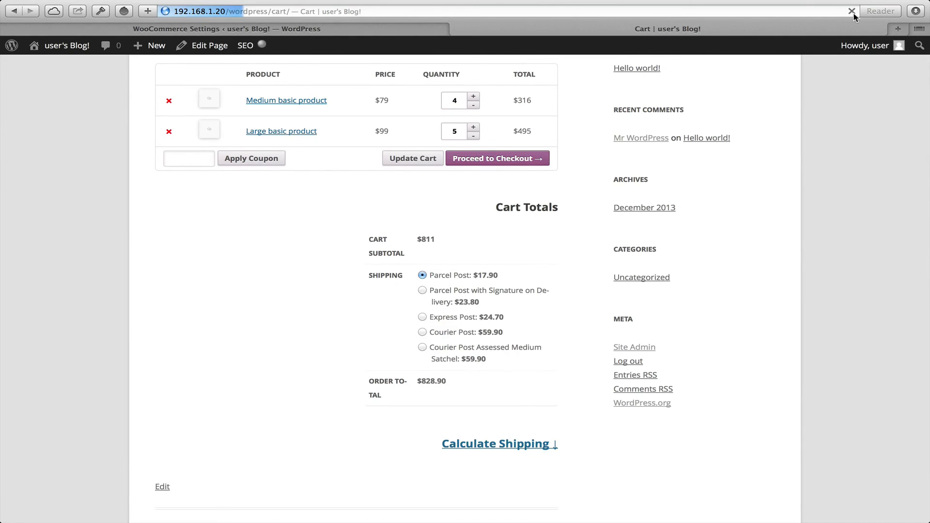
mouse_move(92, 249)
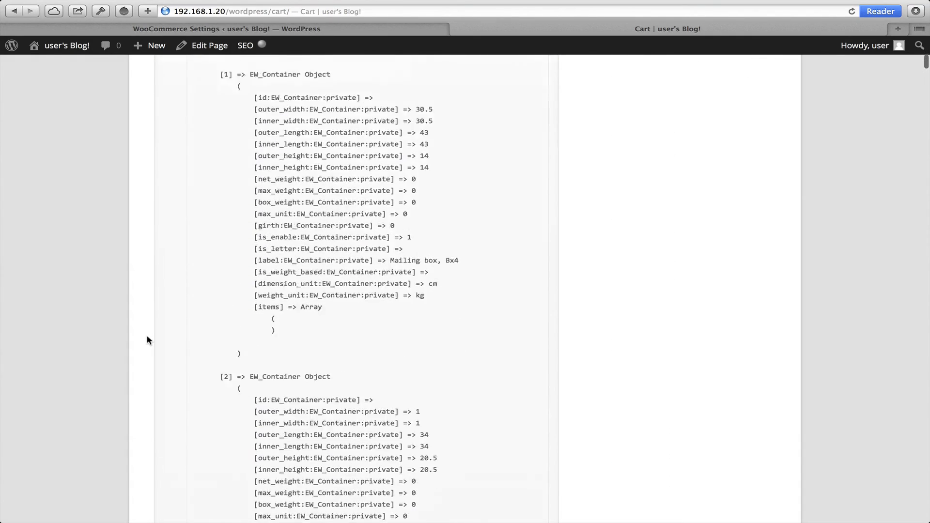
Scroll the cart debug output through box containers, cm/kg conversions and item 20 packing steps.
scroll("down", 3)
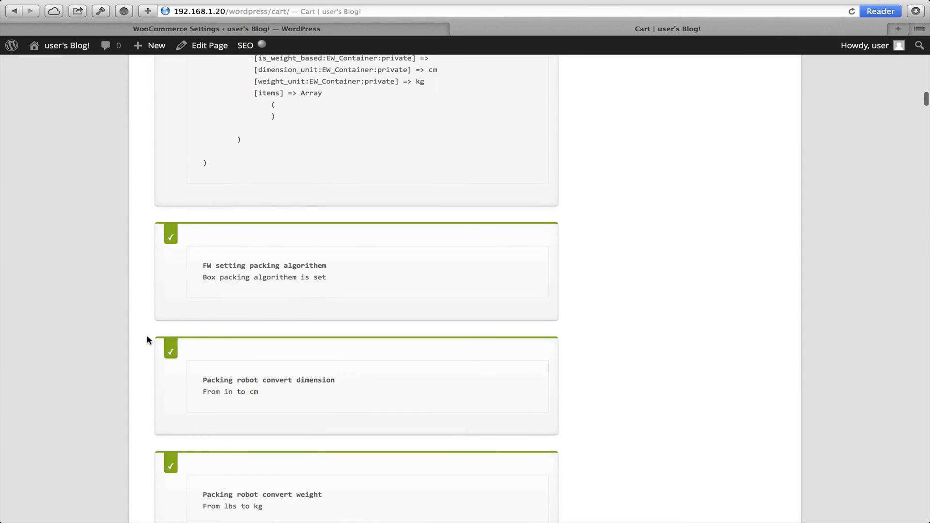
scroll("down", 3)
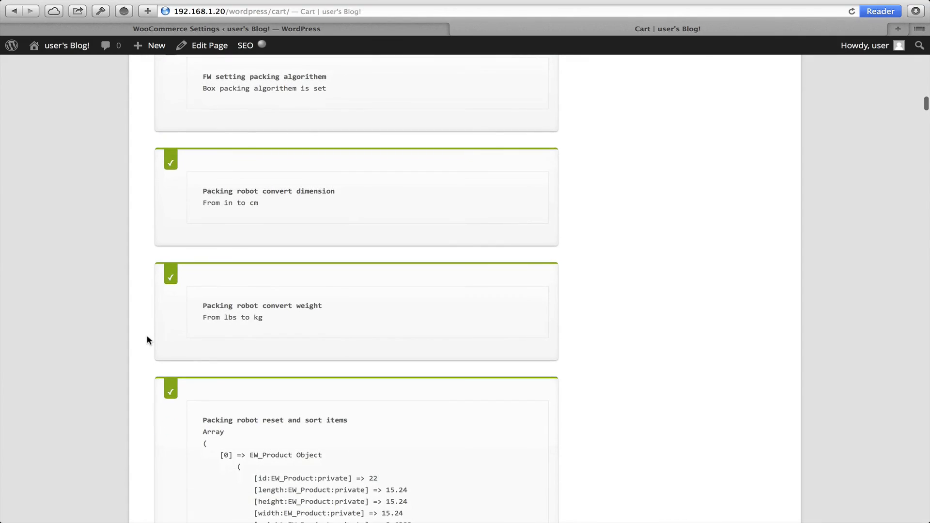
scroll("down", 3)
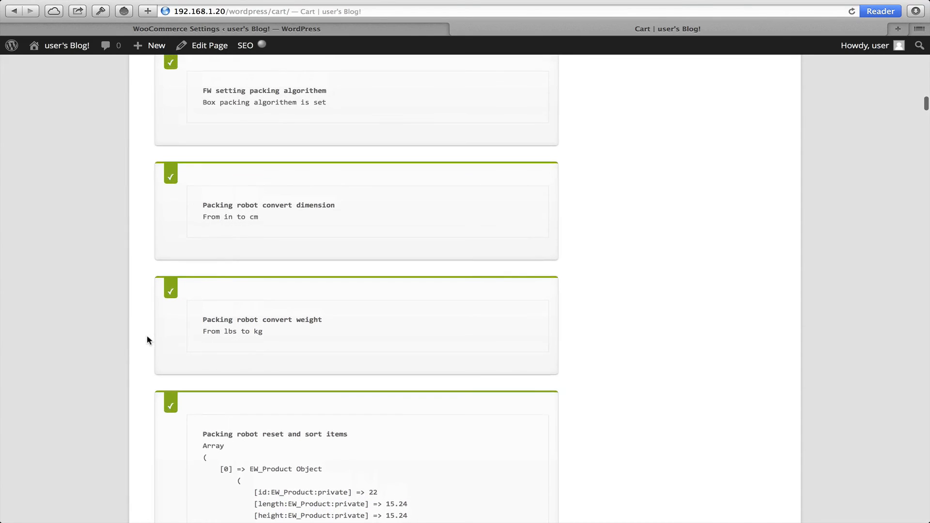
scroll("up", 3)
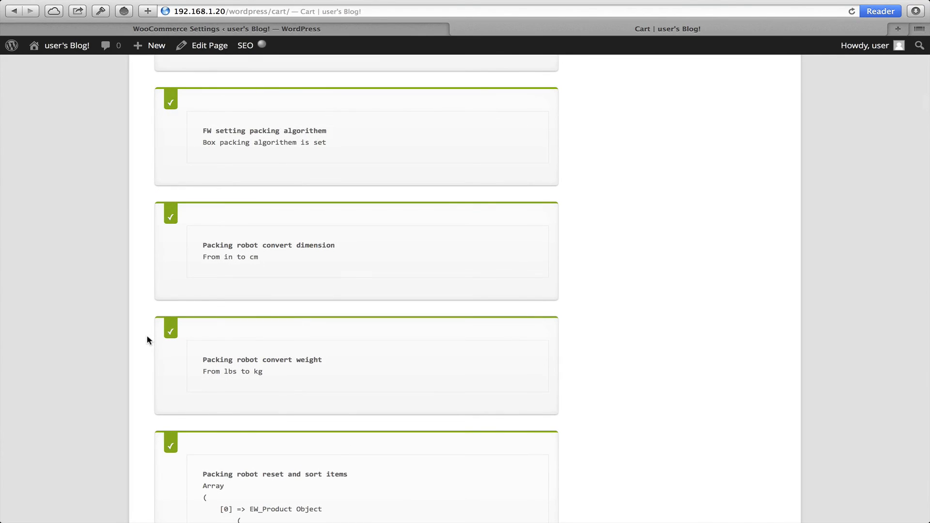
mouse_move(214, 266)
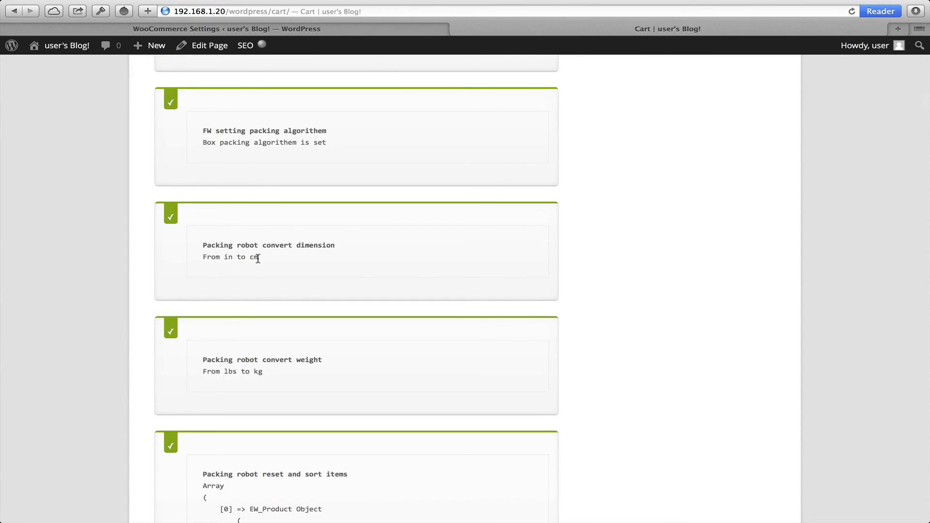
mouse_move(225, 380)
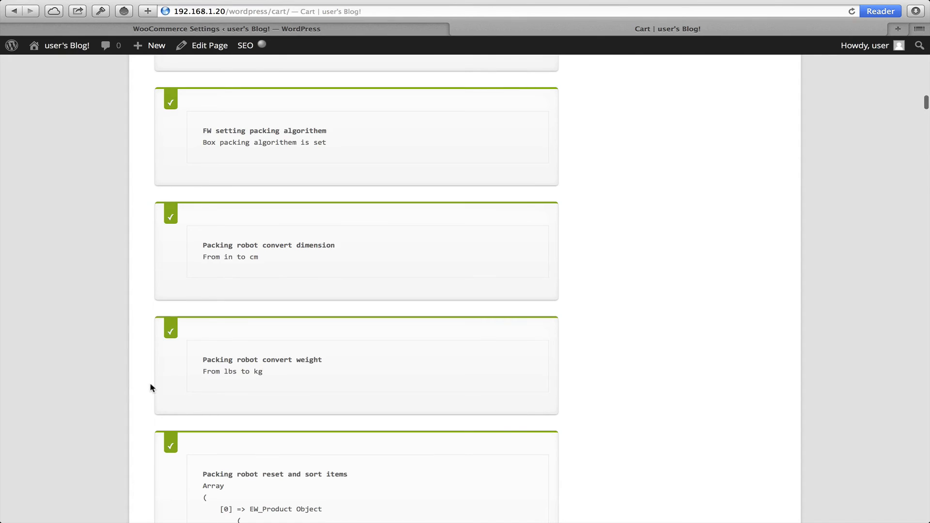
scroll("down", 3)
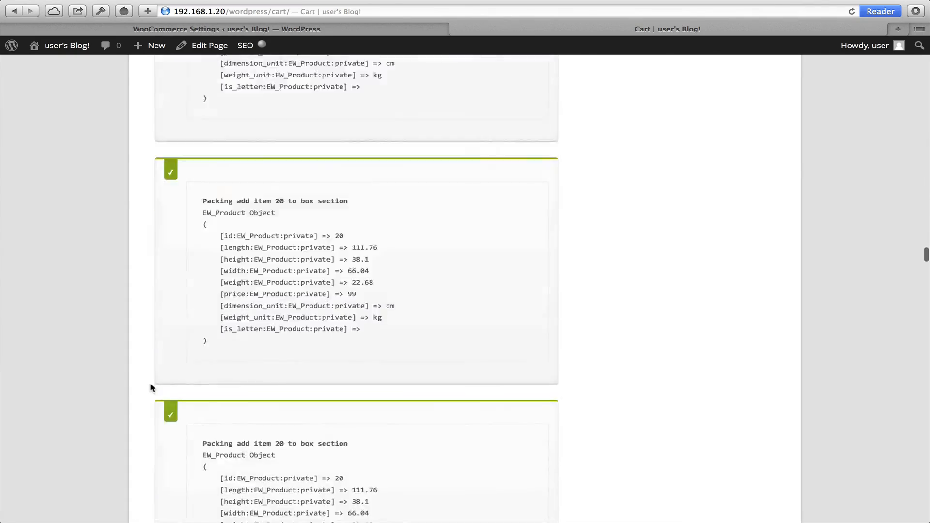
Scroll to the note that no suitable container fits items 20, 20, 20, 20, 20.
scroll("down", 3)
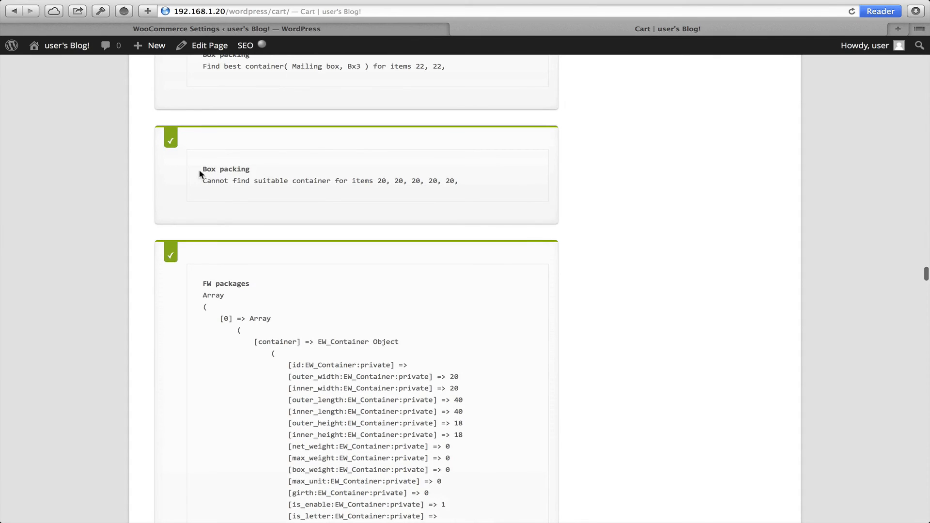
left_click_drag(203, 169, 458, 180)
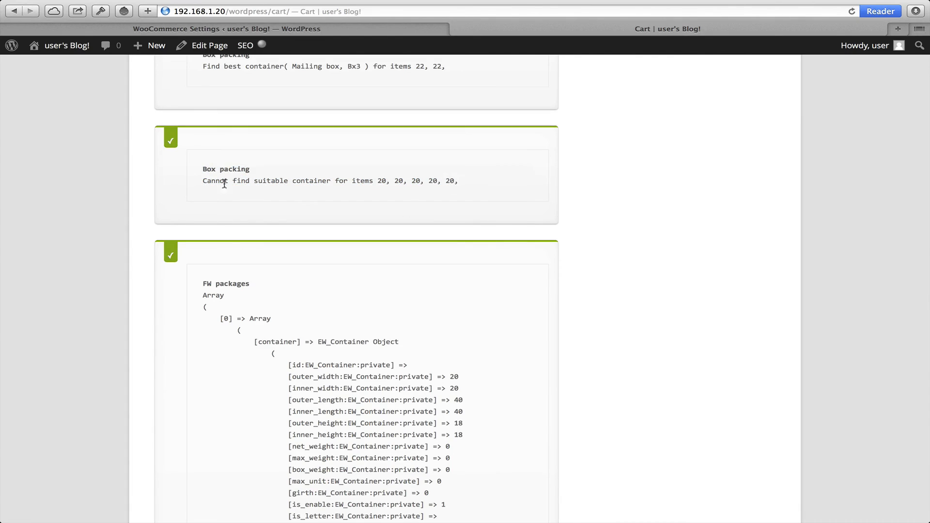
mouse_move(387, 181)
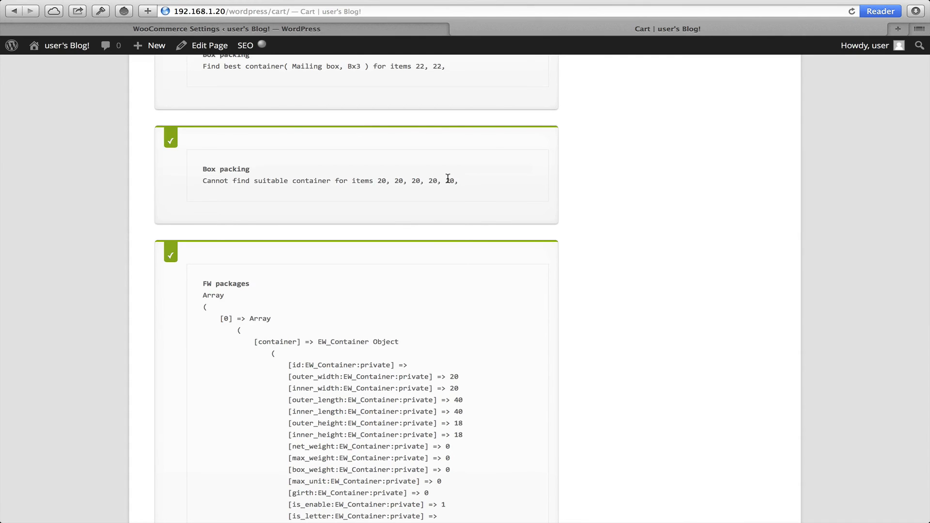
mouse_move(262, 199)
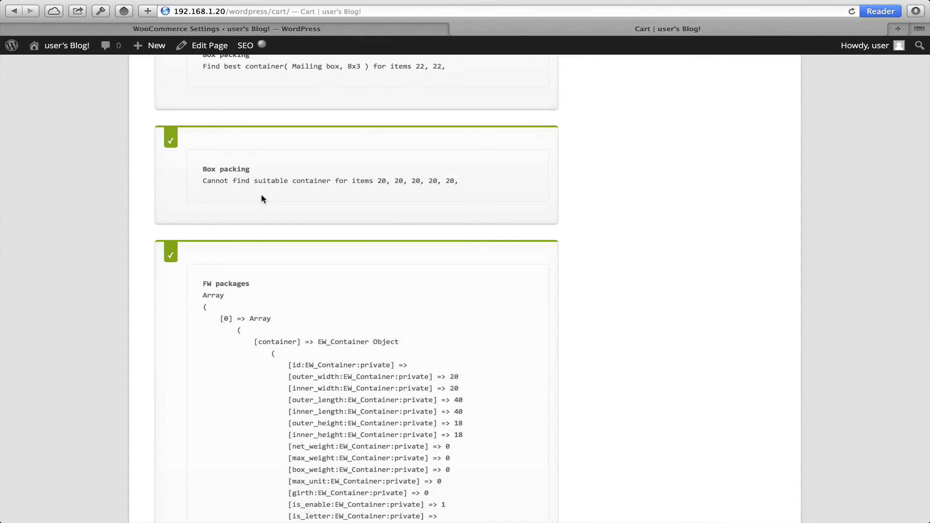
scroll("up", 3)
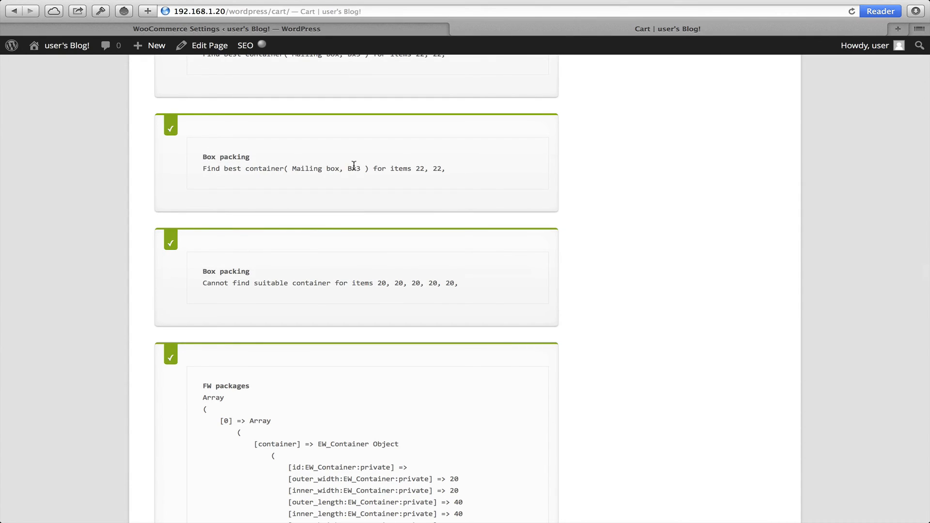
mouse_move(422, 236)
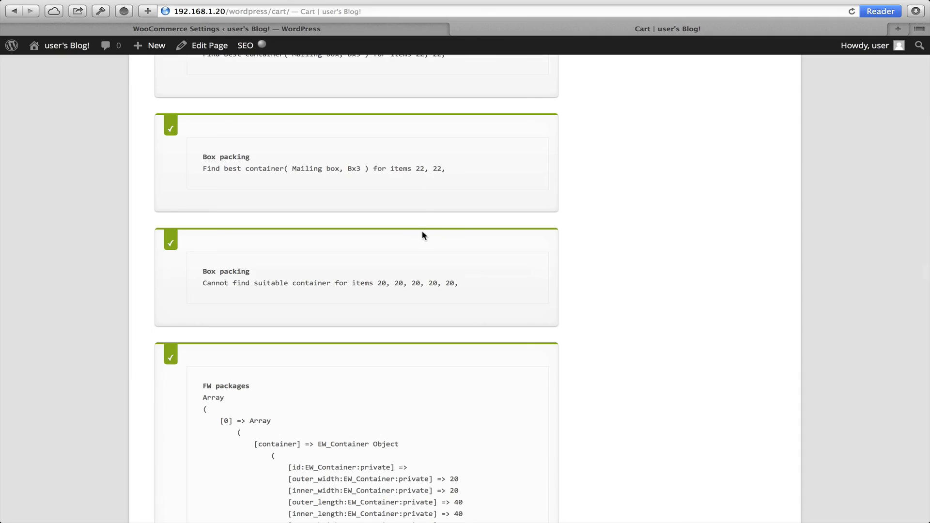
scroll("down", 3)
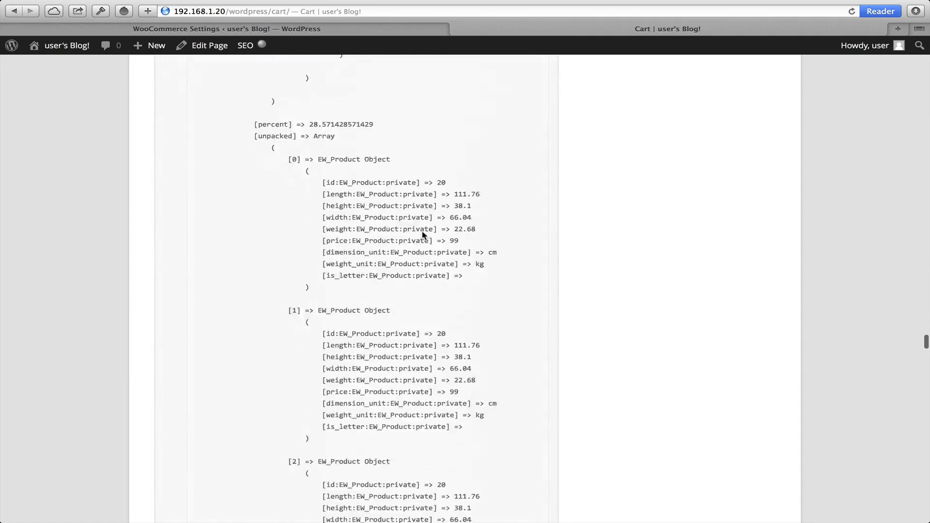
Scroll through the API rate messages rejecting services for exceeding the 105cm length limit.
scroll("down", 3)
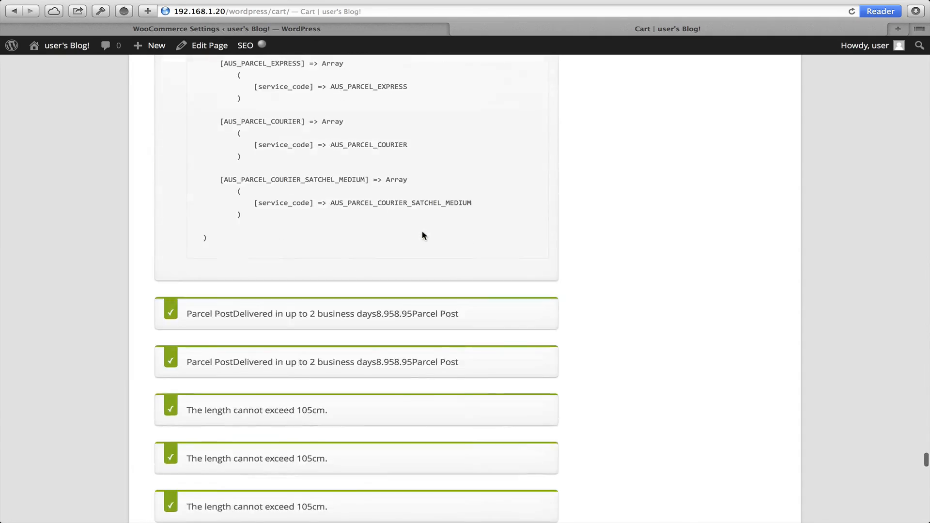
scroll("down", 3)
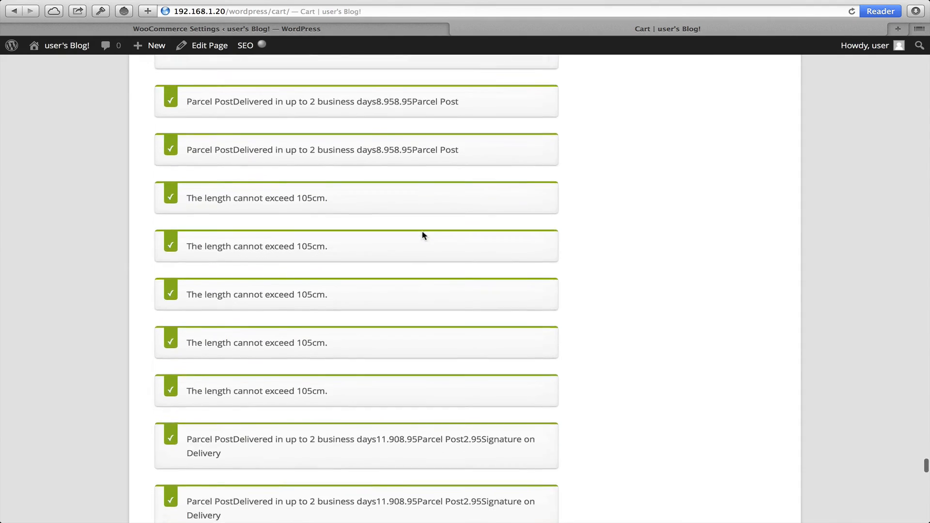
scroll("down", 3)
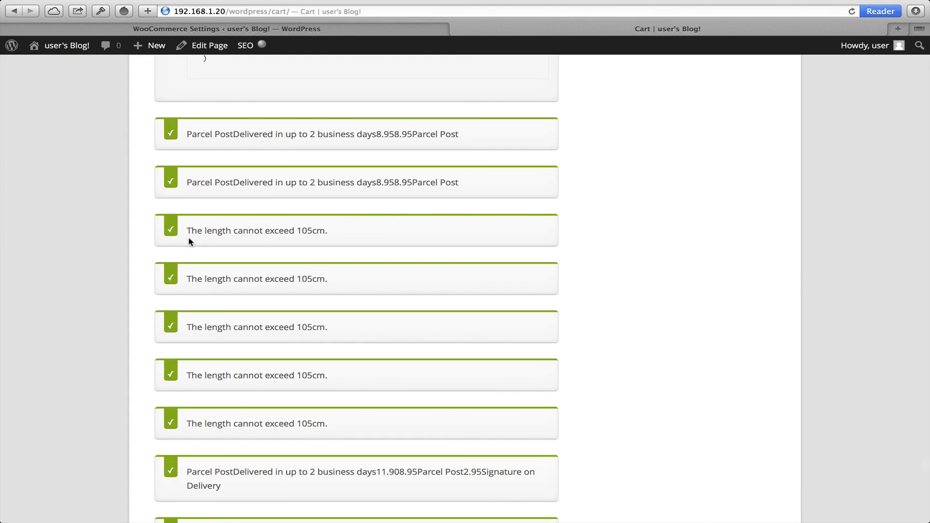
scroll("down", 3)
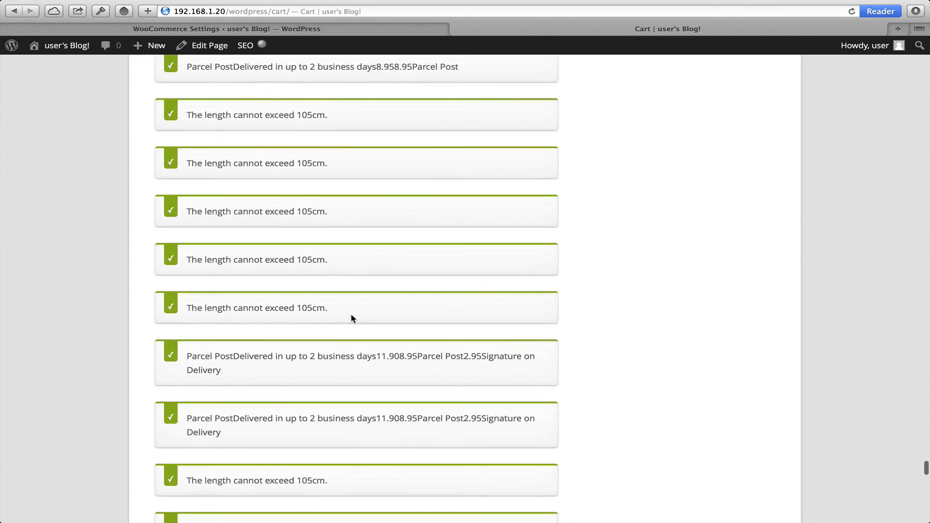
scroll("down", 3)
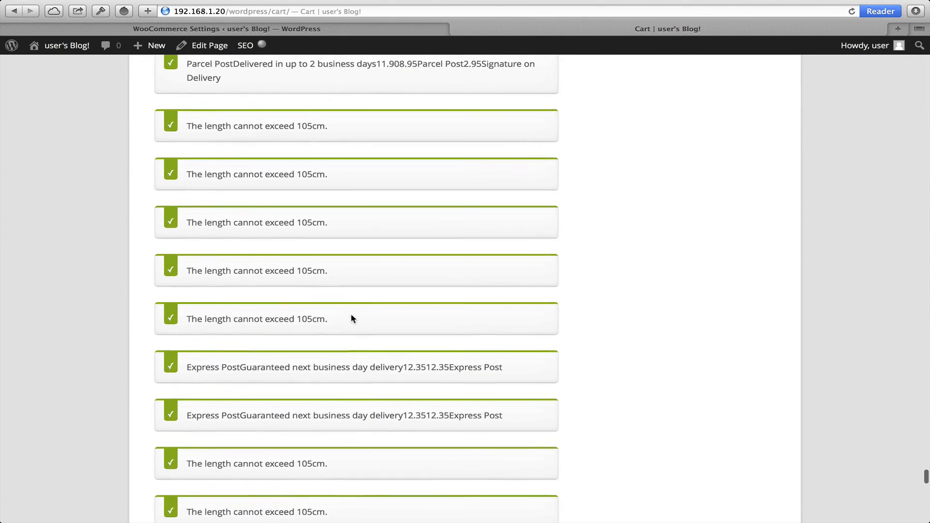
scroll("down", 3)
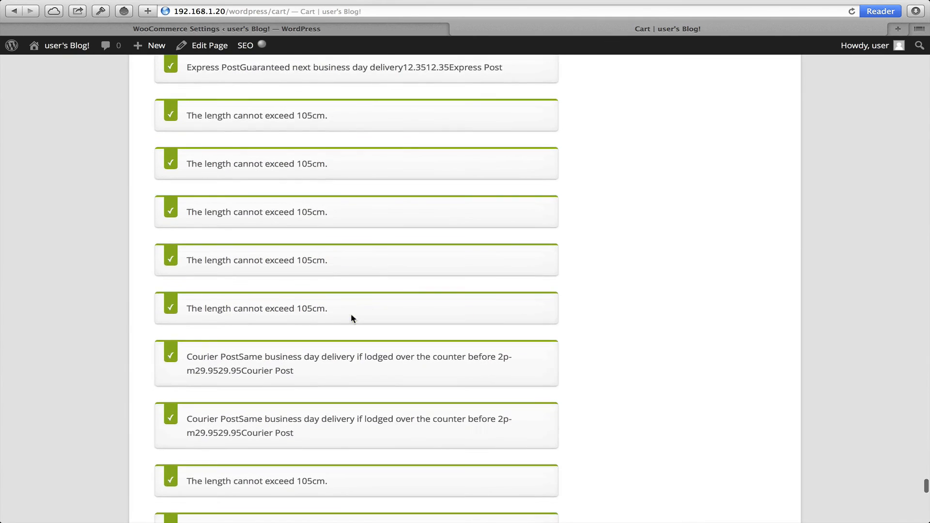
scroll("down", 3)
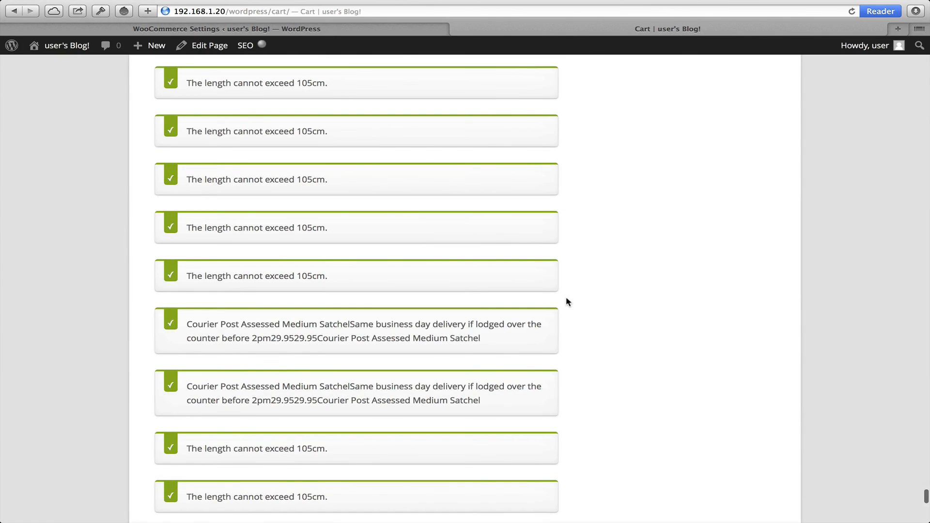
scroll("down", 3)
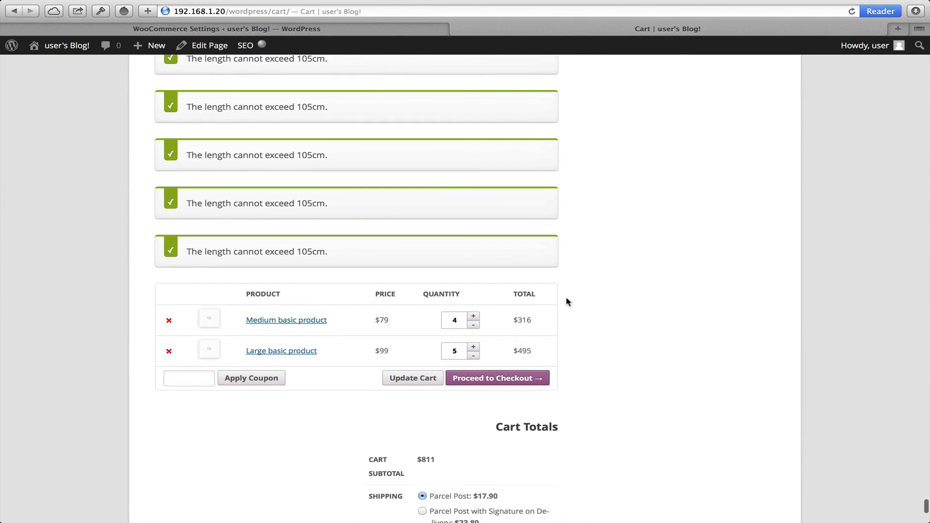
scroll("down", 3)
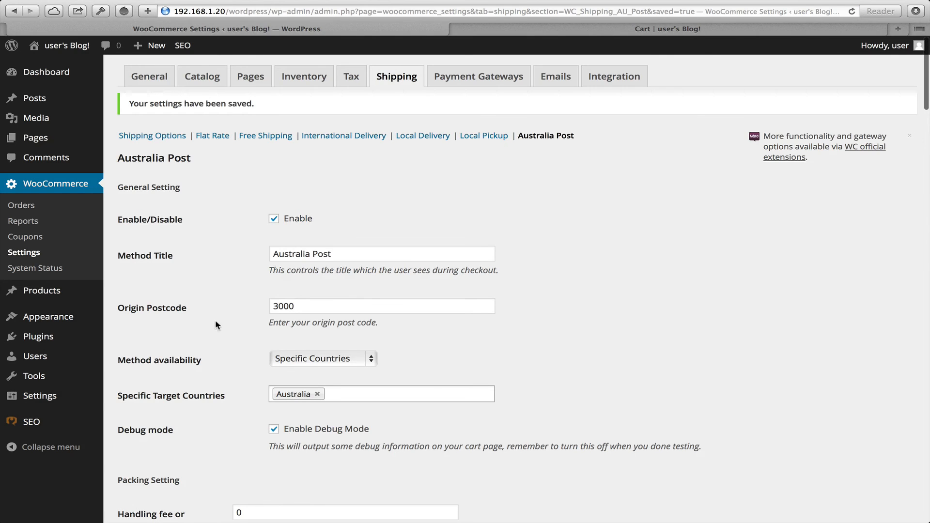
Scroll past Box Settings, services and the Flat Rate 15.00 fallback to the API Key field.
scroll("down", 3)
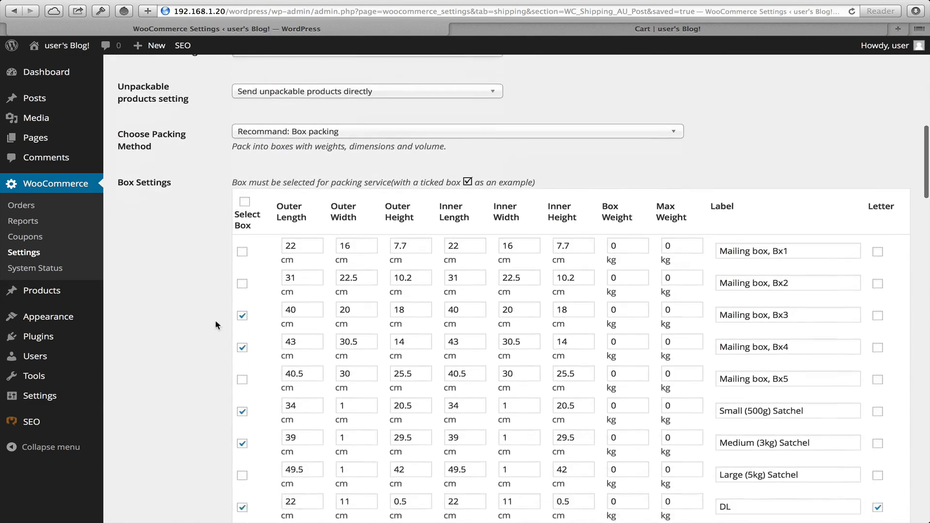
scroll("down", 3)
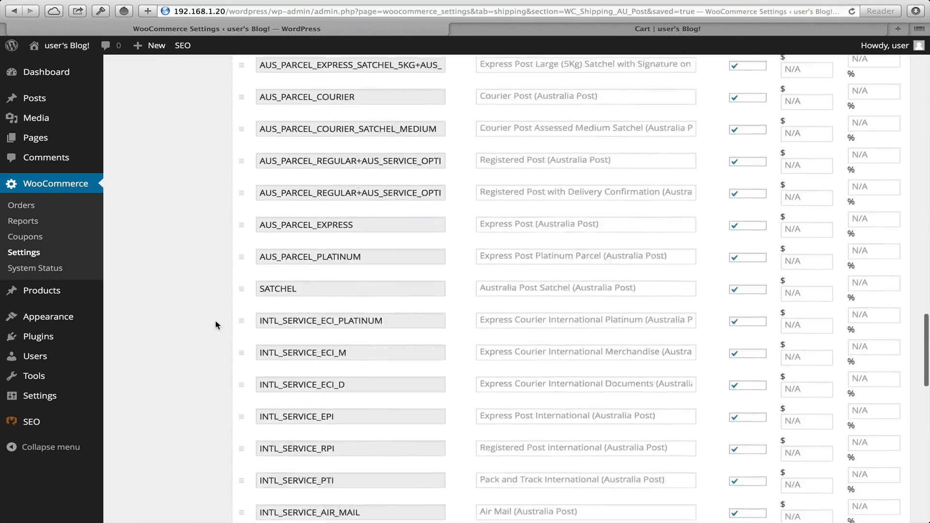
scroll("down", 3)
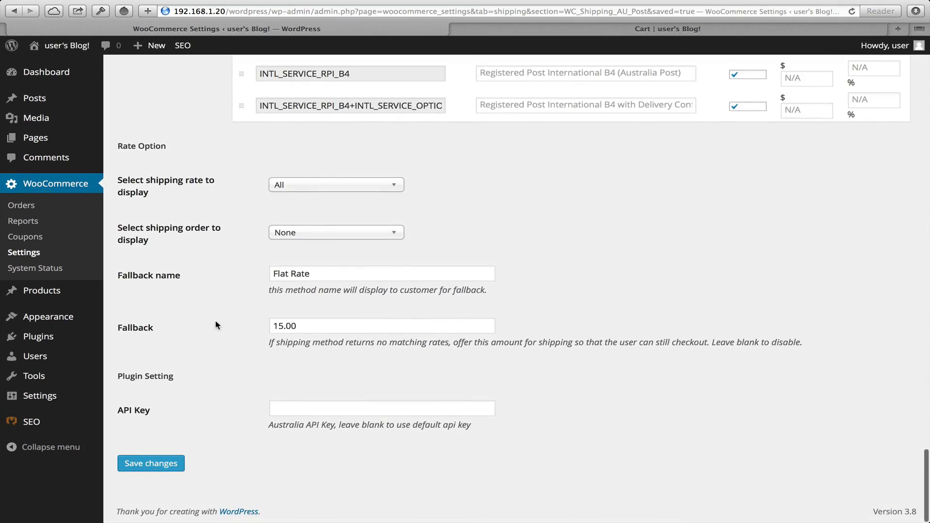